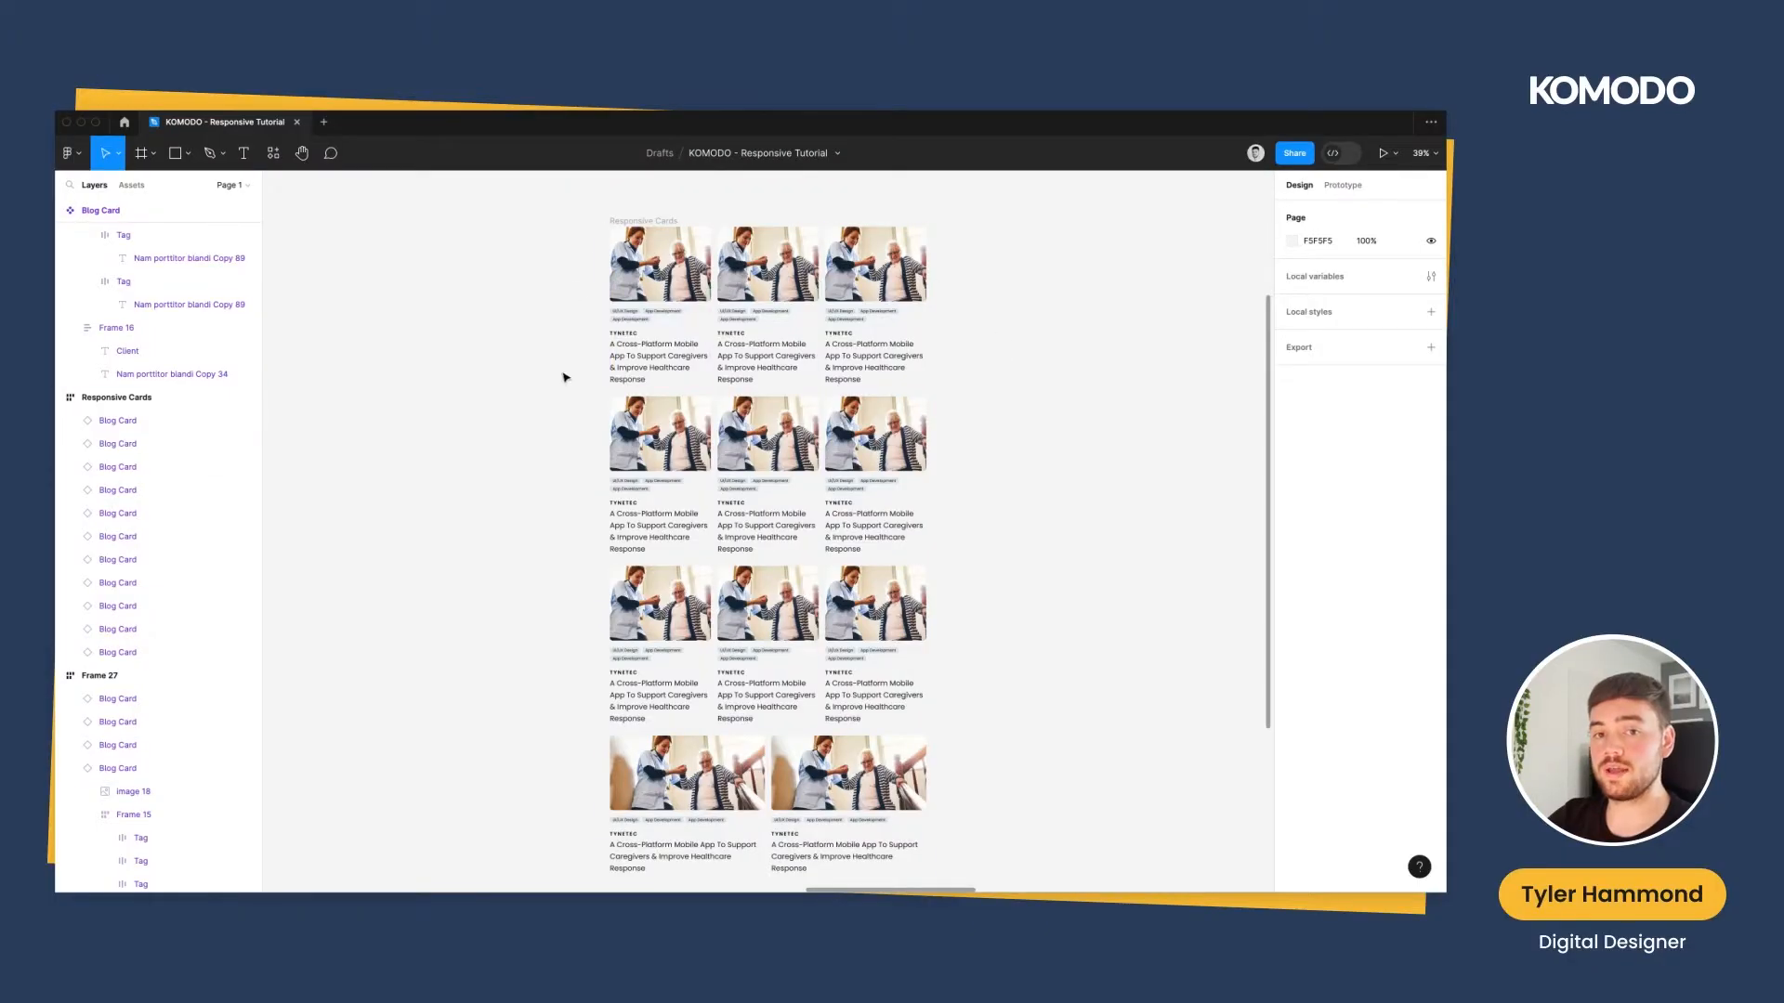
pyautogui.moveTo(674, 218)
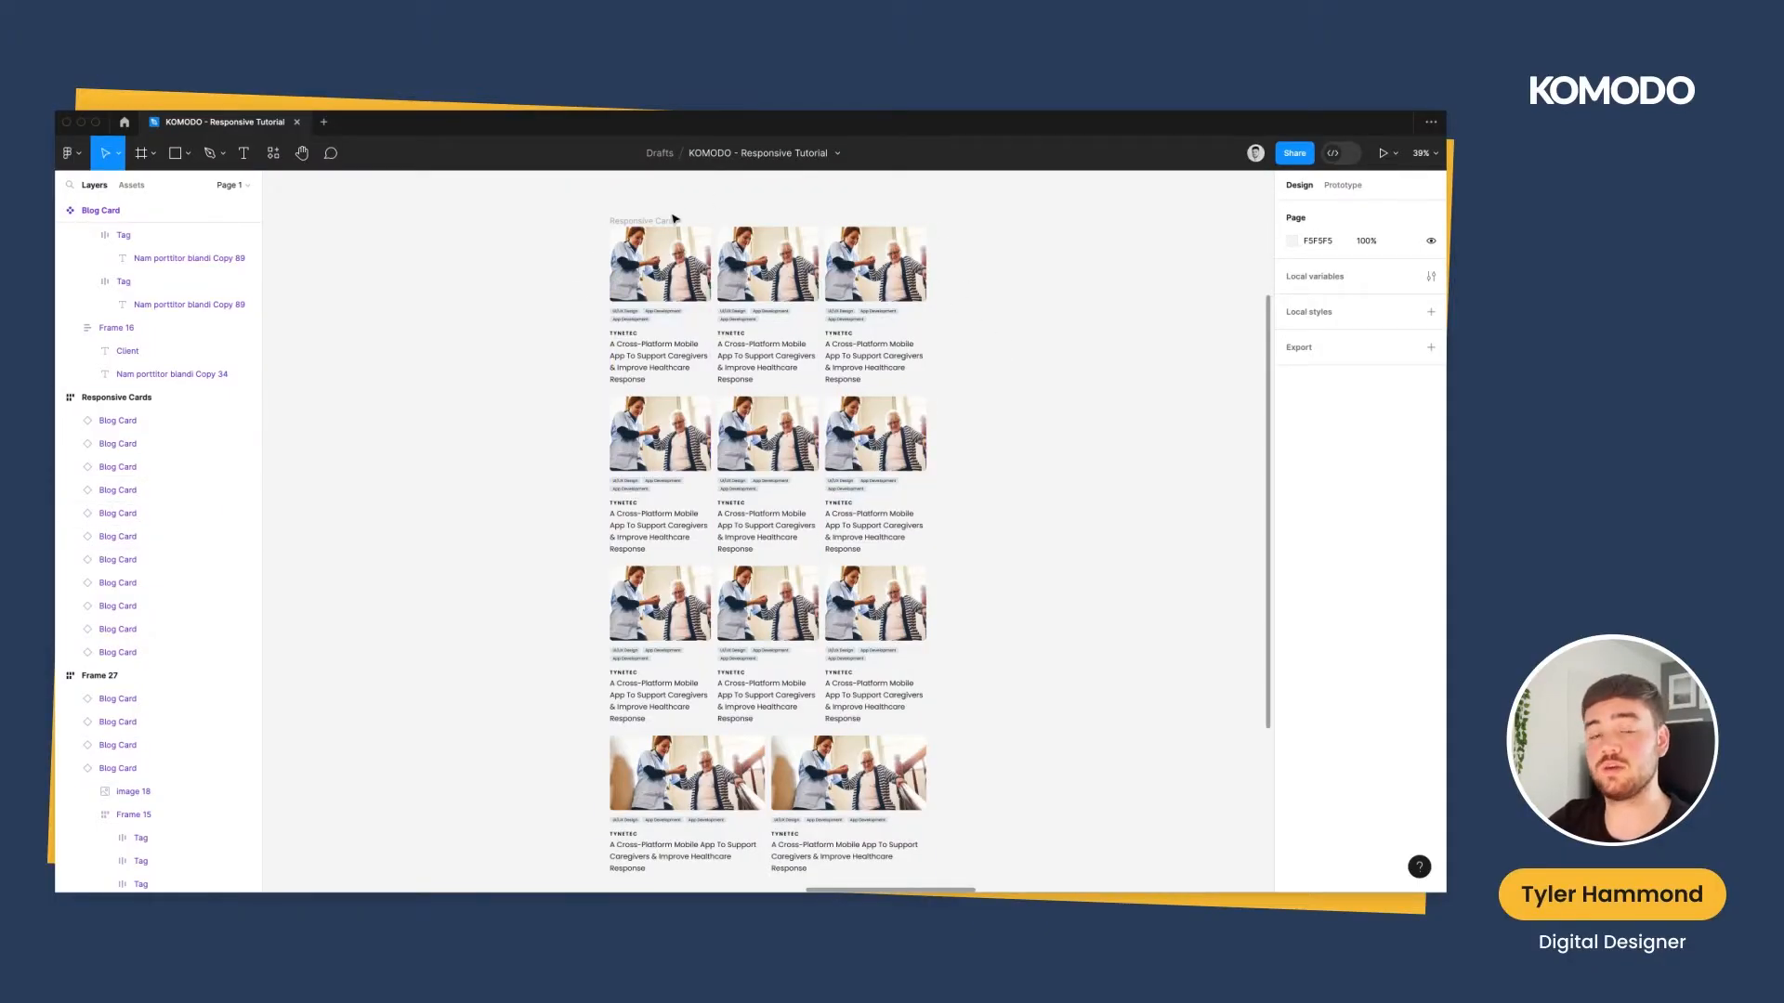
# Resize the Responsive Cards frame narrower and wider to preview card wrapping
pyautogui.click(115, 397)
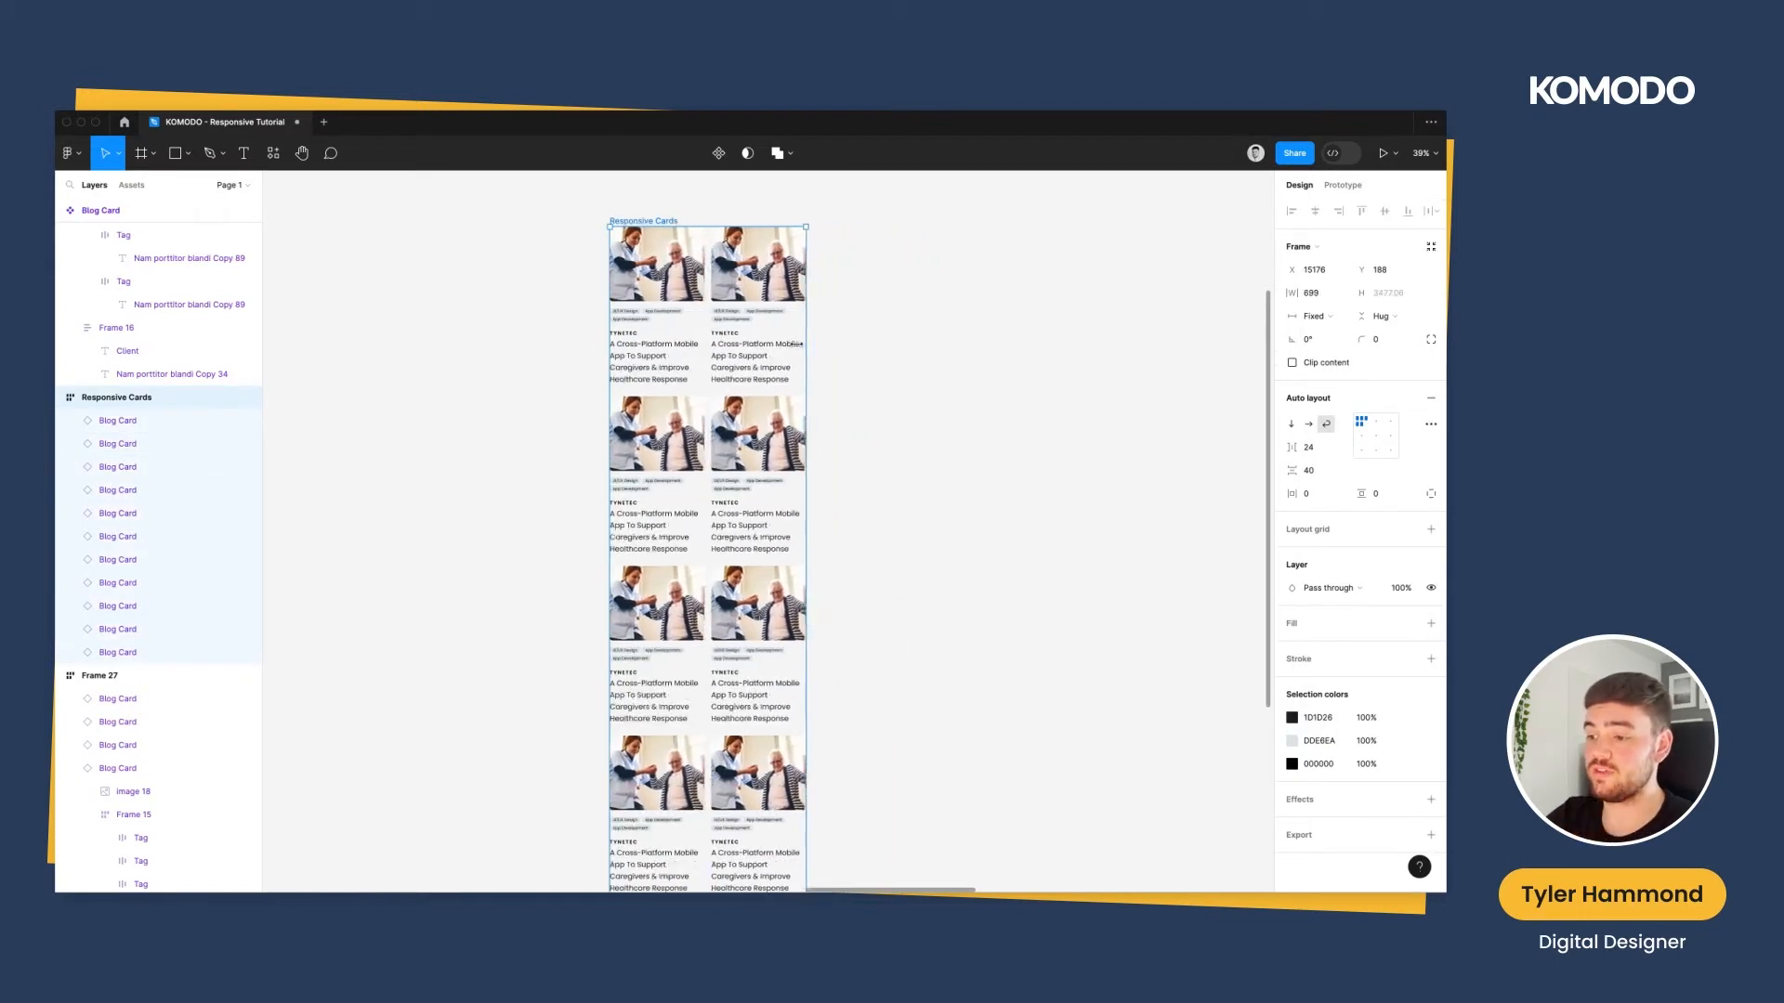
pyautogui.moveTo(806, 226); pyautogui.dragTo(719, 226)
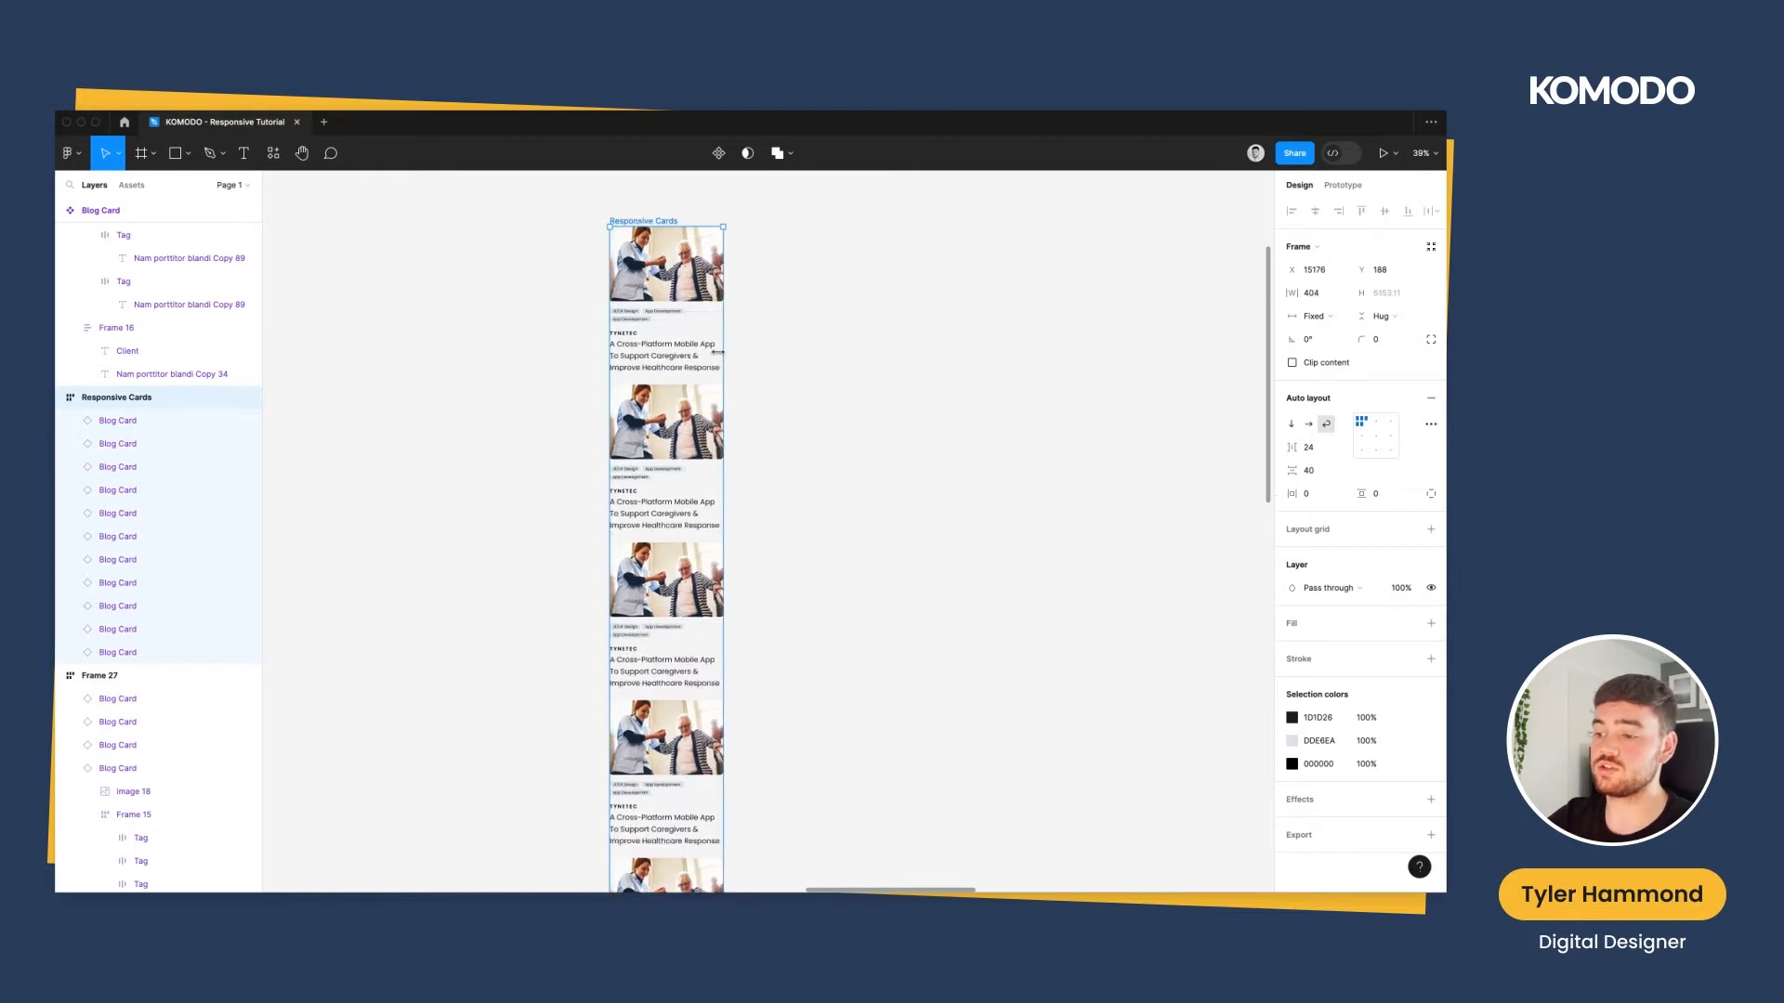
pyautogui.moveTo(723, 354); pyautogui.dragTo(771, 354)
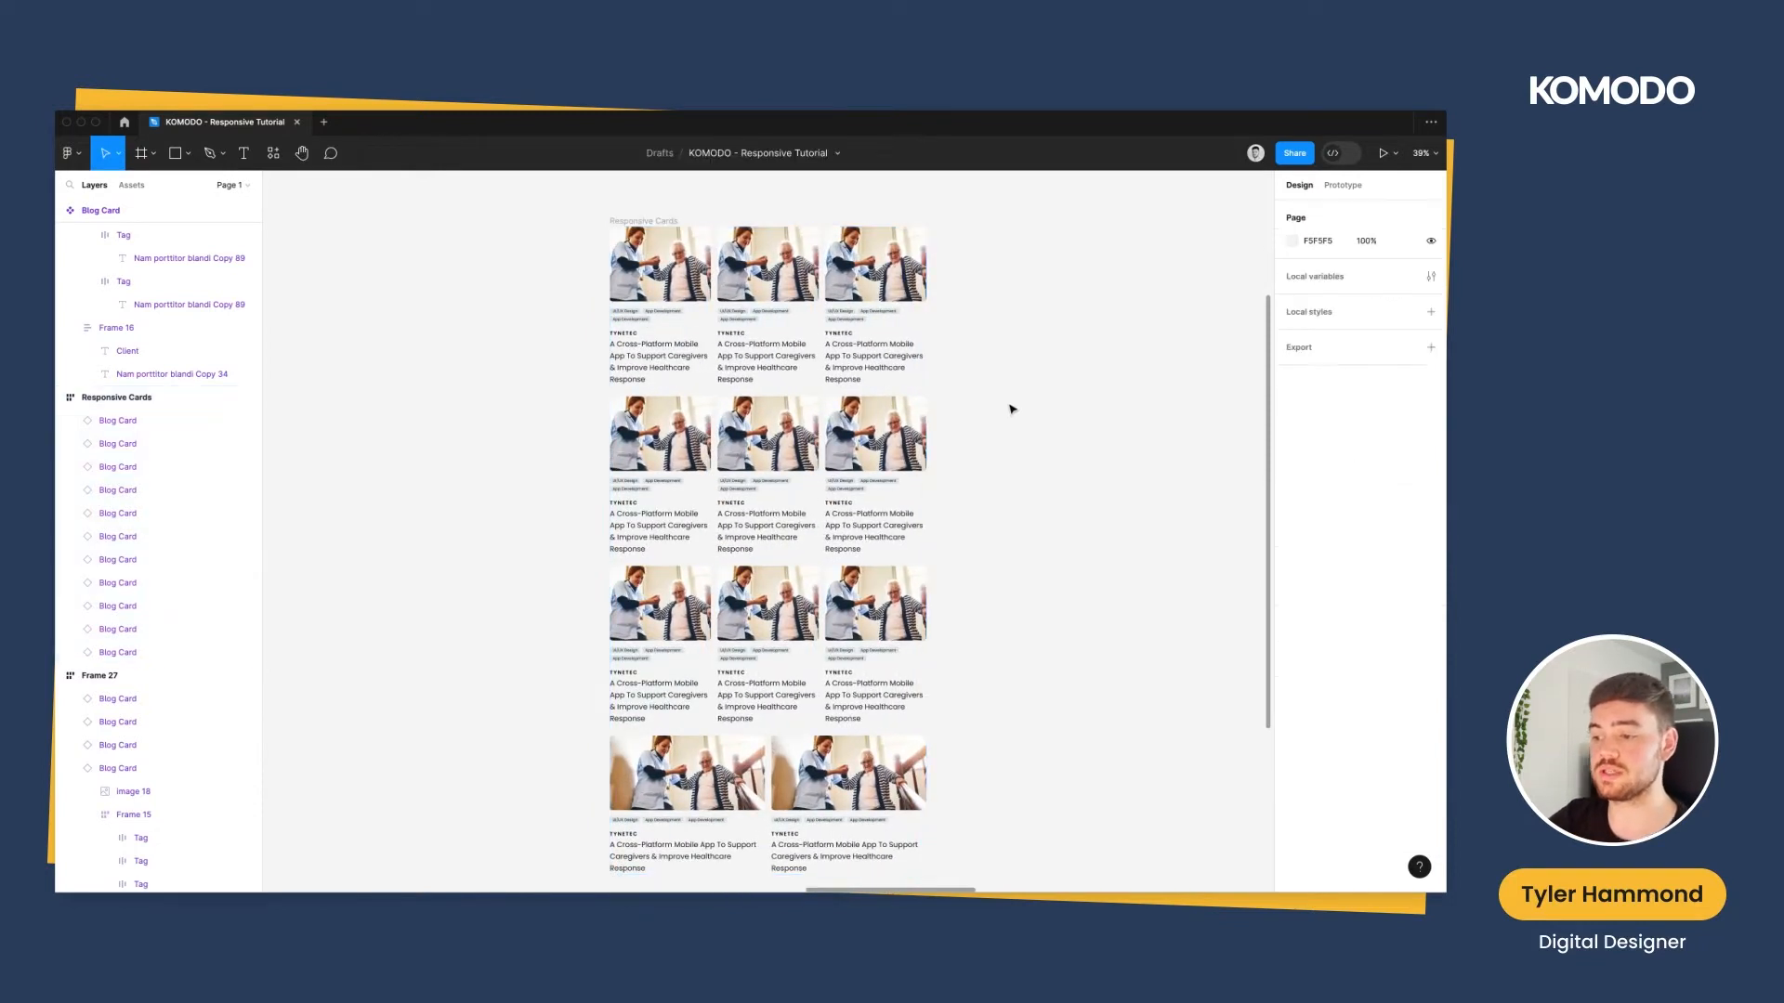
pyautogui.moveTo(995, 524)
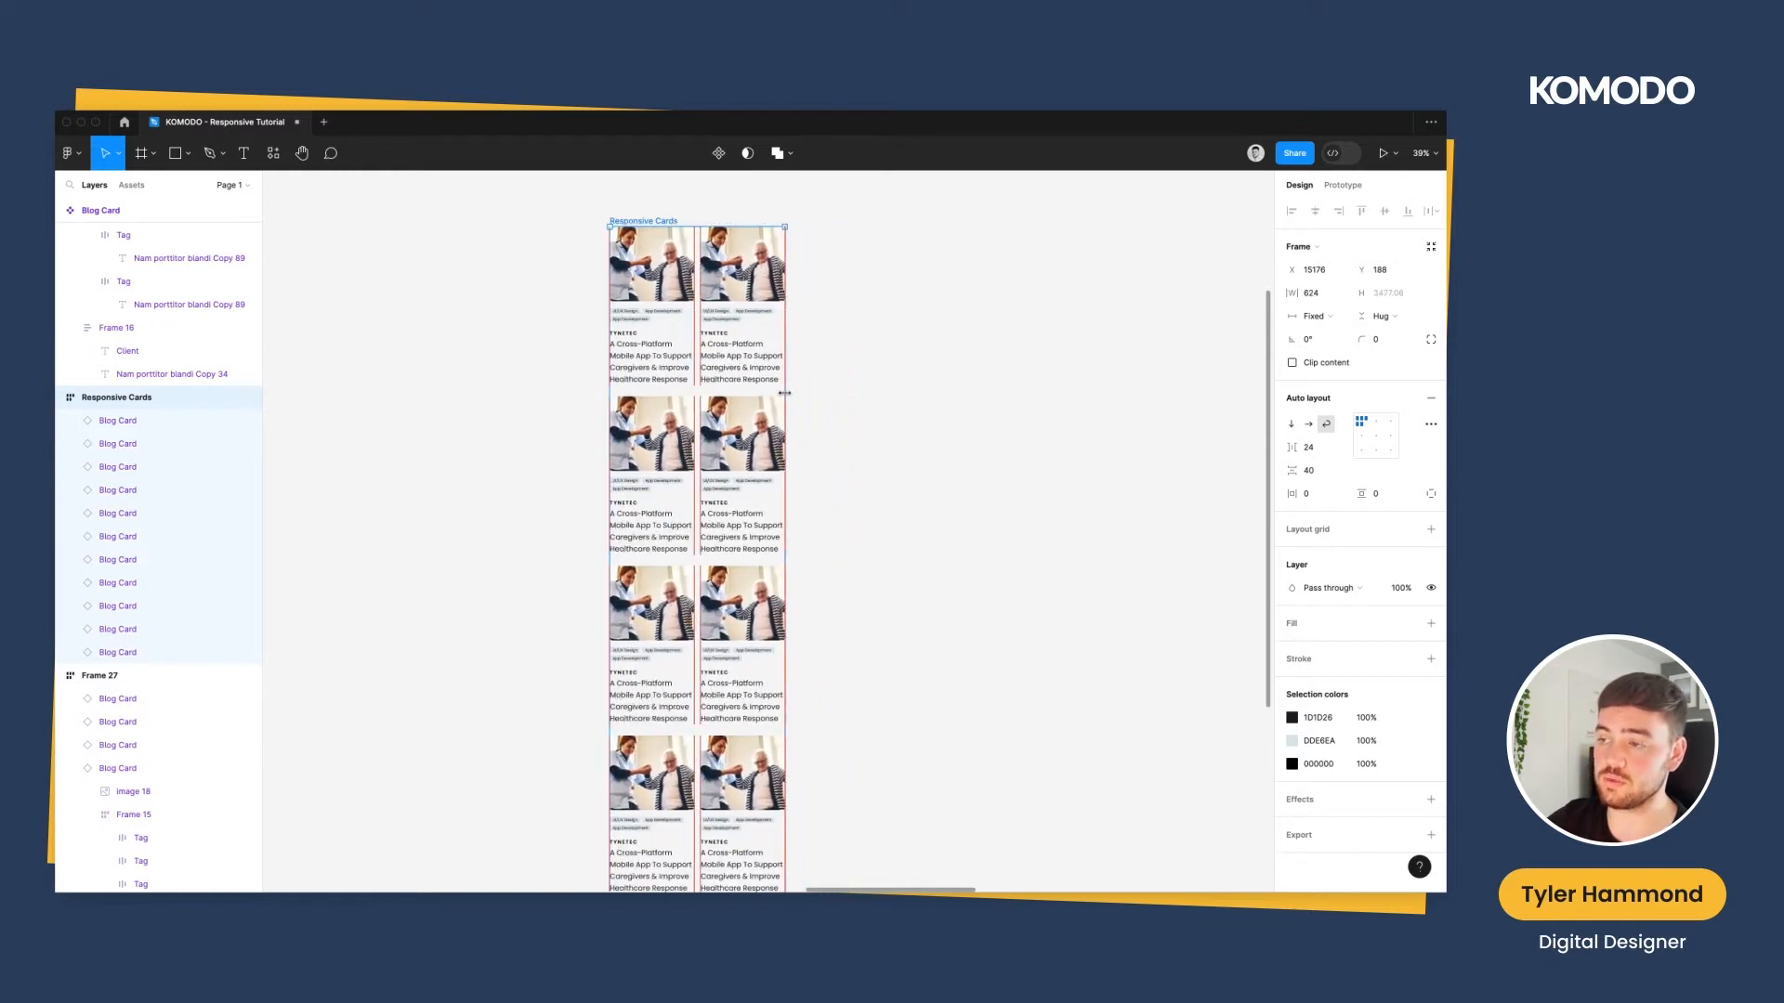
pyautogui.moveTo(785, 395); pyautogui.dragTo(729, 398)
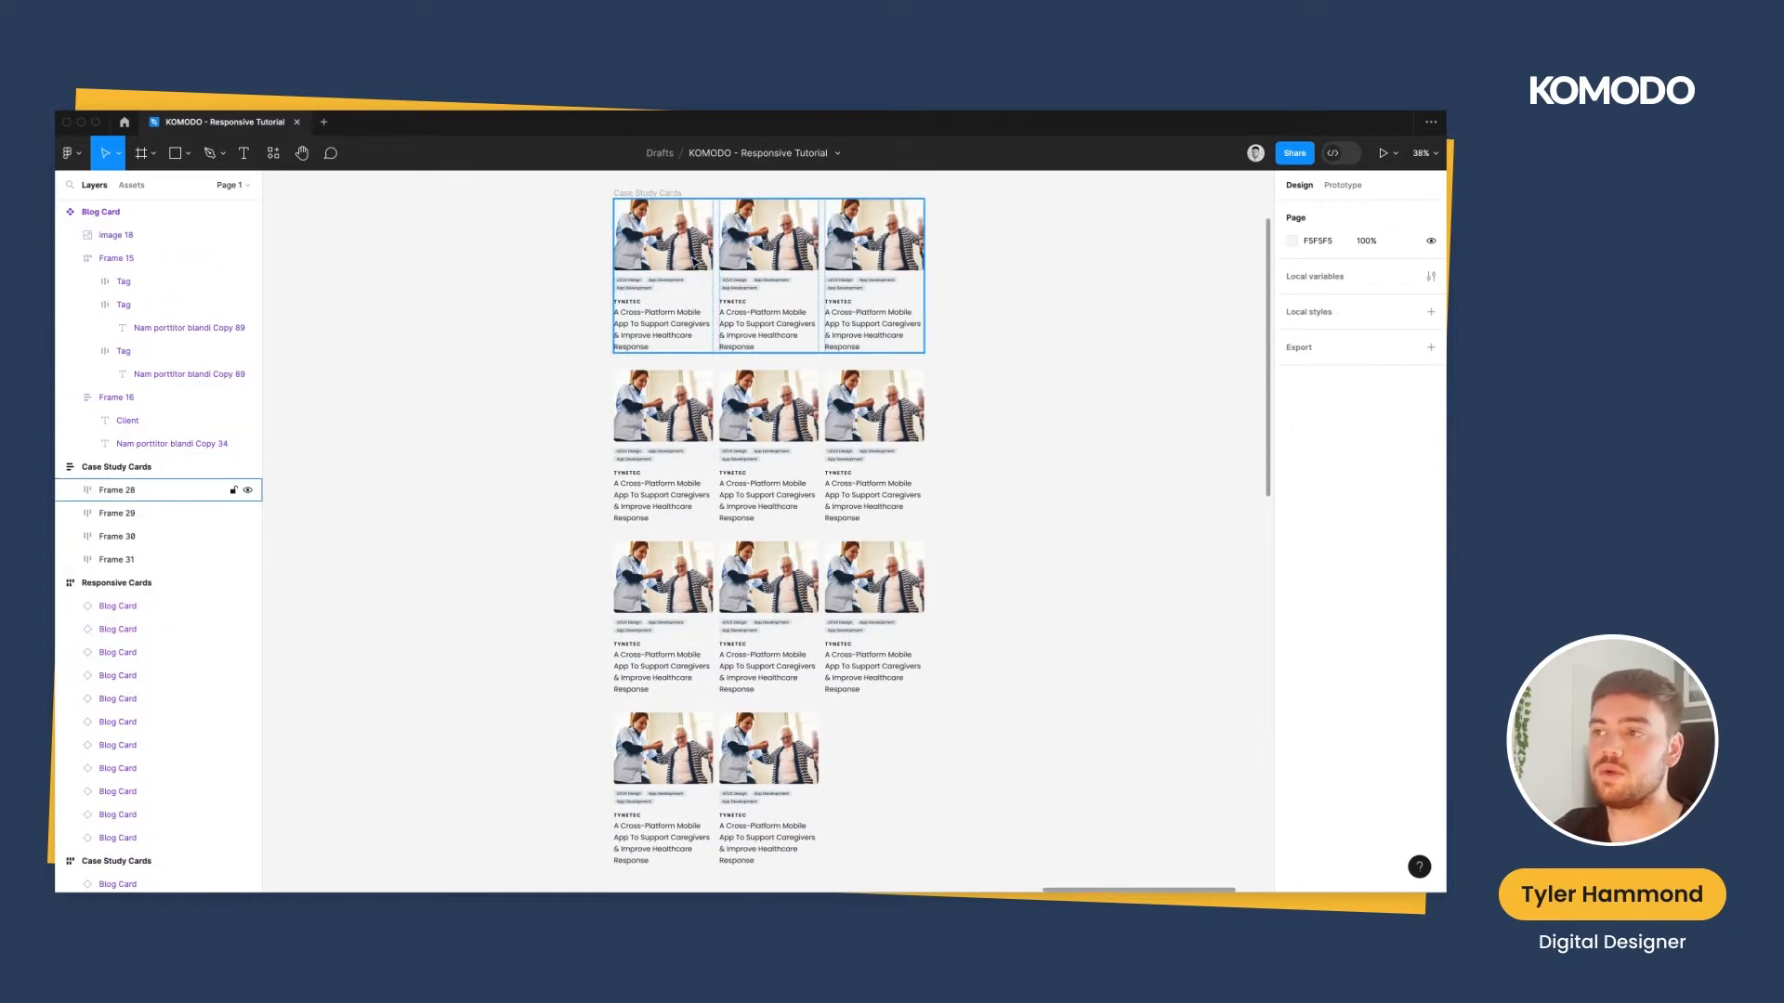
# Wrap three blog cards in a horizontal auto layout frame with reduced spacing
pyautogui.click(115, 466)
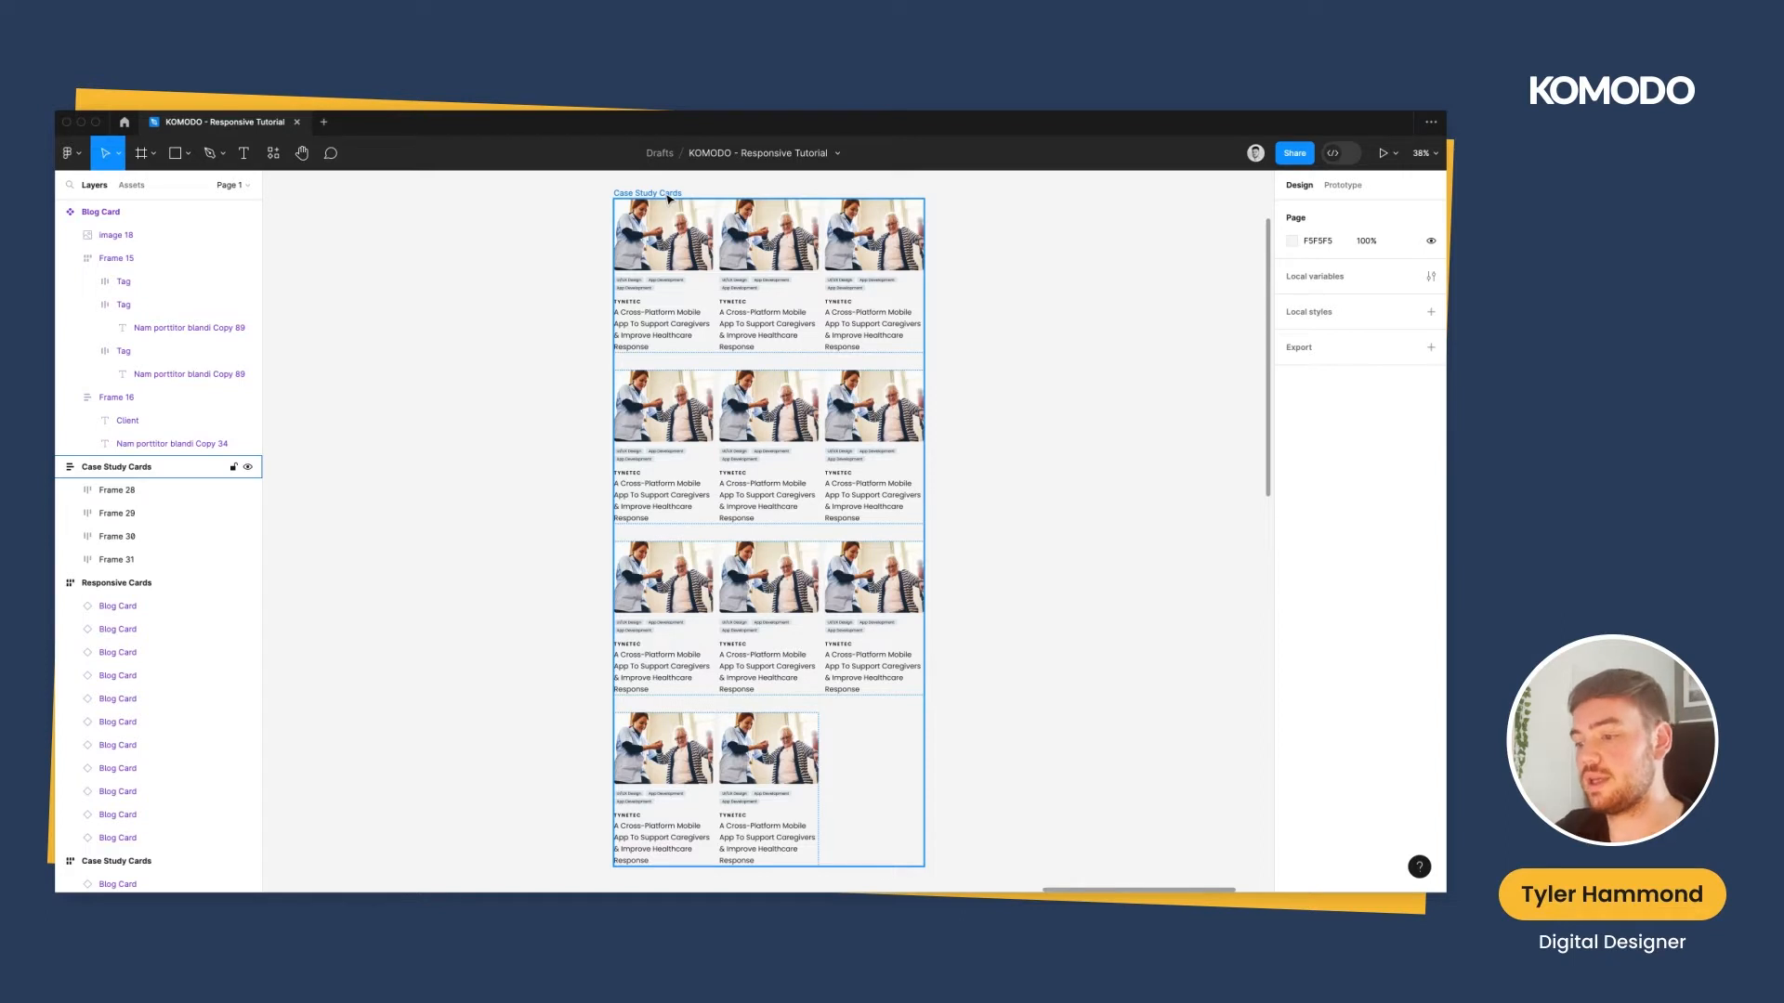
pyautogui.click(117, 513)
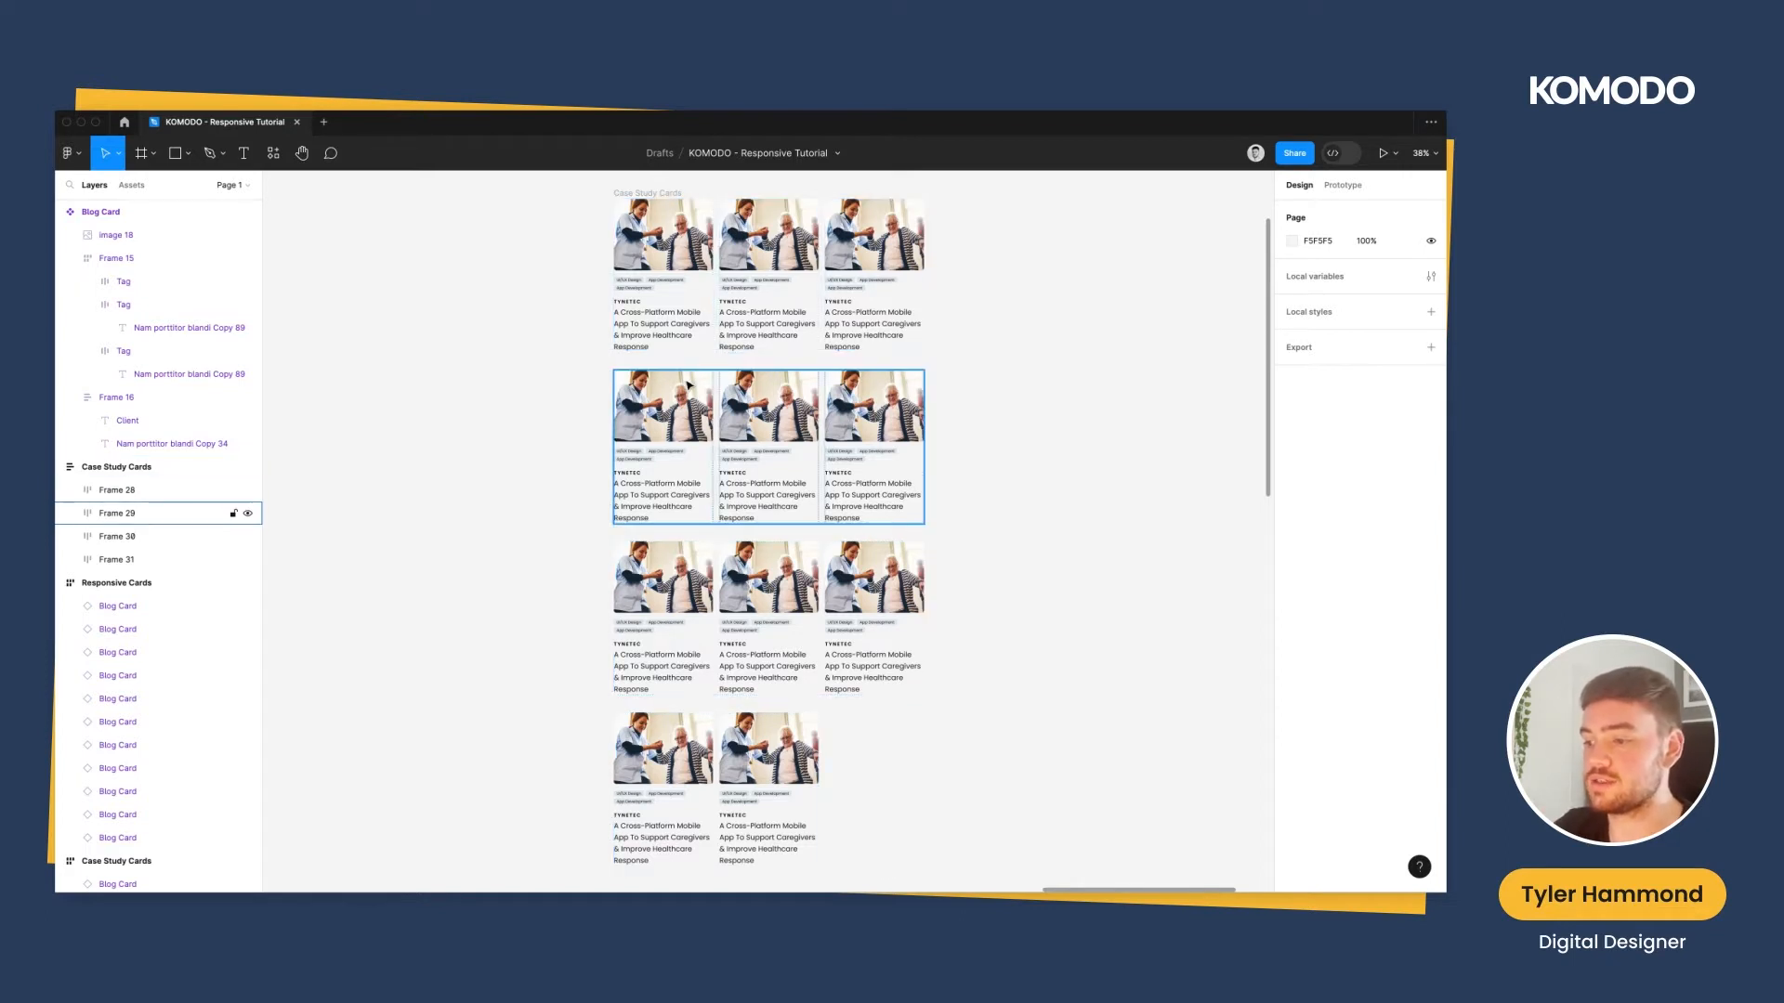
pyautogui.moveTo(669, 498)
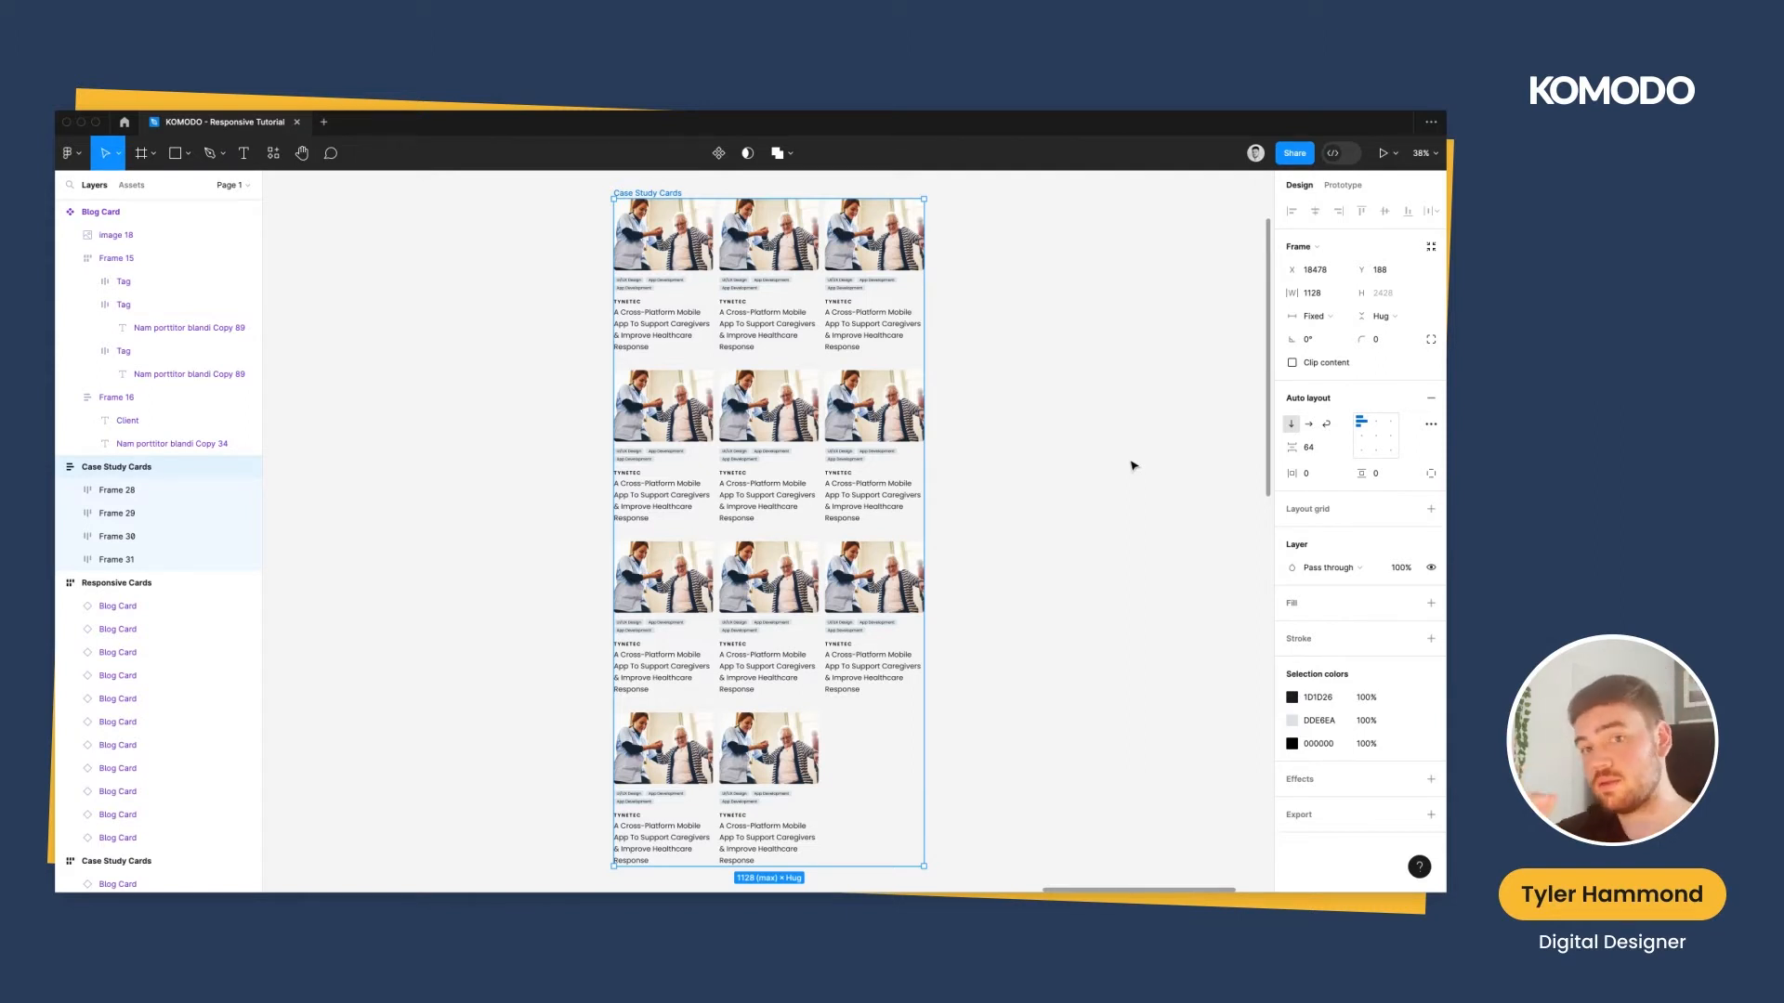
pyautogui.moveTo(1129, 465)
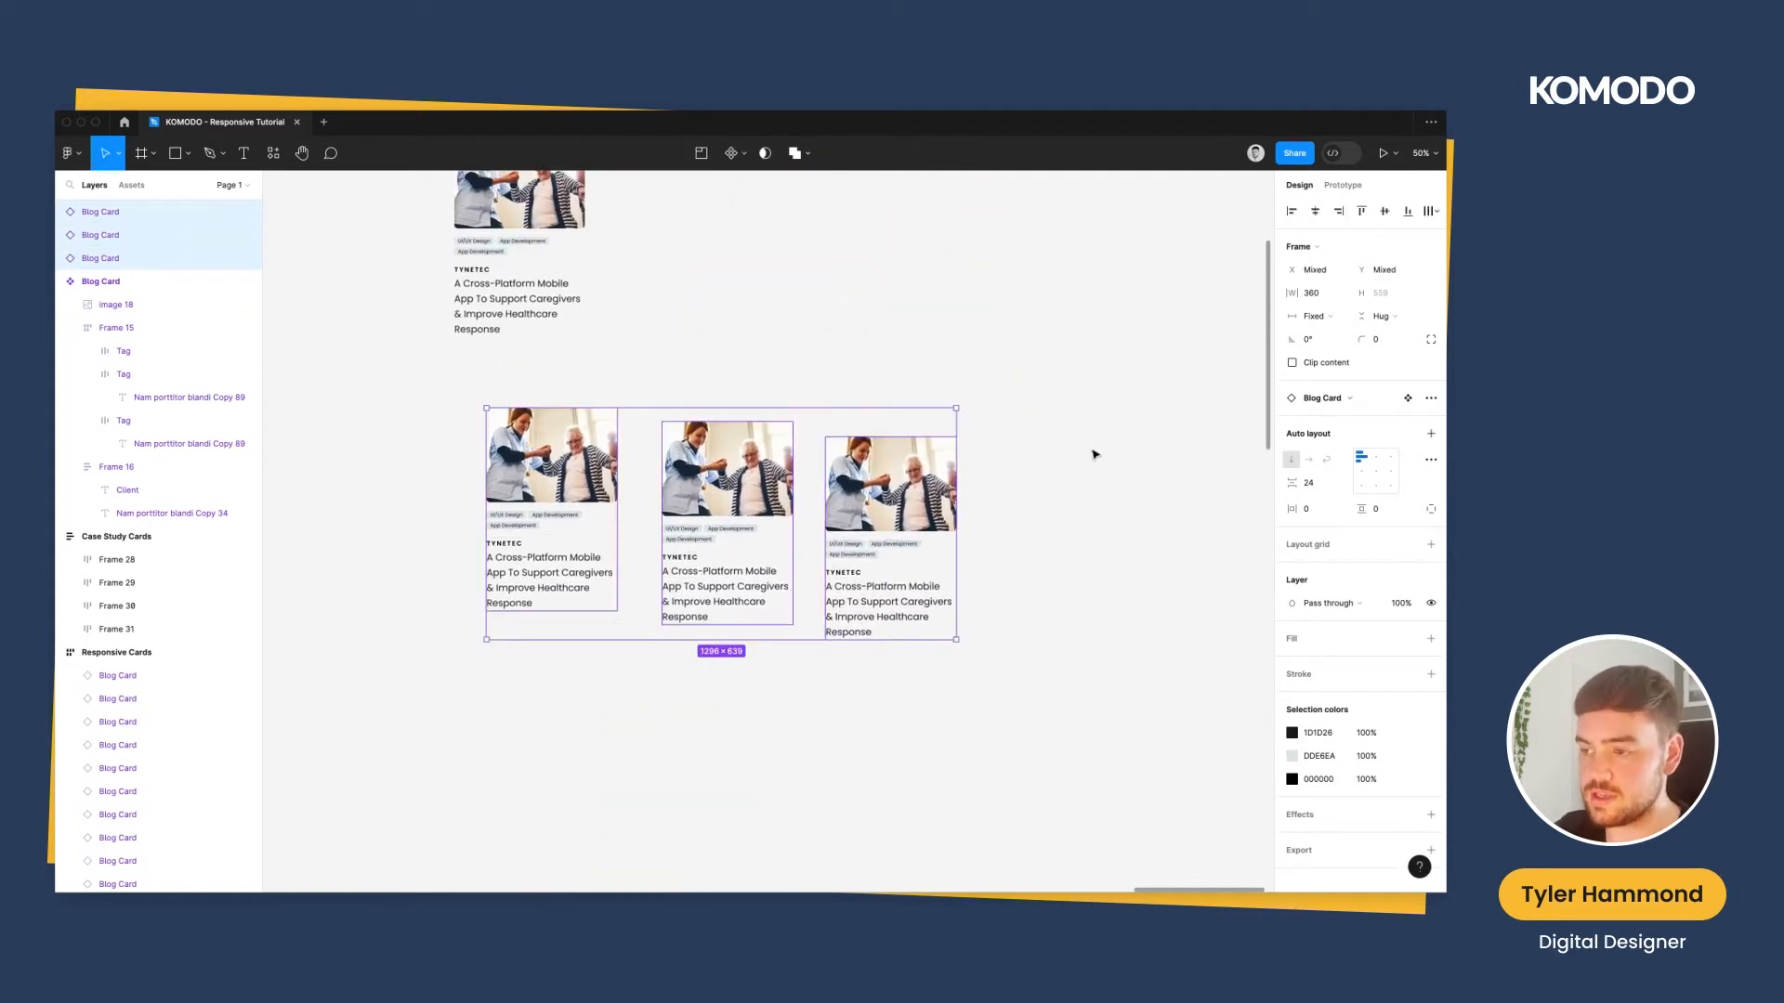
pyautogui.press('shift+a')
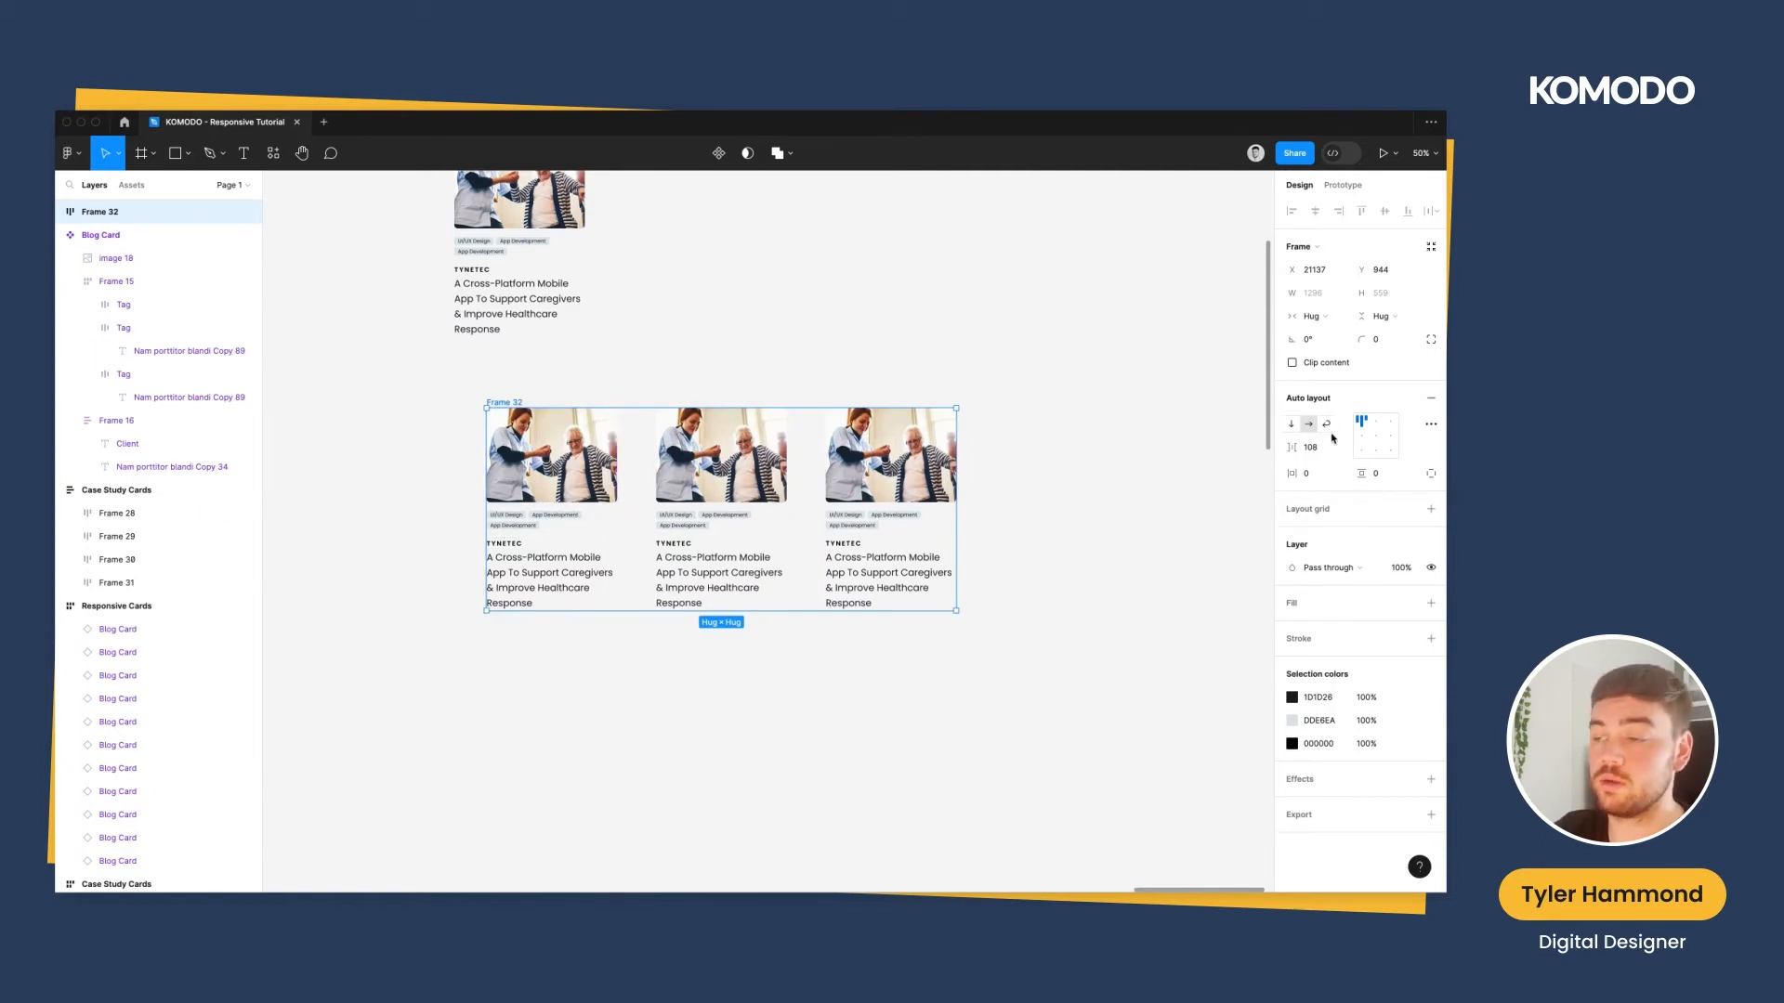
pyautogui.click(1311, 446)
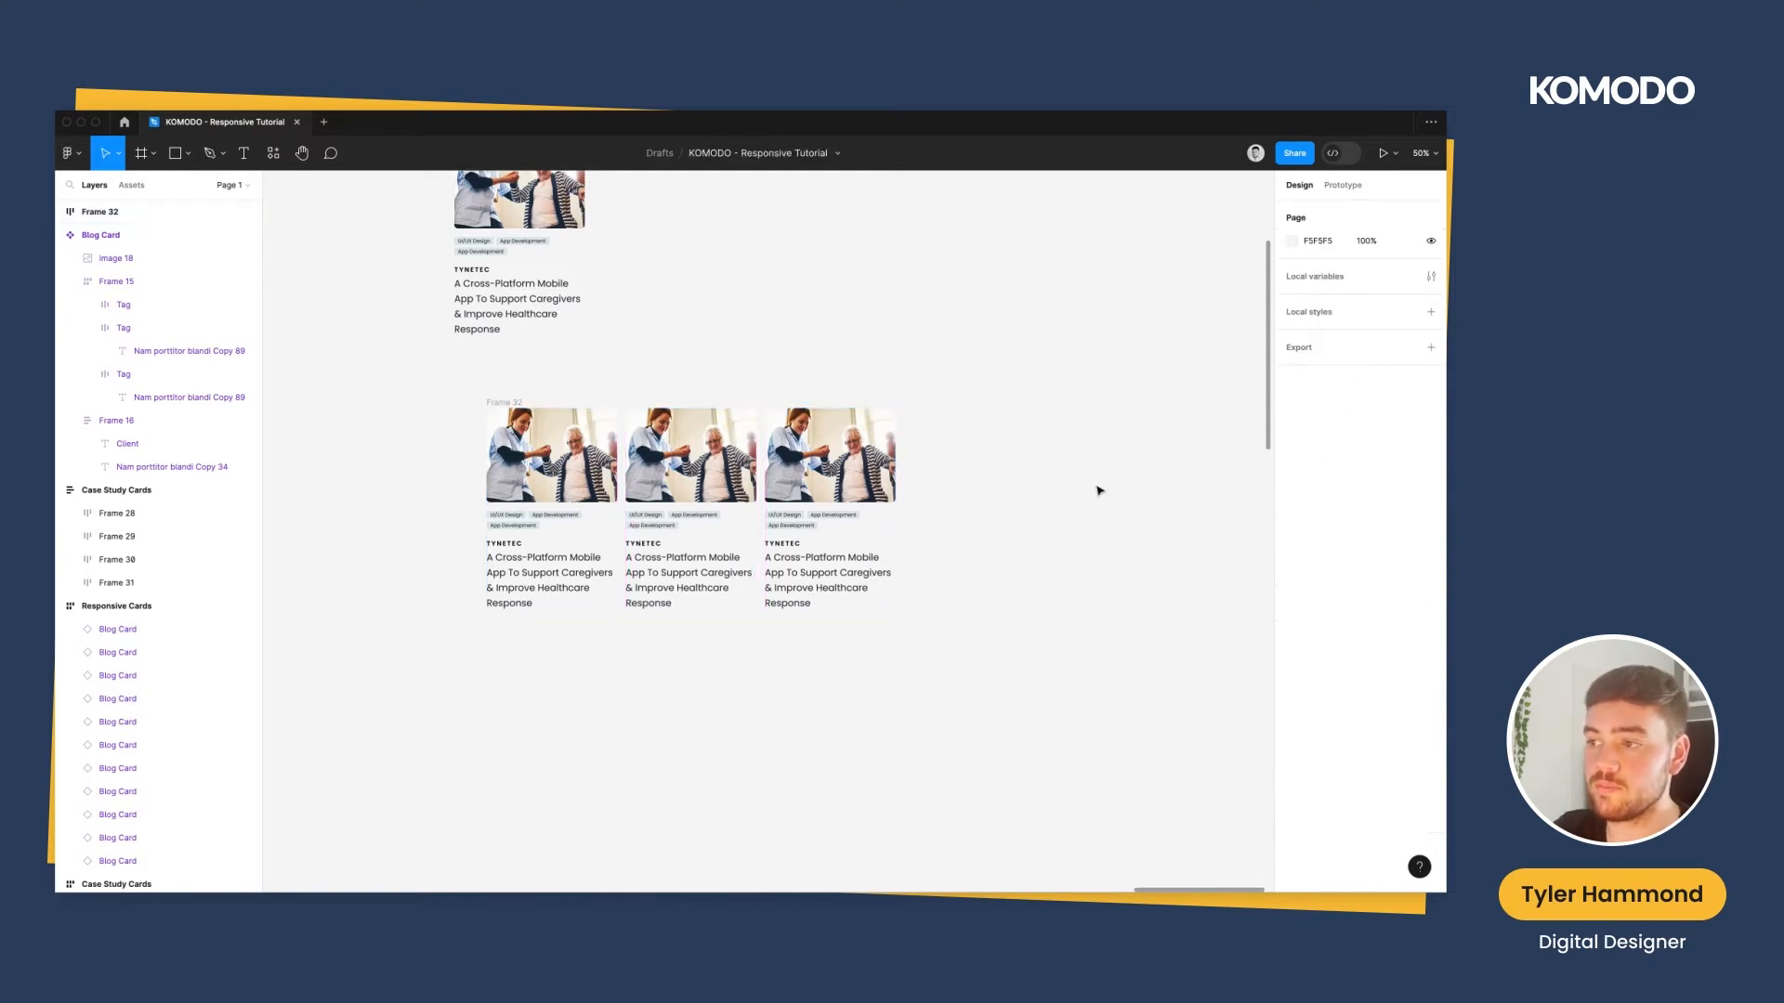
# Switch Frame 32 from Hug contents to a fixed width of 1128
pyautogui.click(828, 455)
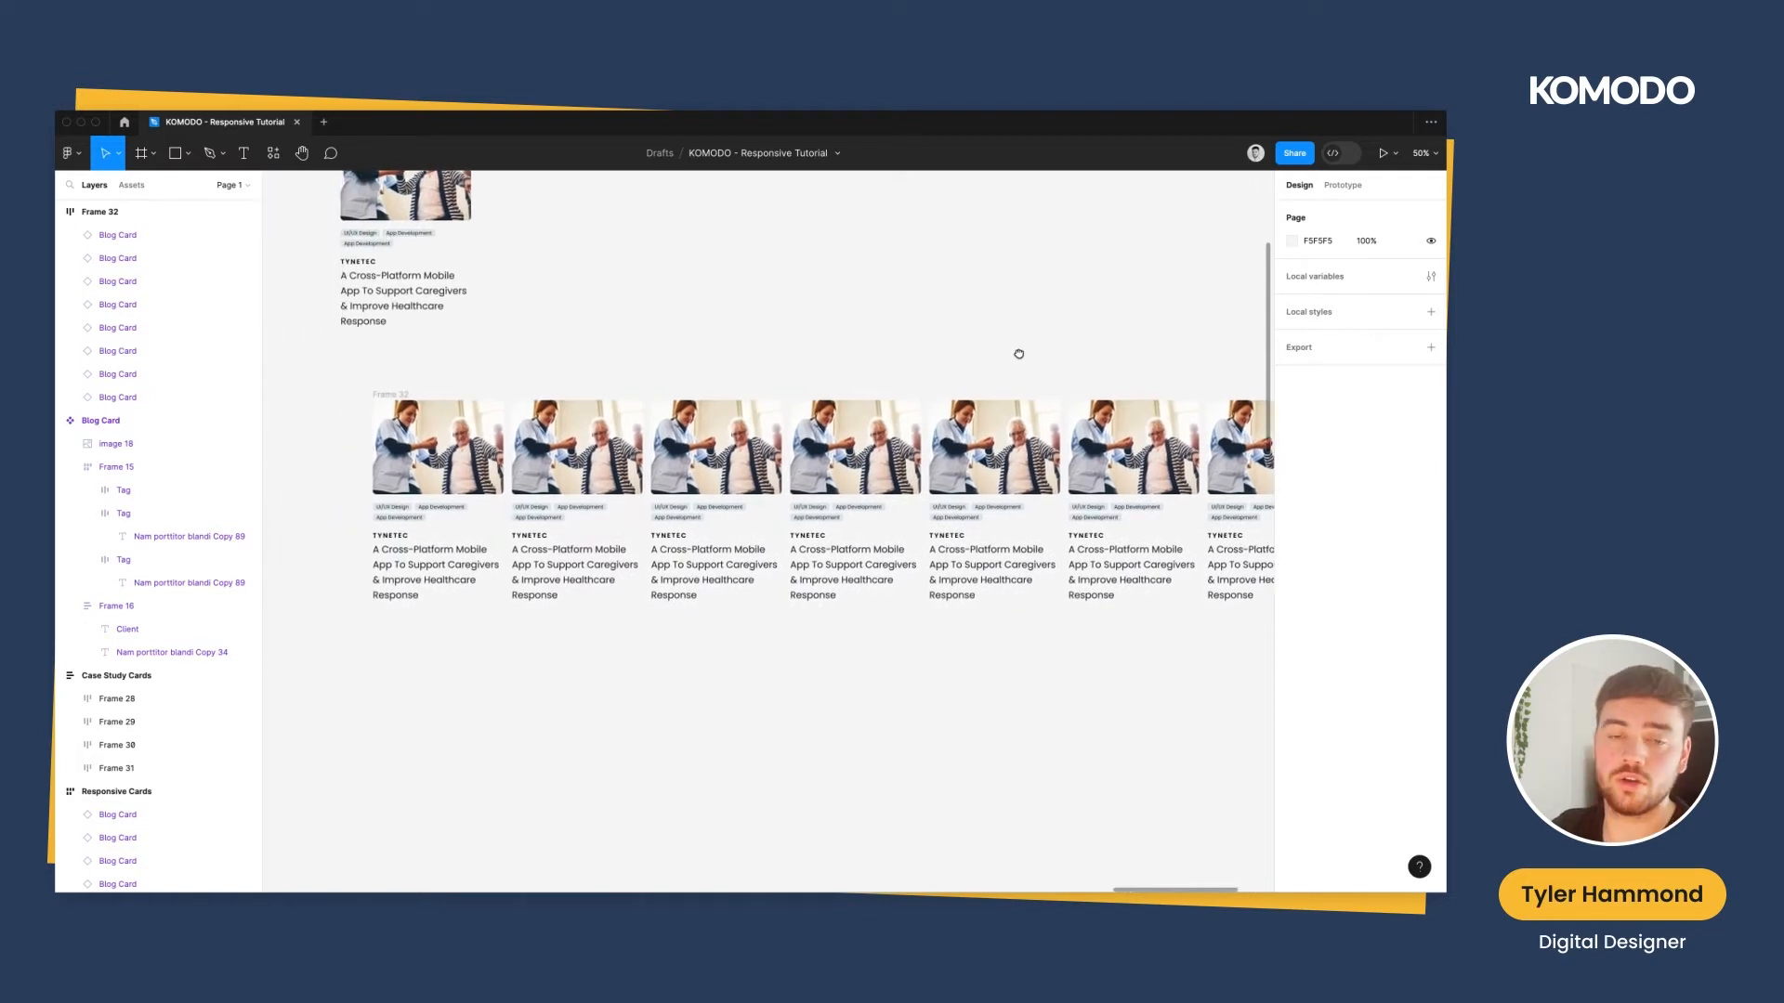
pyautogui.click(715, 455)
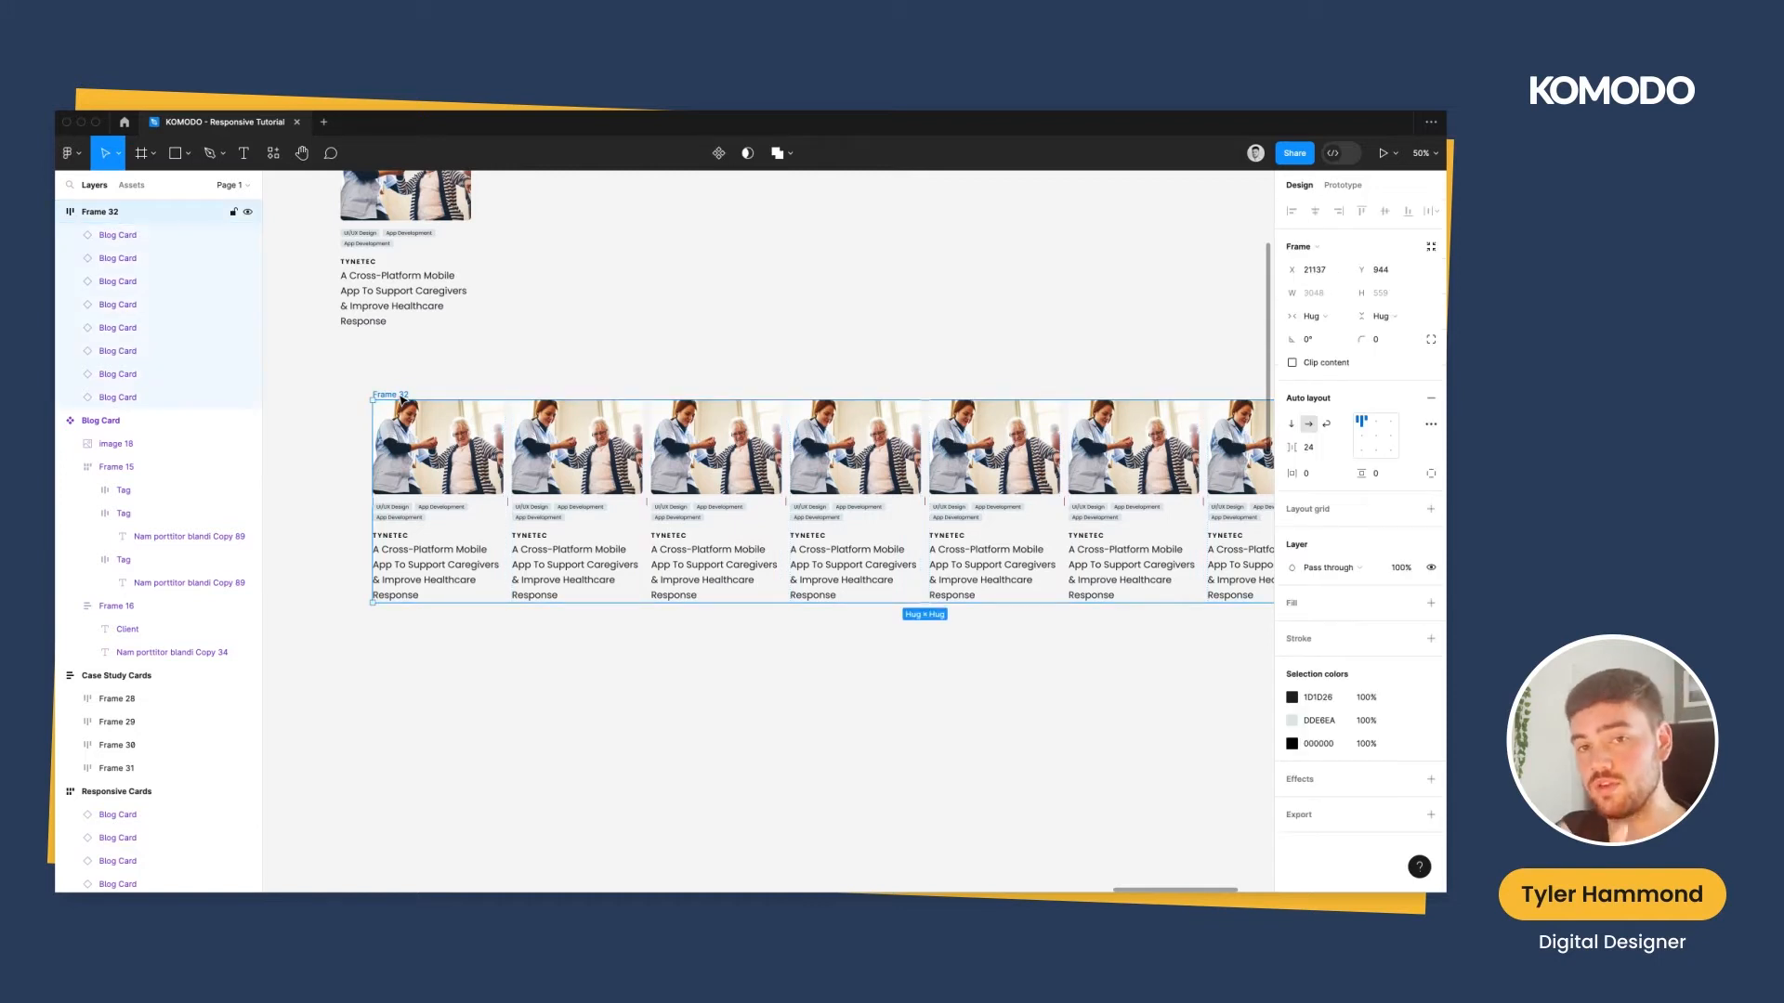
pyautogui.click(1310, 315)
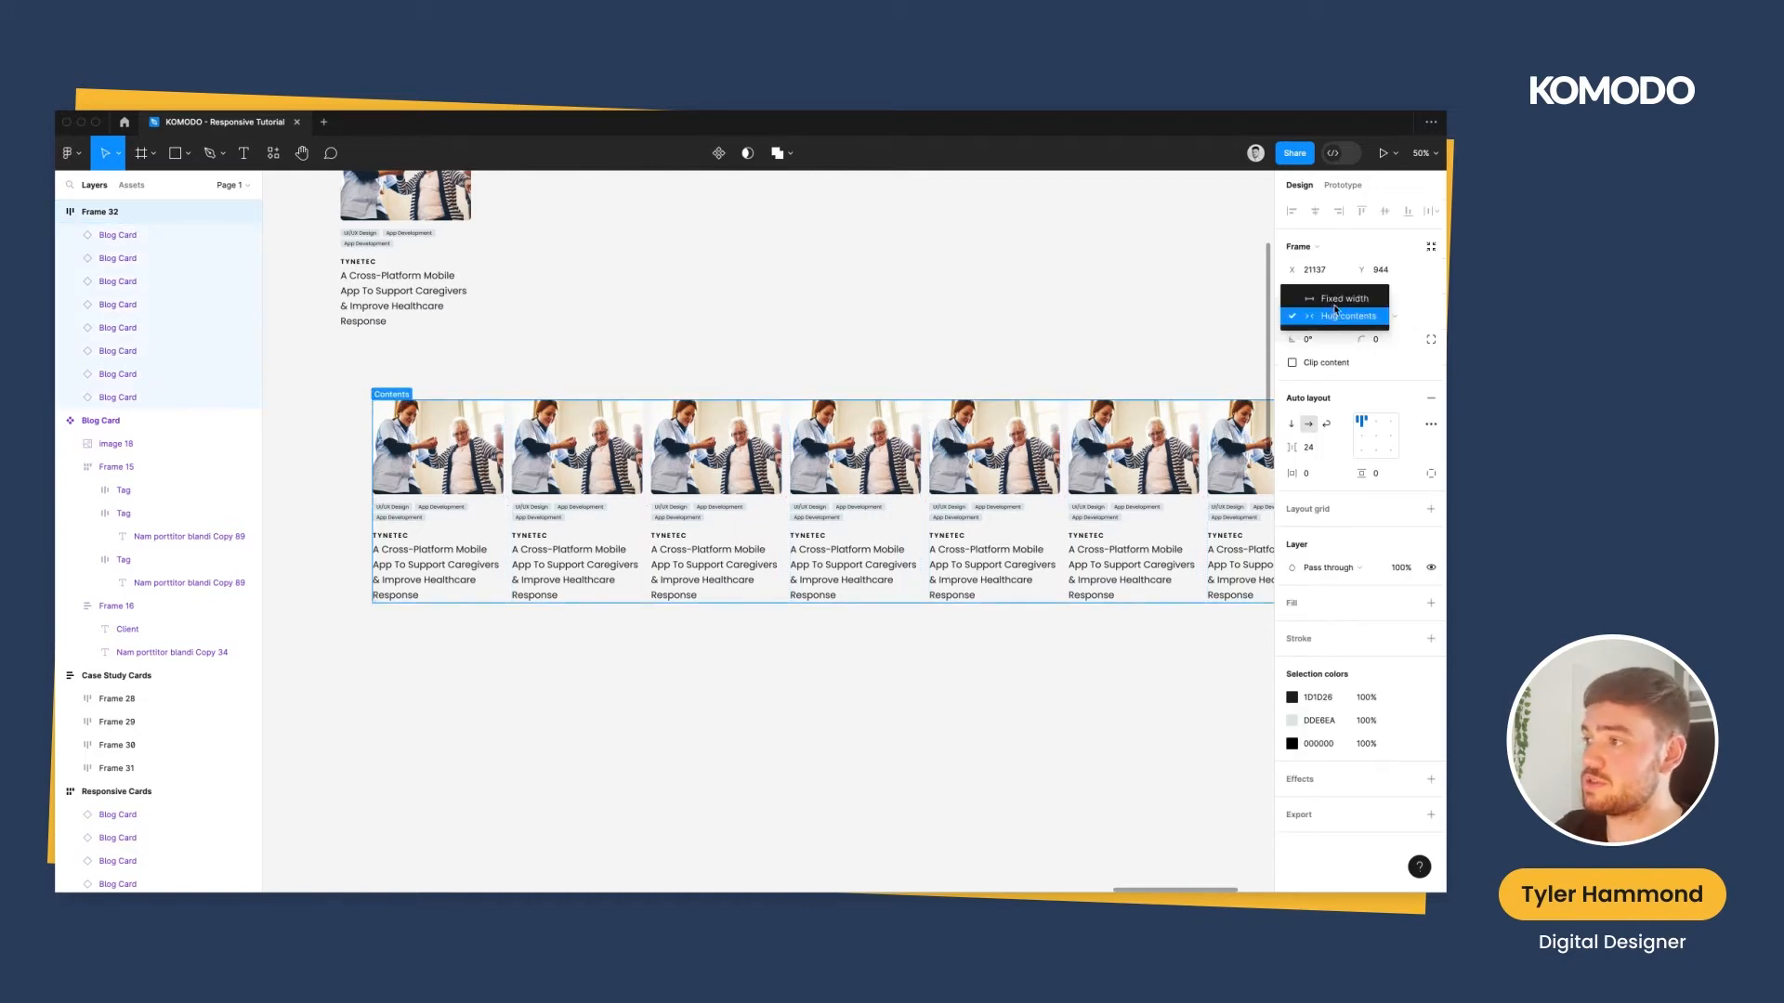
pyautogui.click(1347, 315)
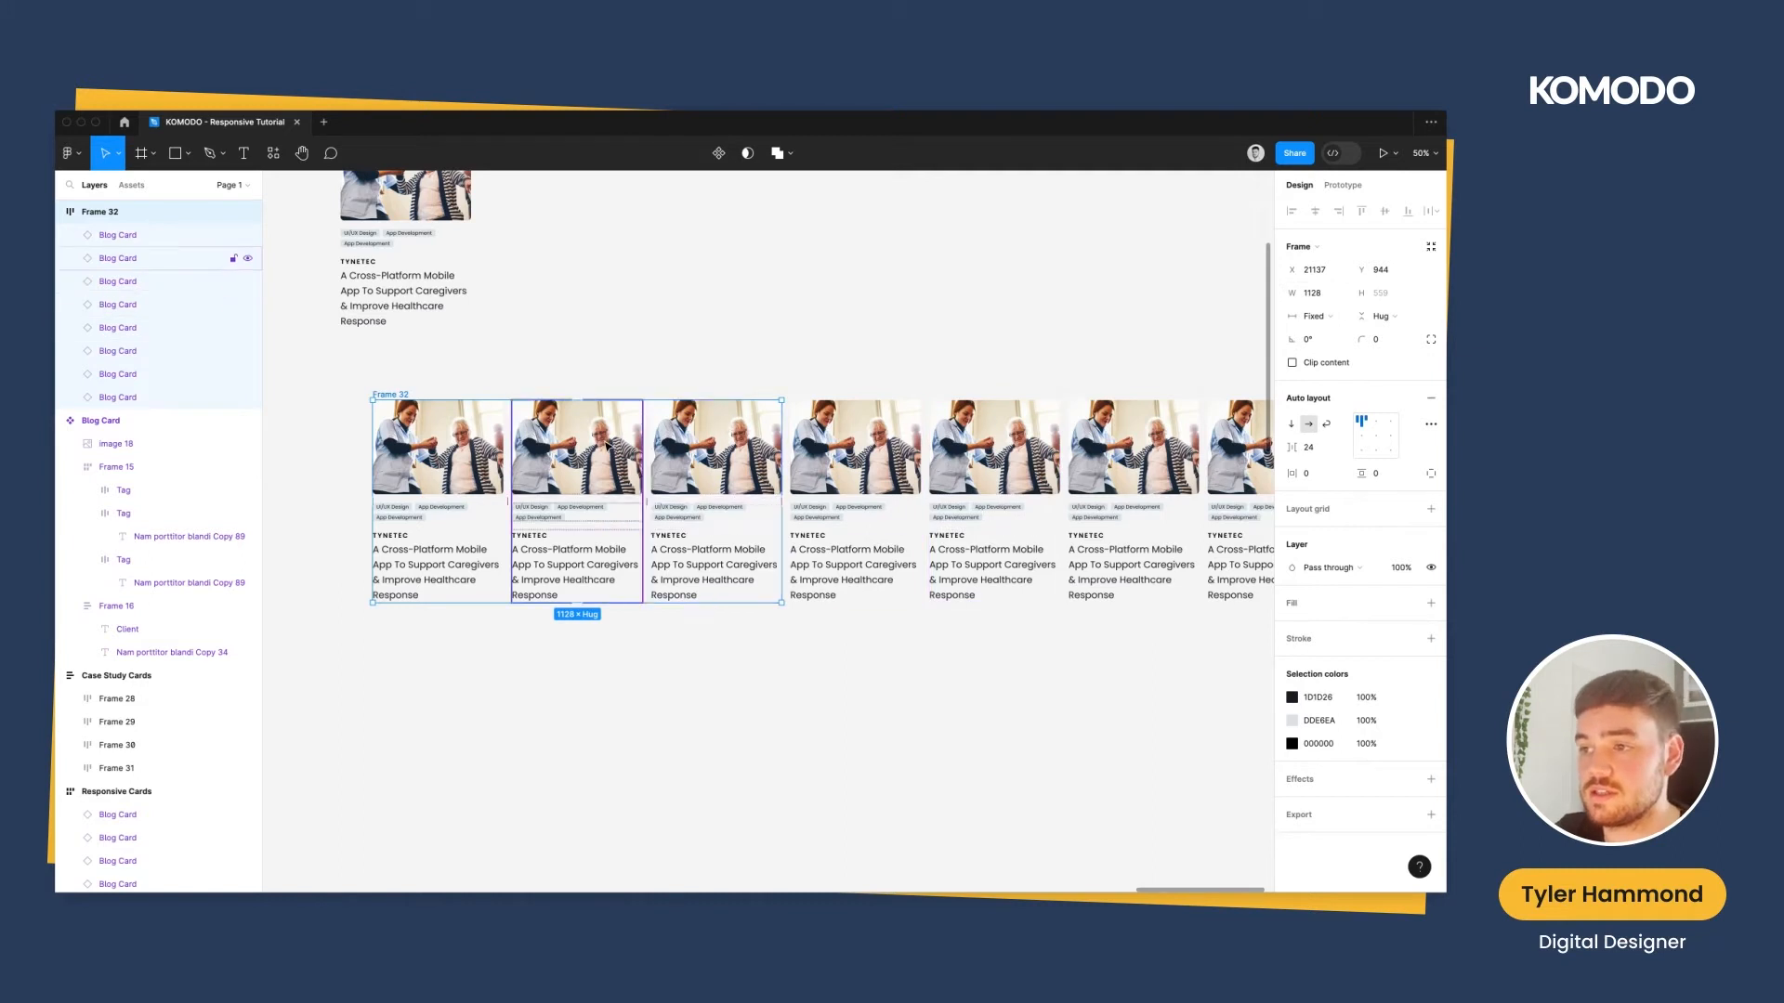
pyautogui.click(714, 449)
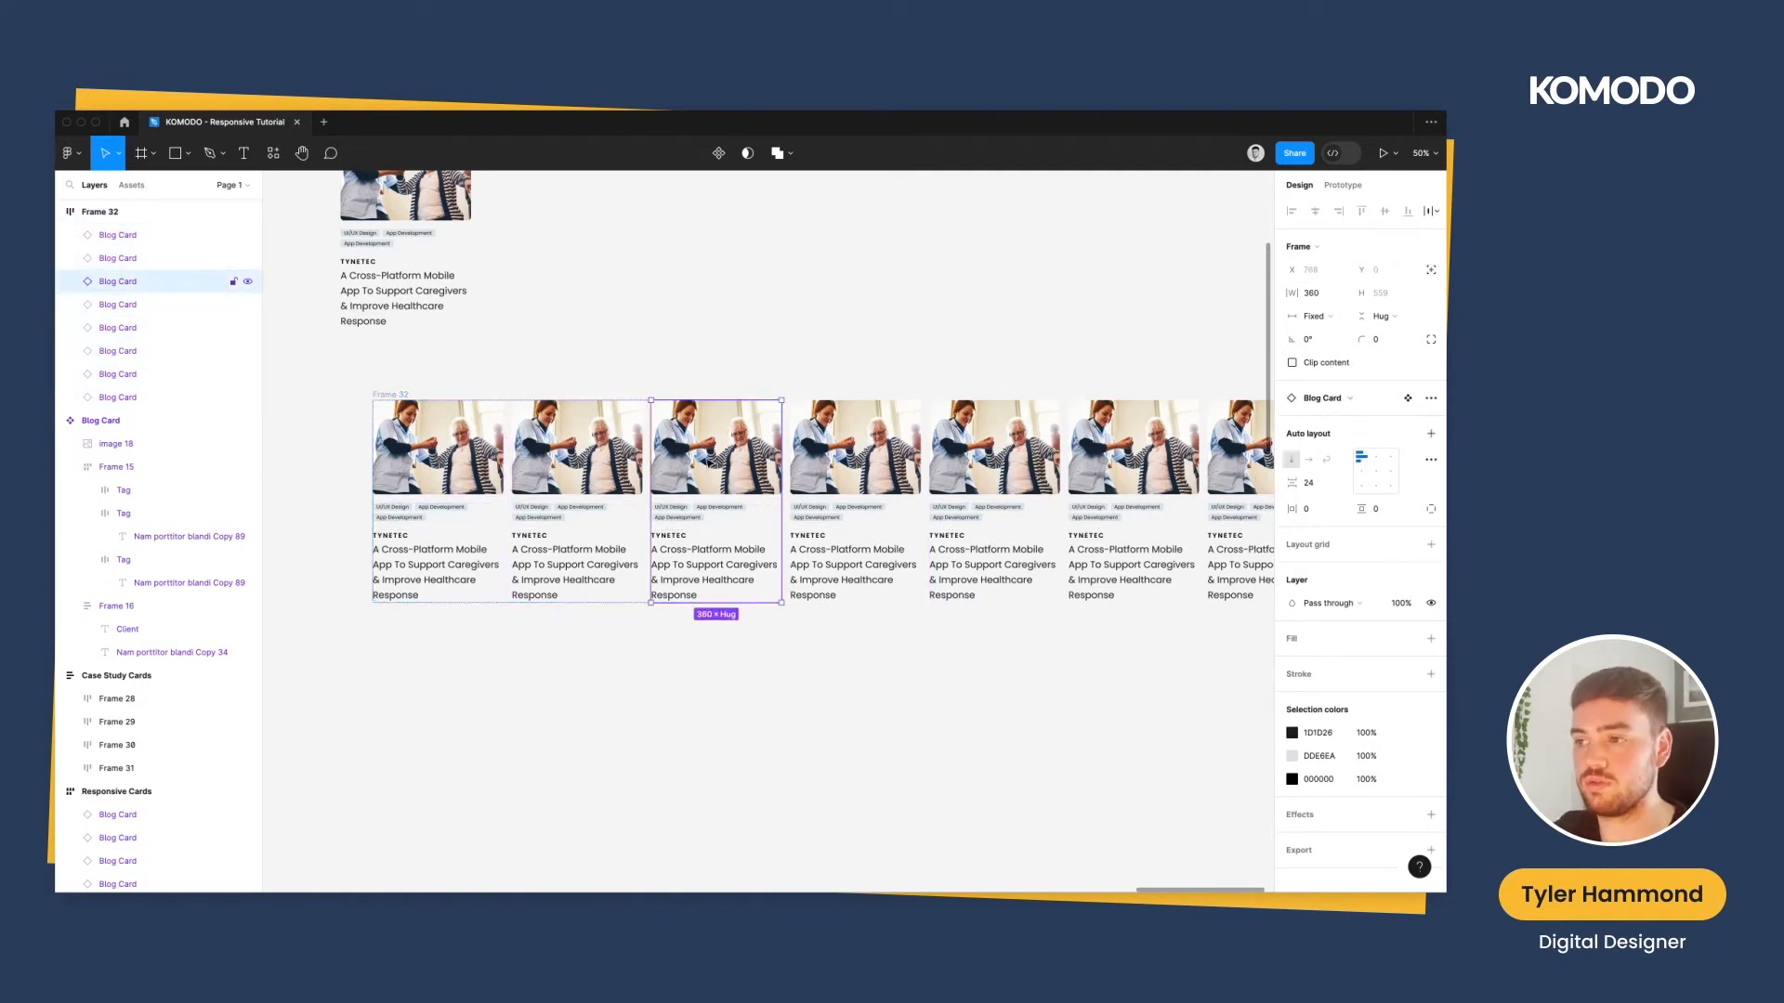
pyautogui.click(749, 301)
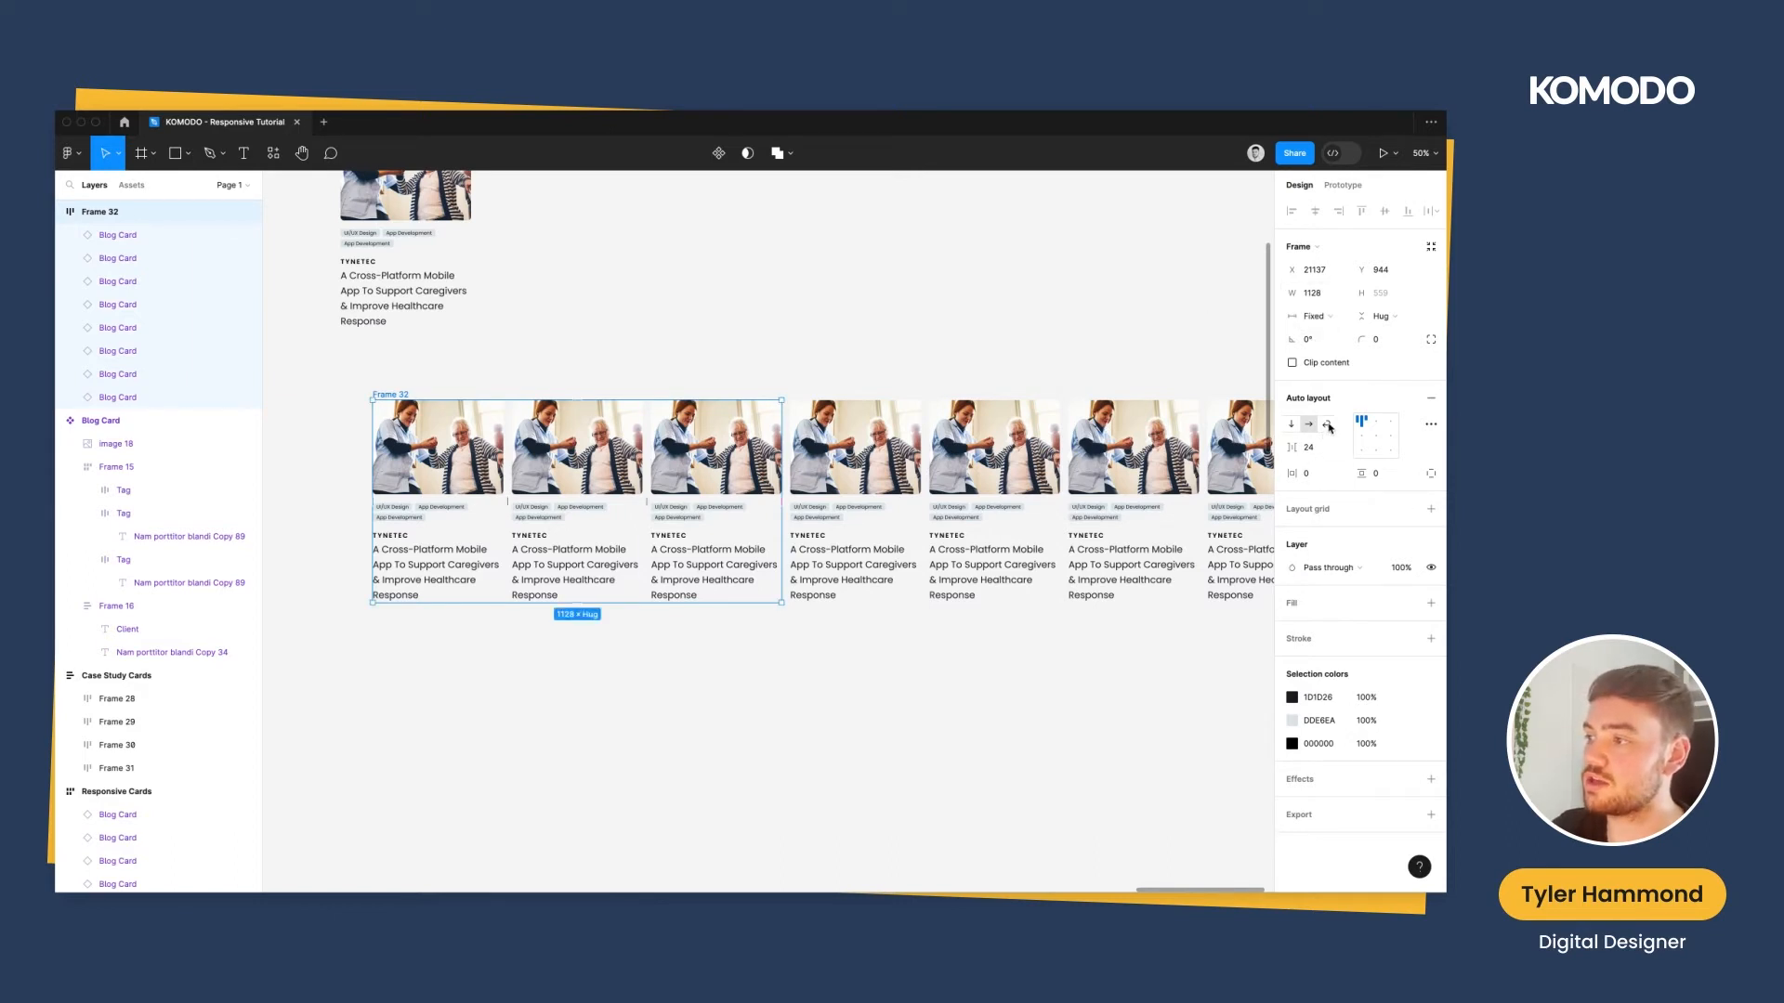
pyautogui.moveTo(1325, 424)
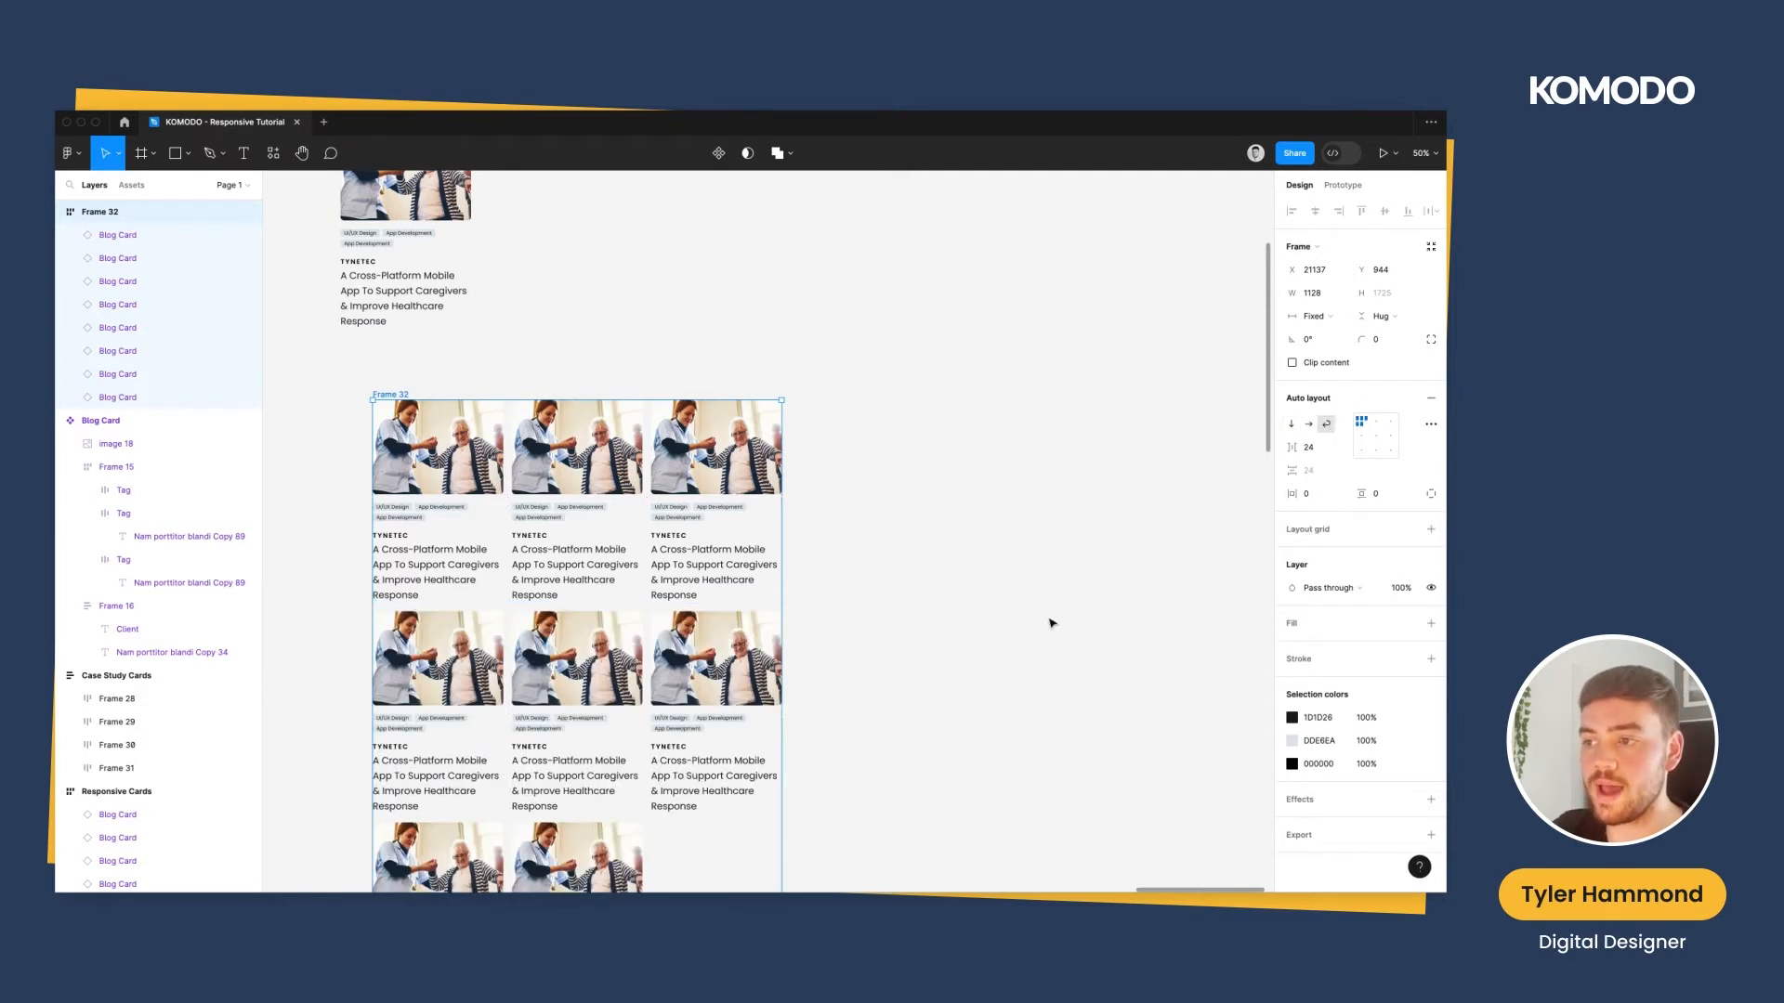
pyautogui.moveTo(1028, 634)
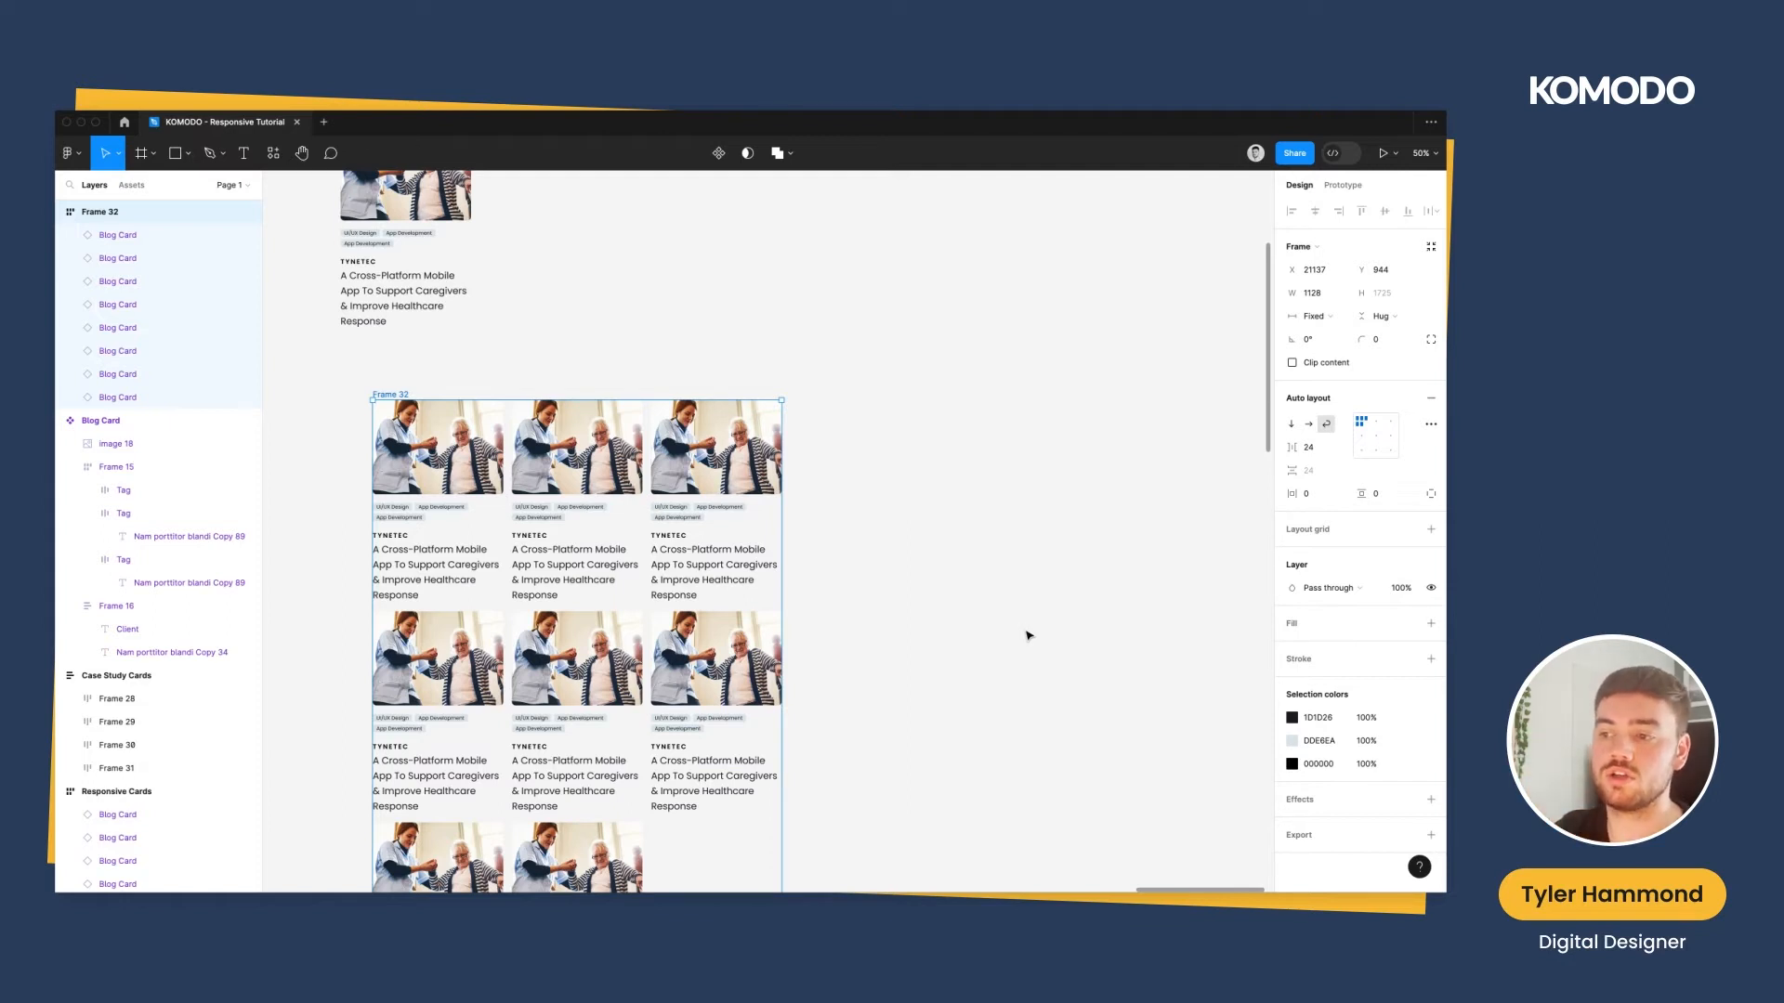
# Enable Wrap in Frame 32's auto layout so the cards form rows of three
pyautogui.scroll(-3)
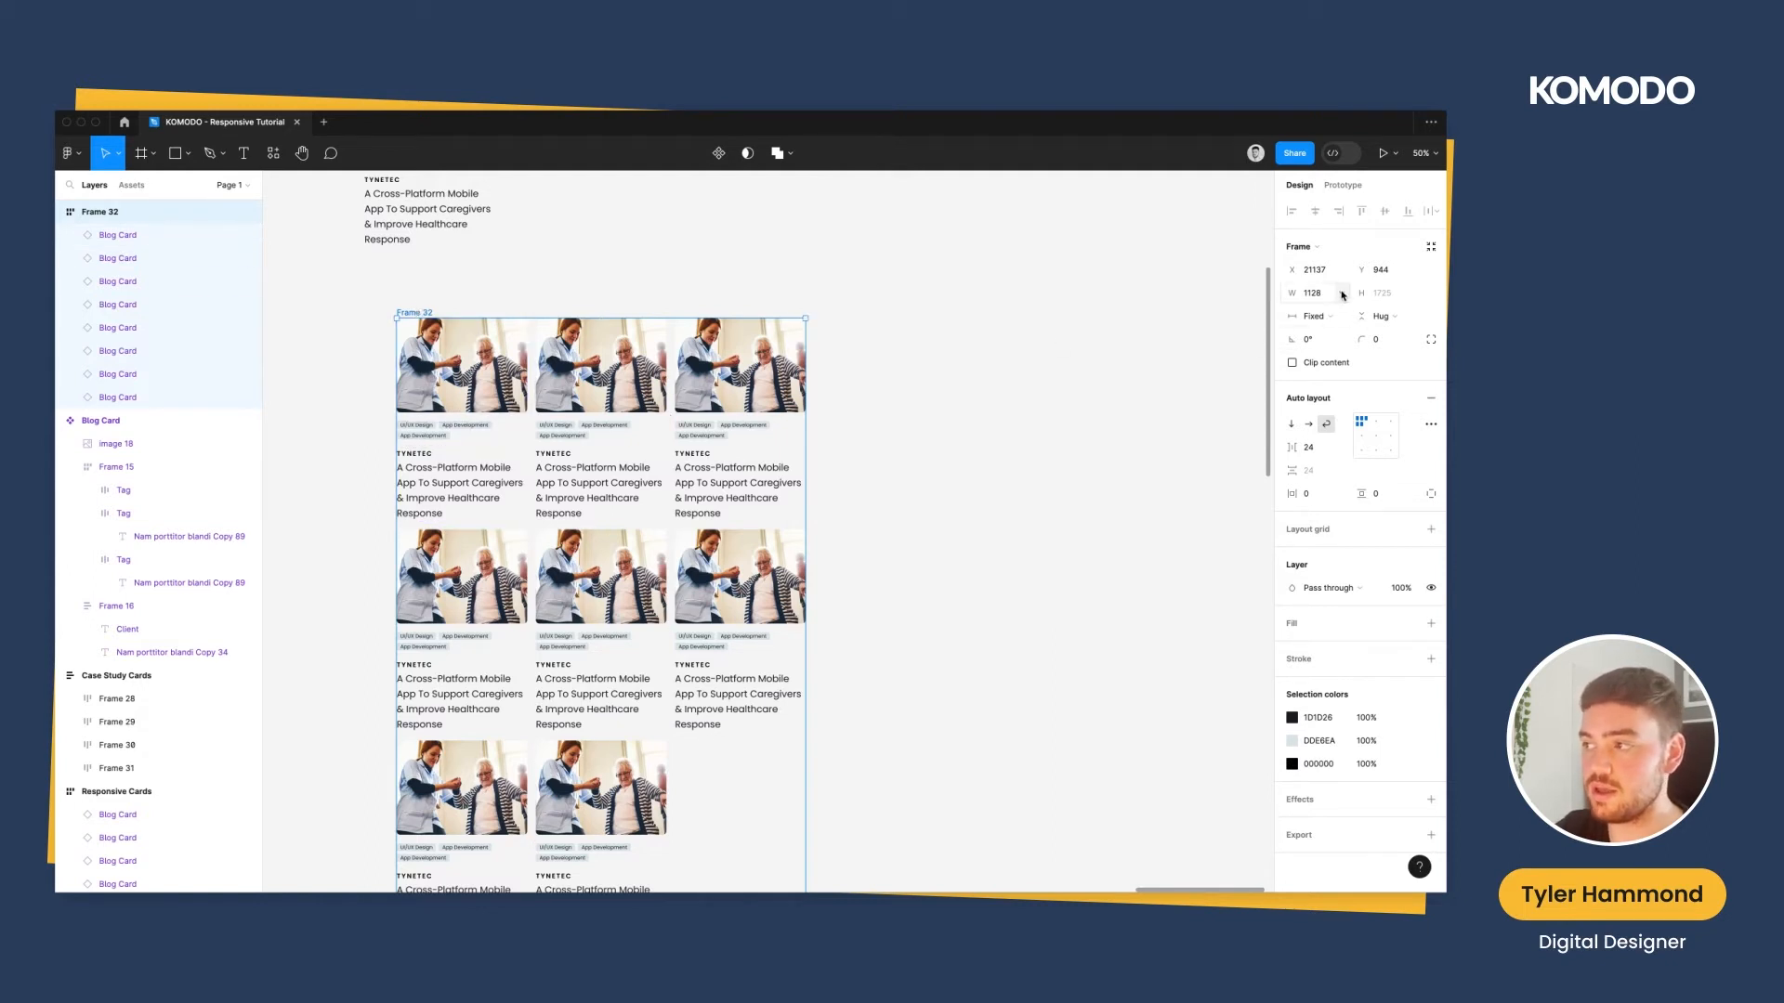
# Add a maximum width of 1128 and a minimum width of 300 to Frame 32
pyautogui.click(1313, 293)
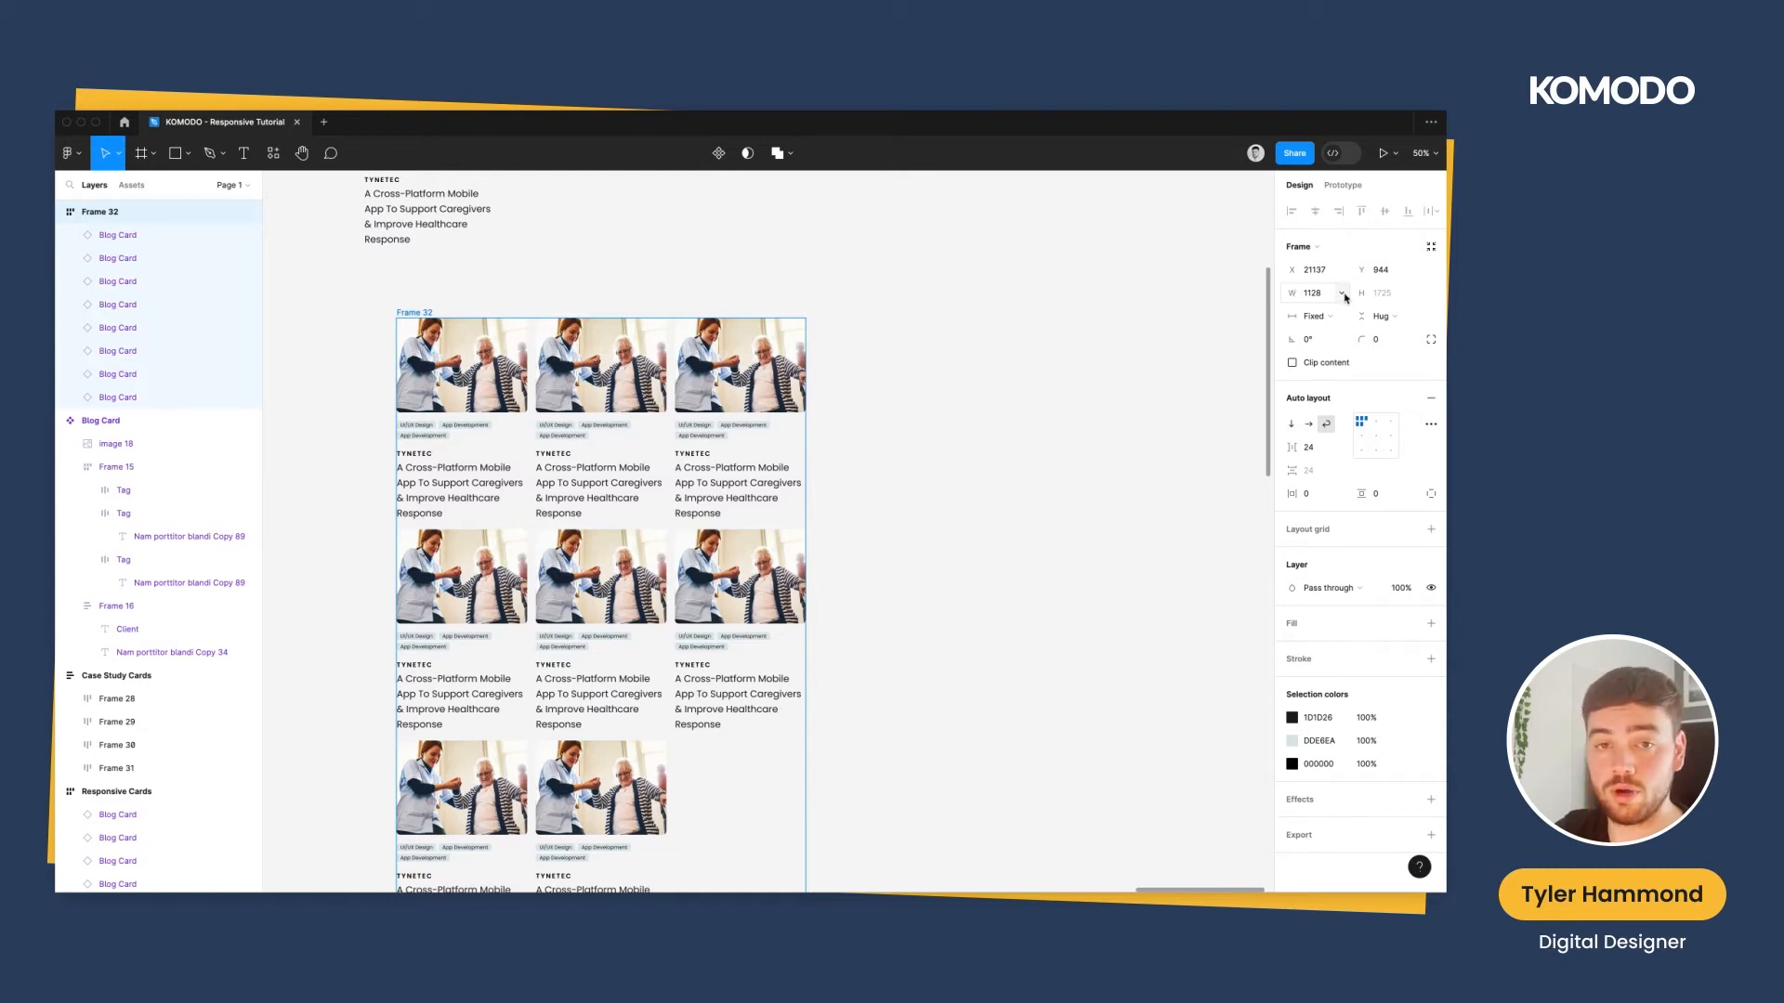
pyautogui.click(1343, 293)
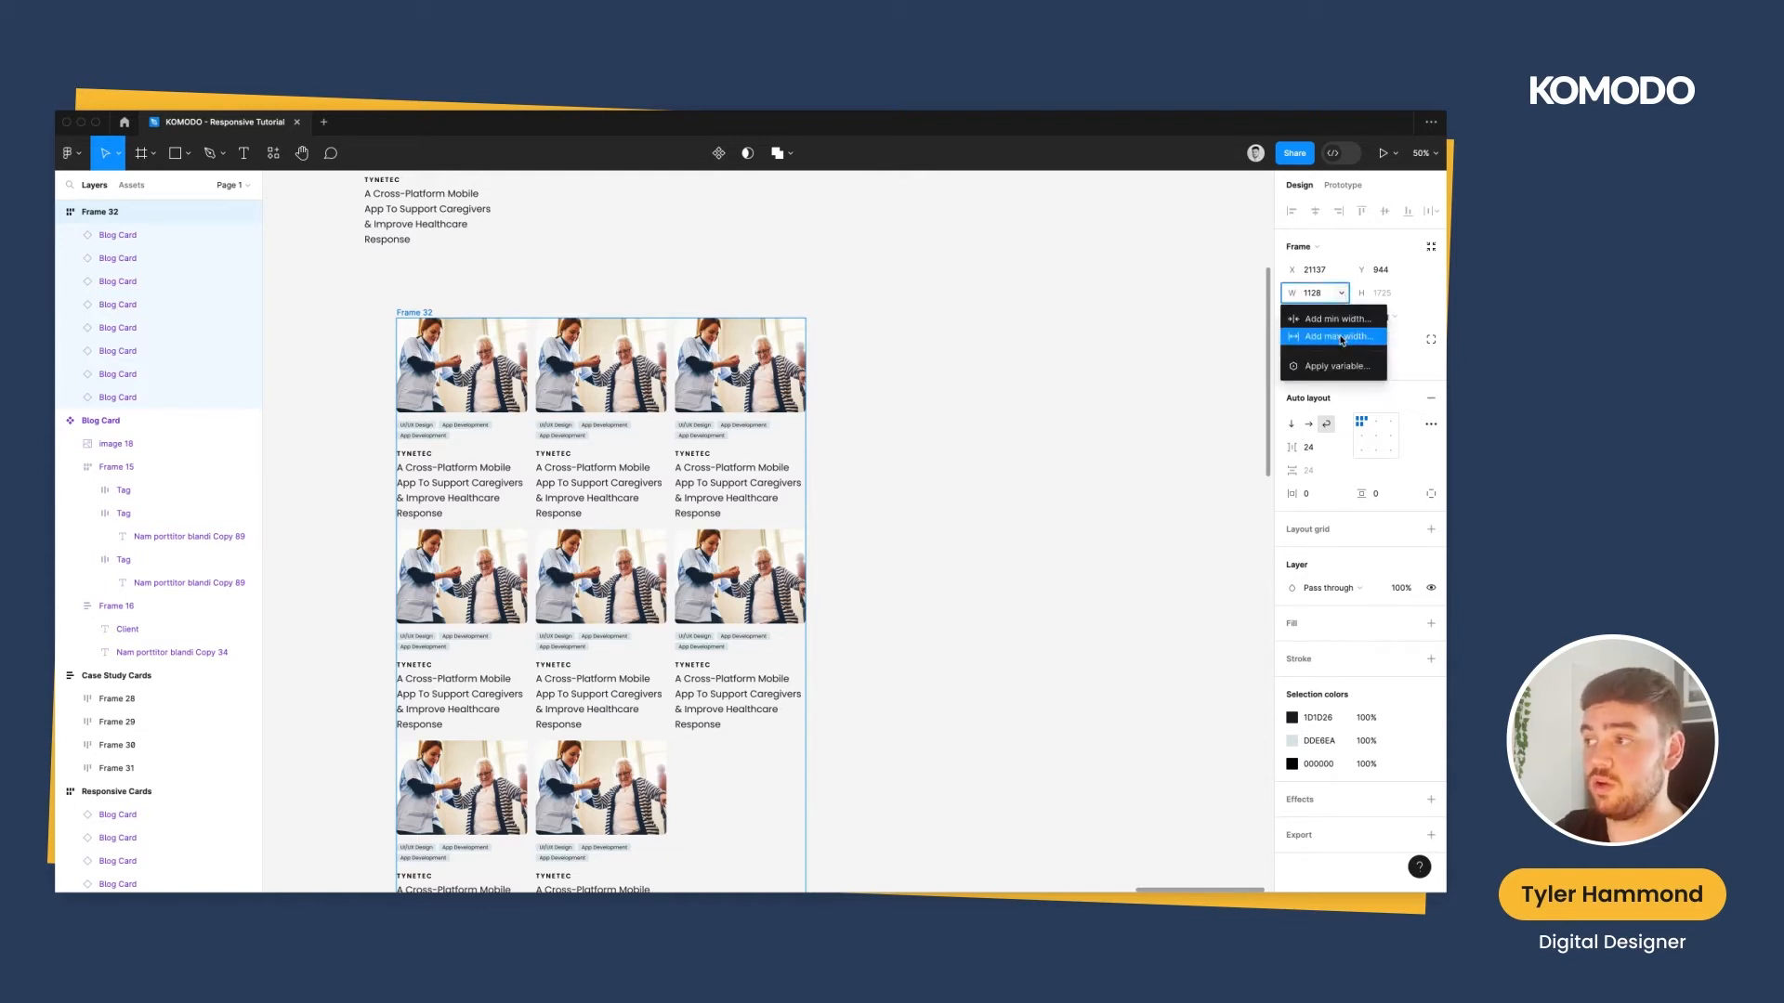
pyautogui.click(1337, 335)
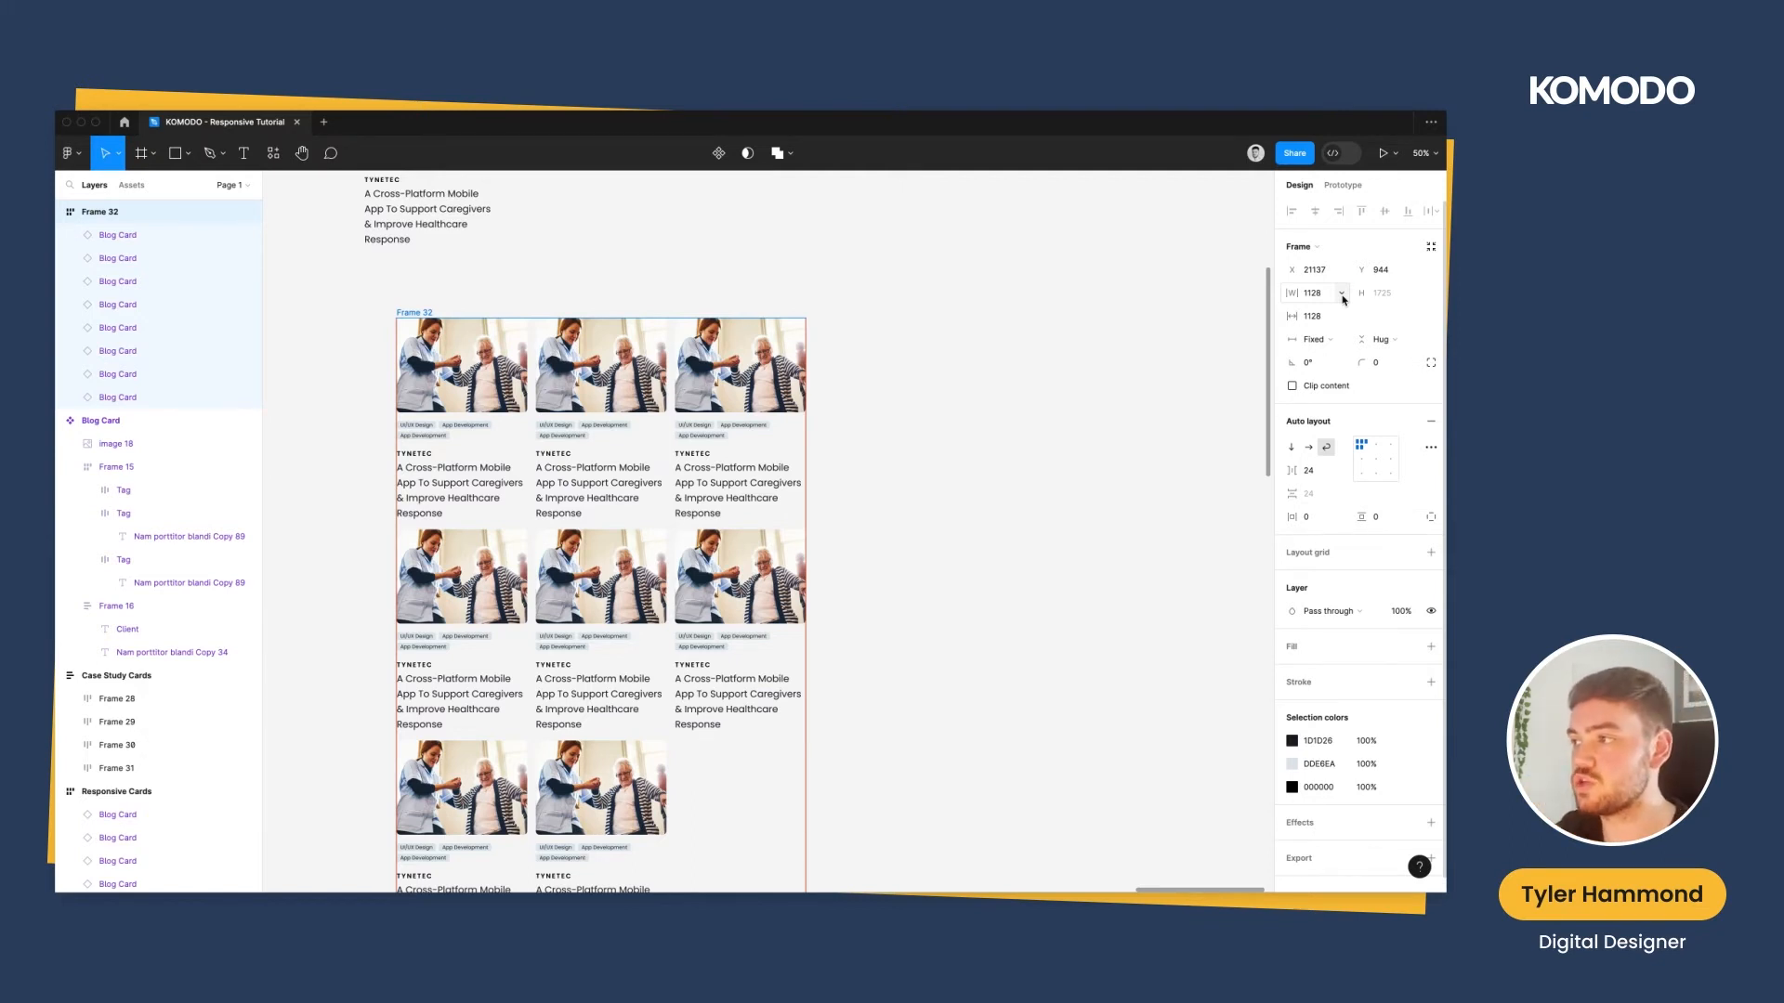
pyautogui.click(1340, 293)
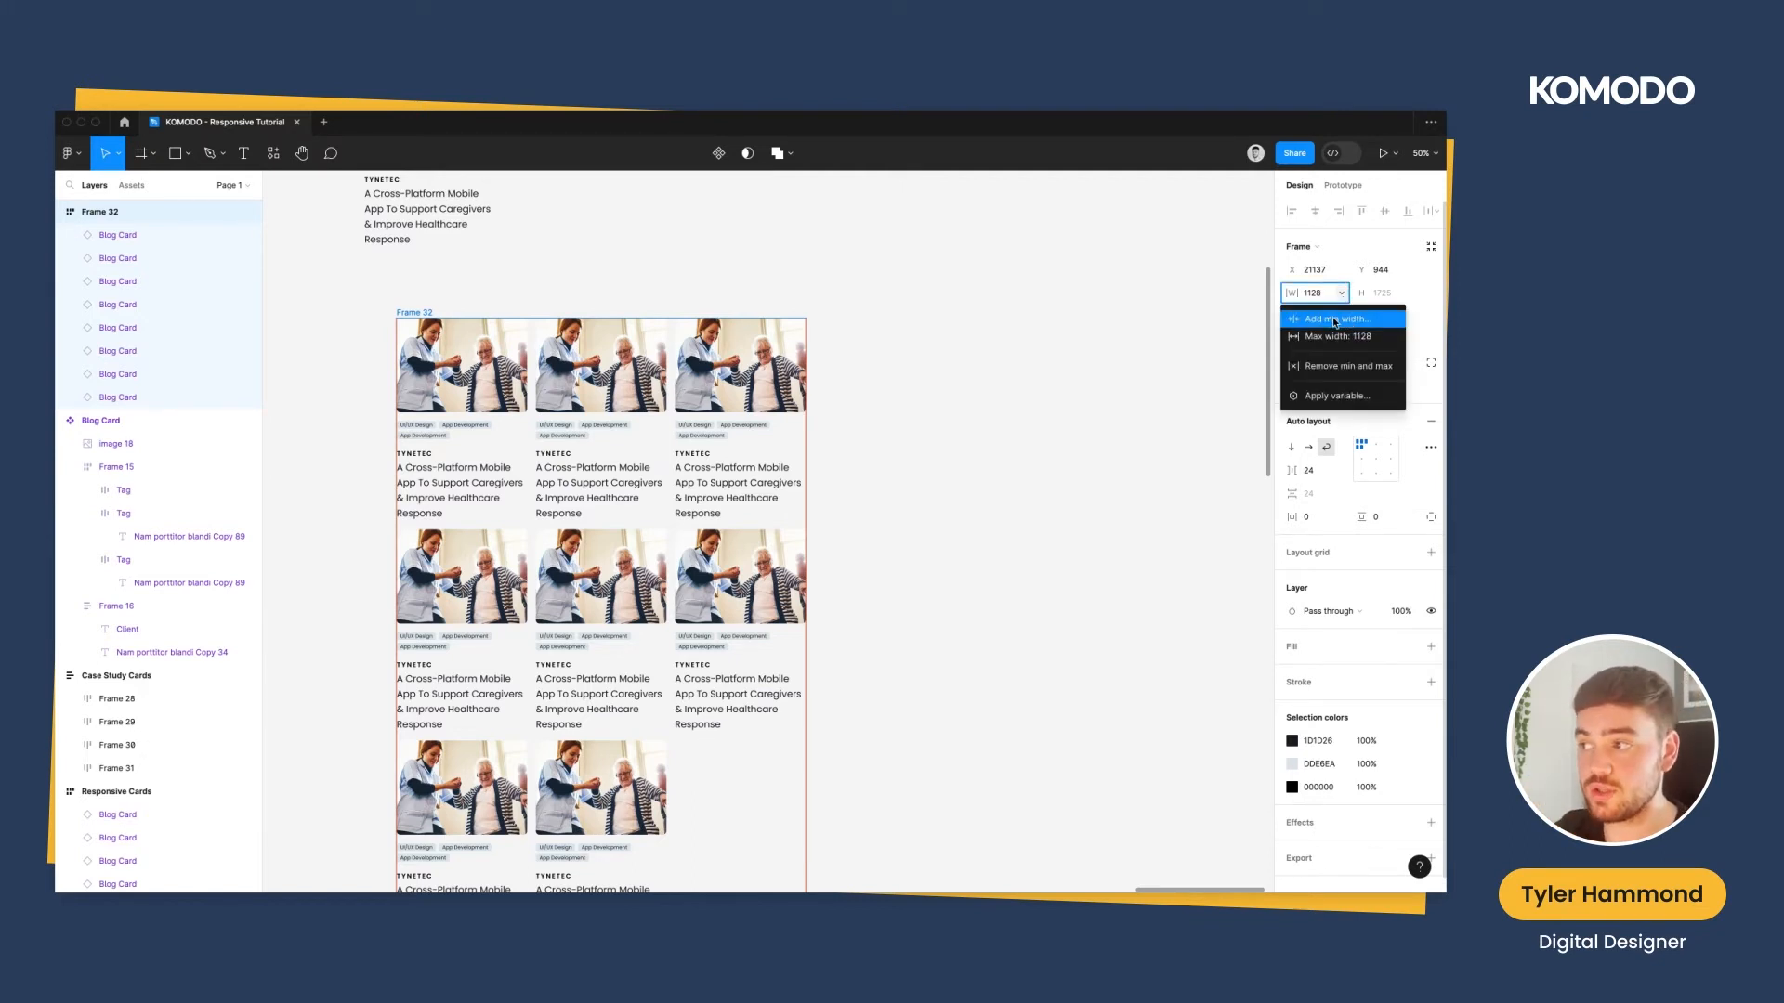
pyautogui.click(1337, 318)
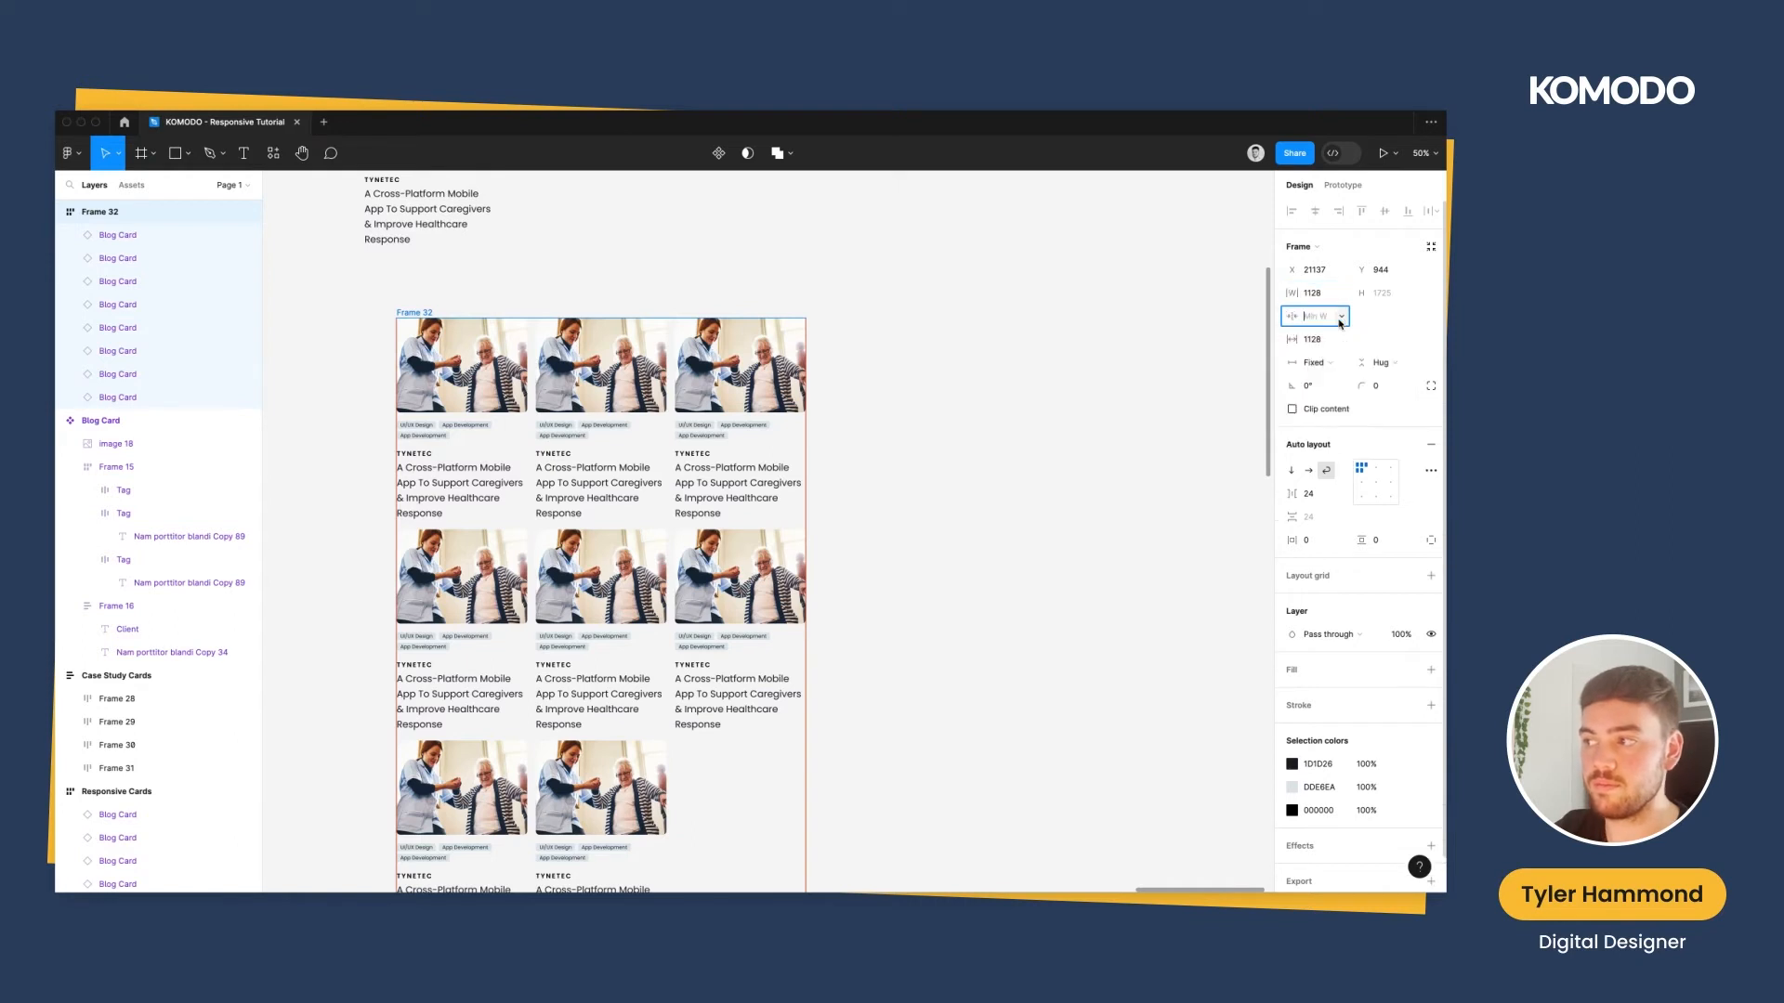
pyautogui.write('300')
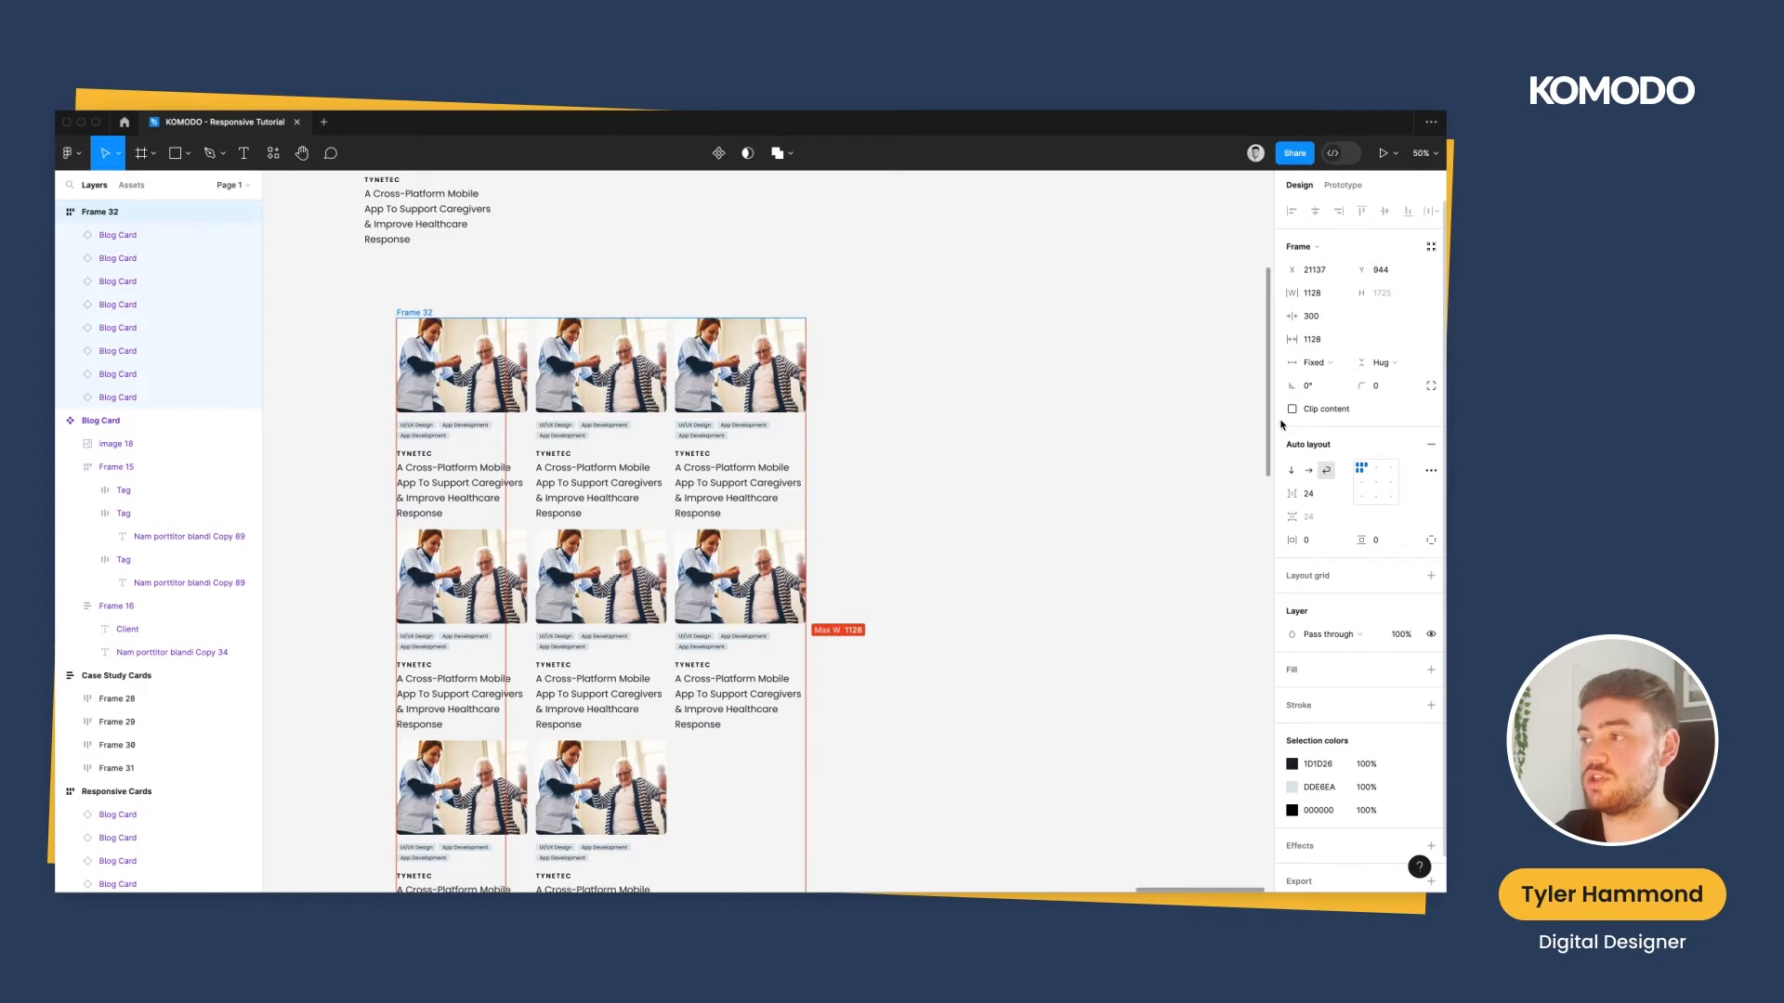
pyautogui.moveTo(1146, 405)
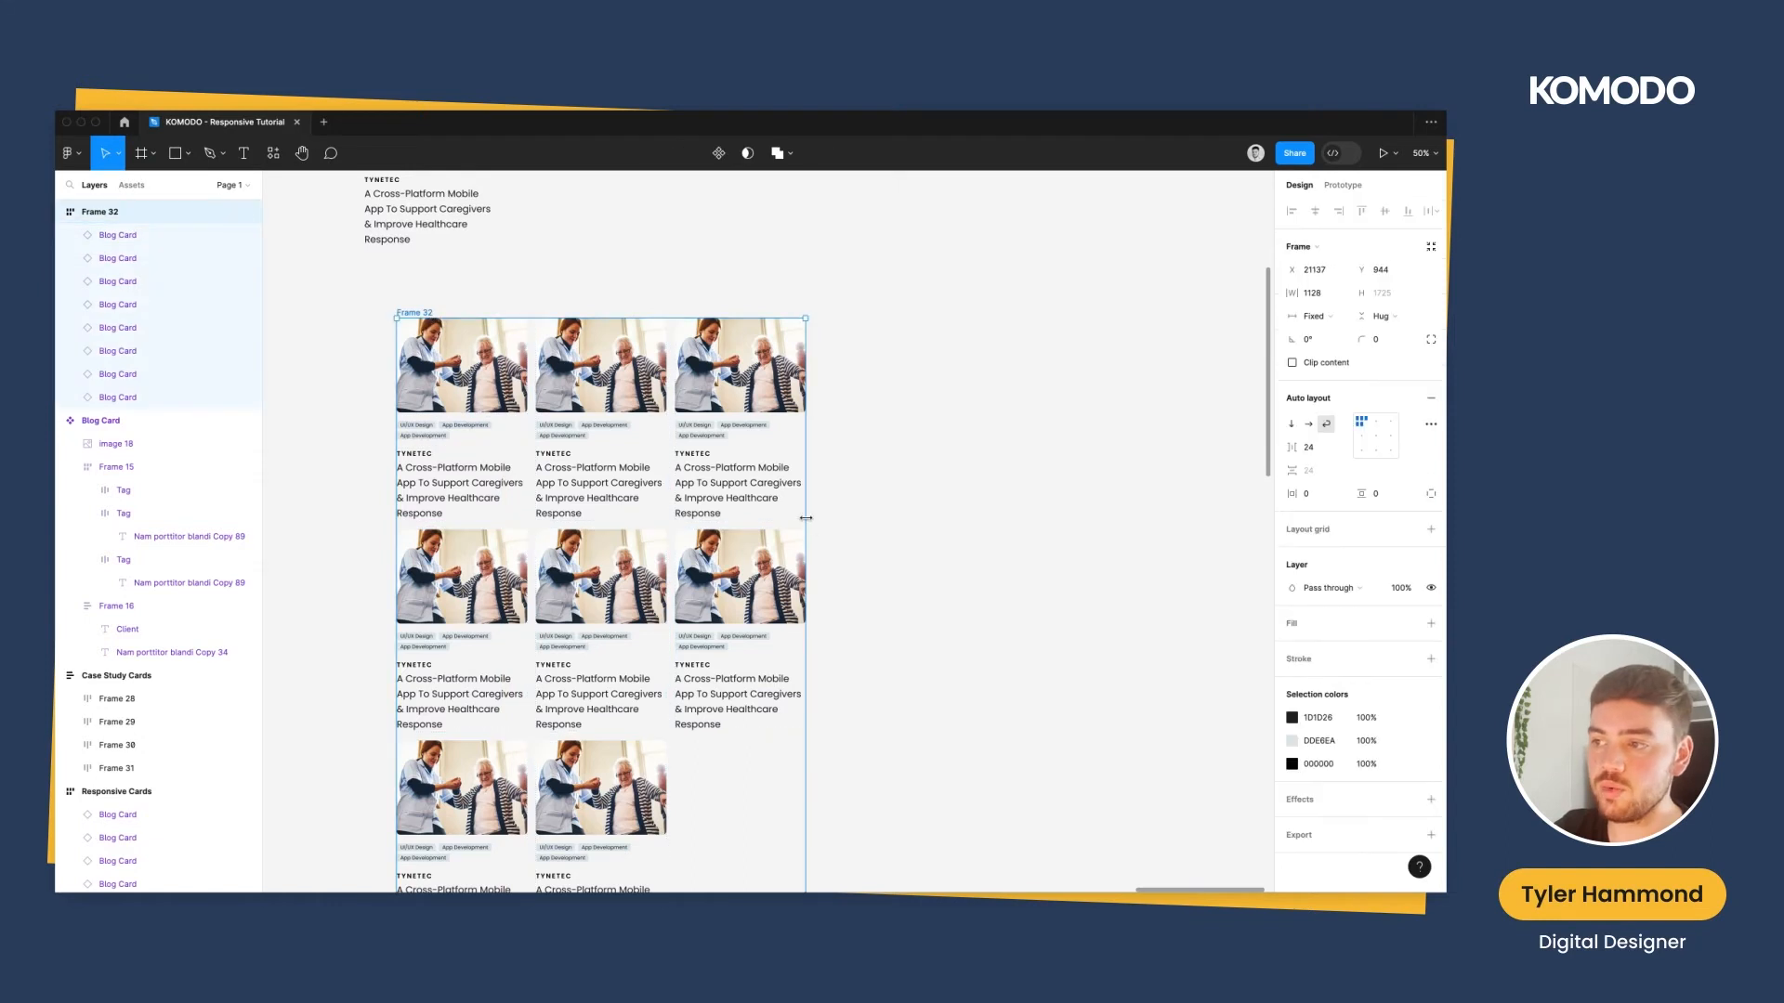
pyautogui.moveTo(808, 517); pyautogui.dragTo(658, 533)
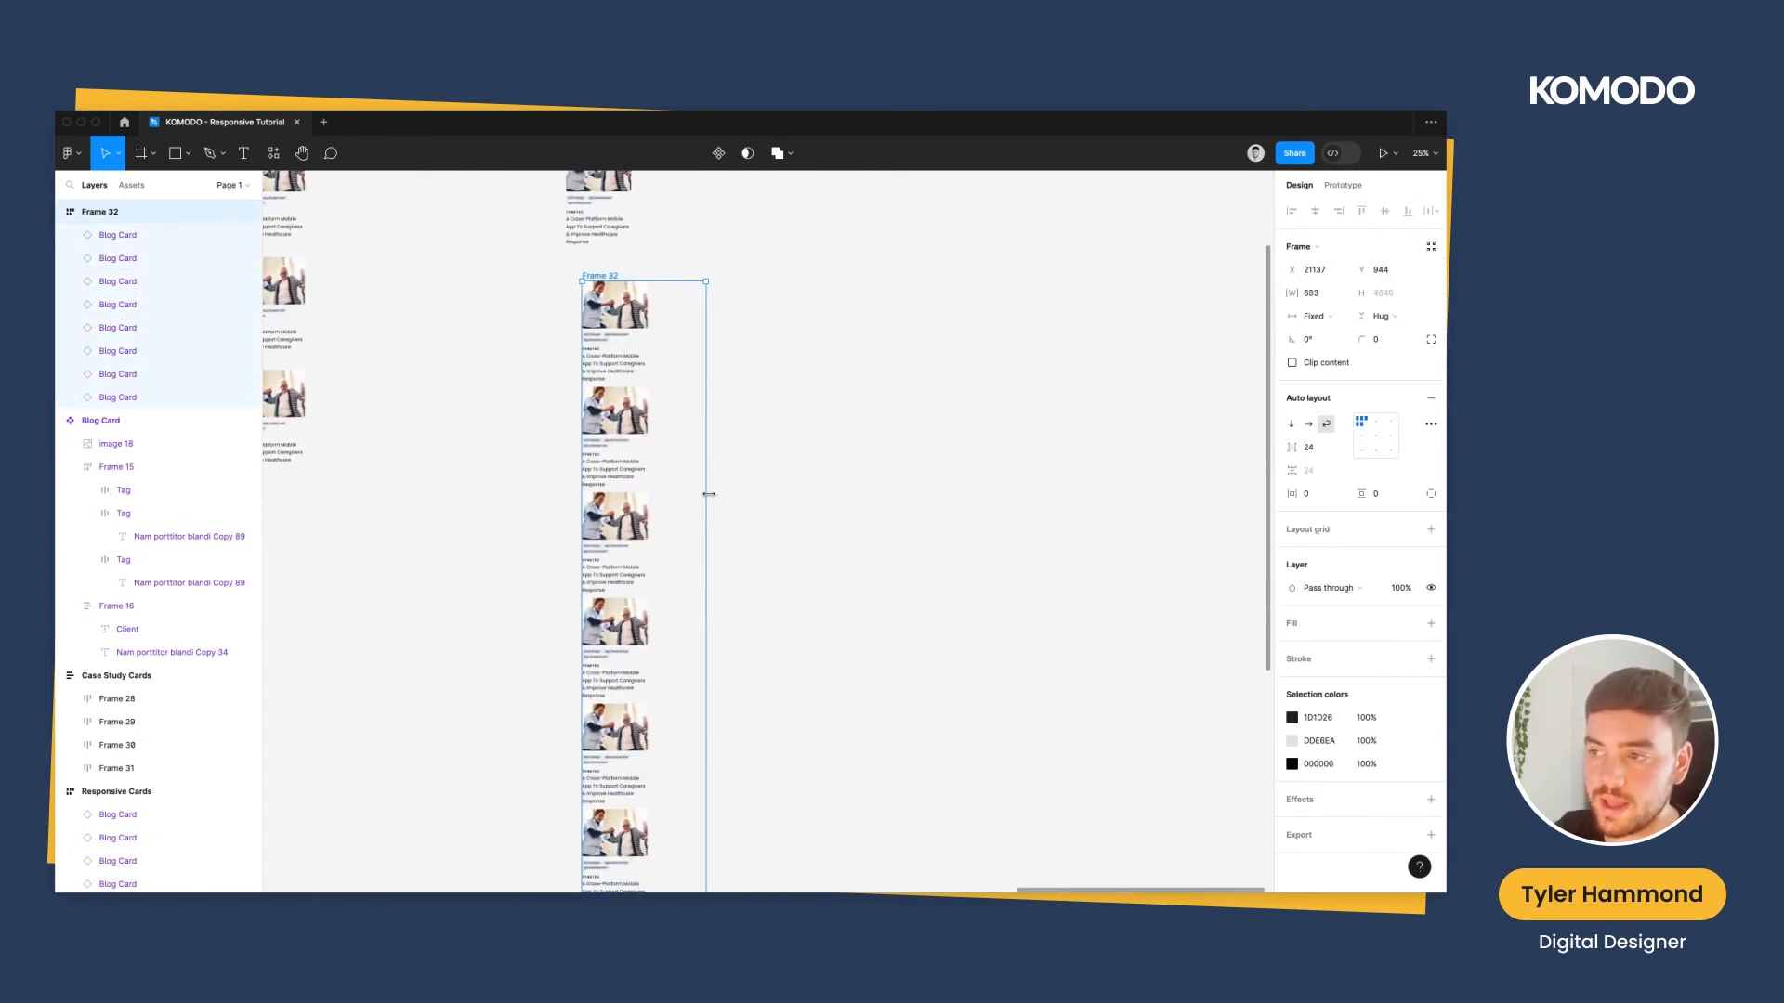
pyautogui.moveTo(708, 493); pyautogui.dragTo(789, 498)
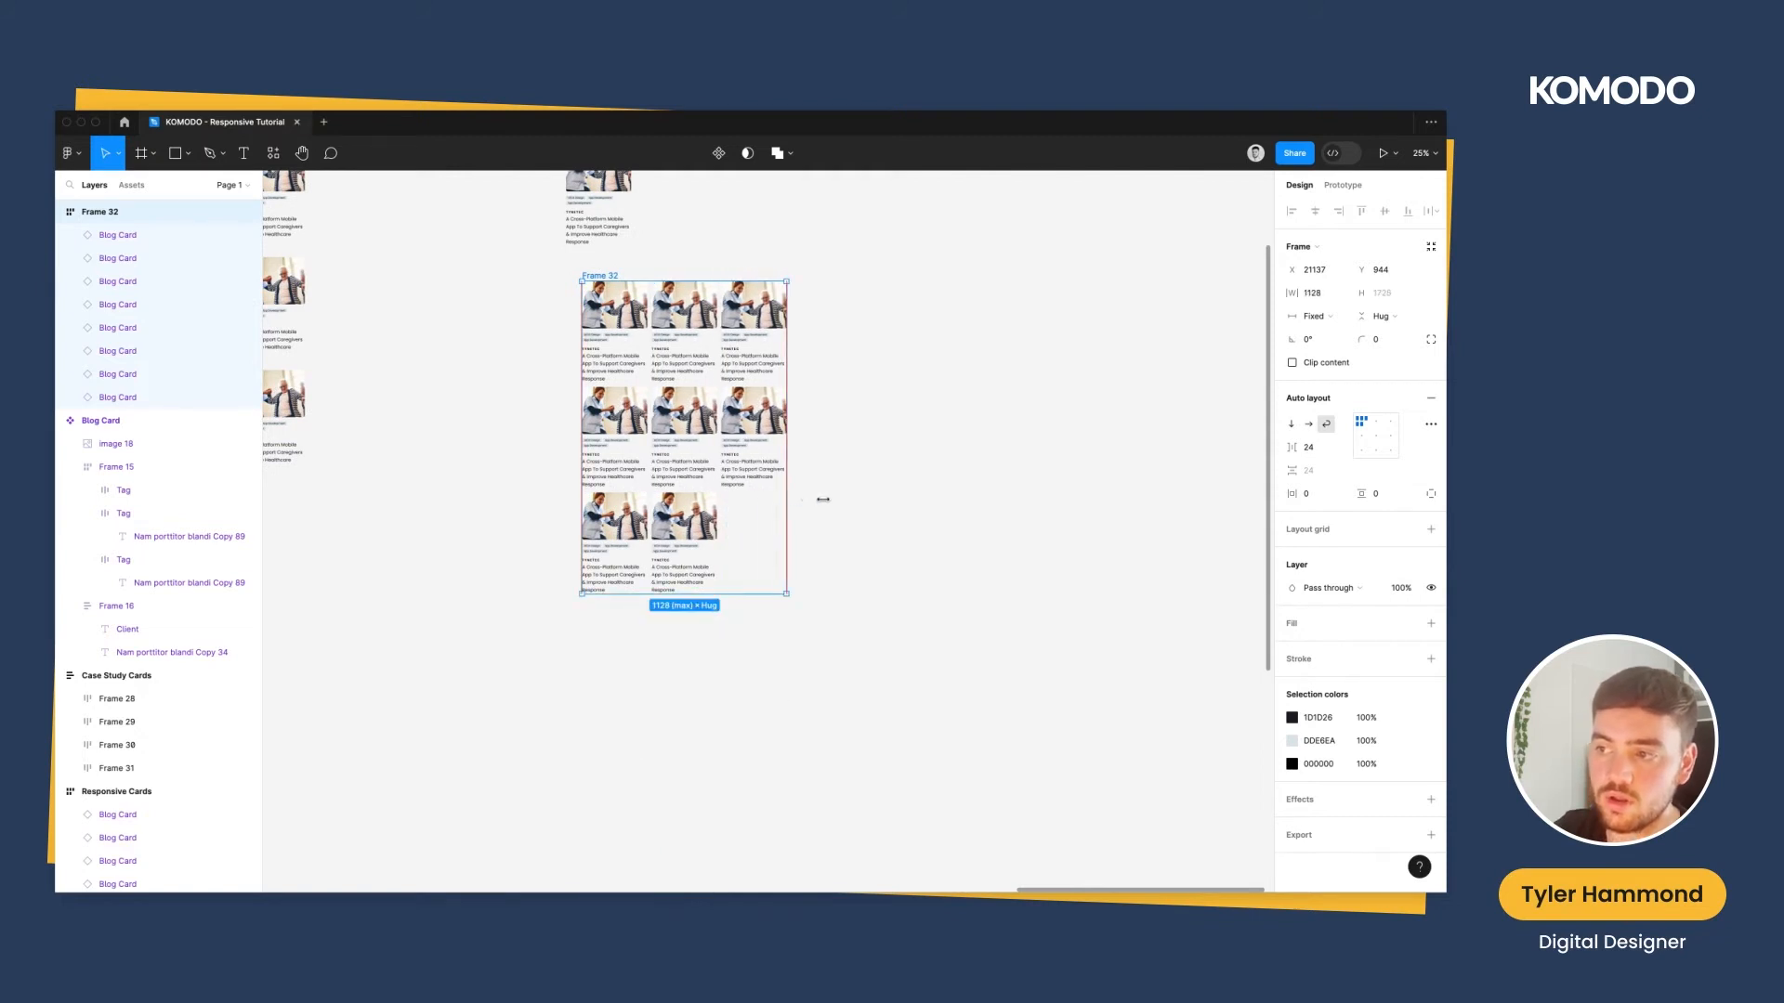
pyautogui.moveTo(789, 497); pyautogui.dragTo(770, 498)
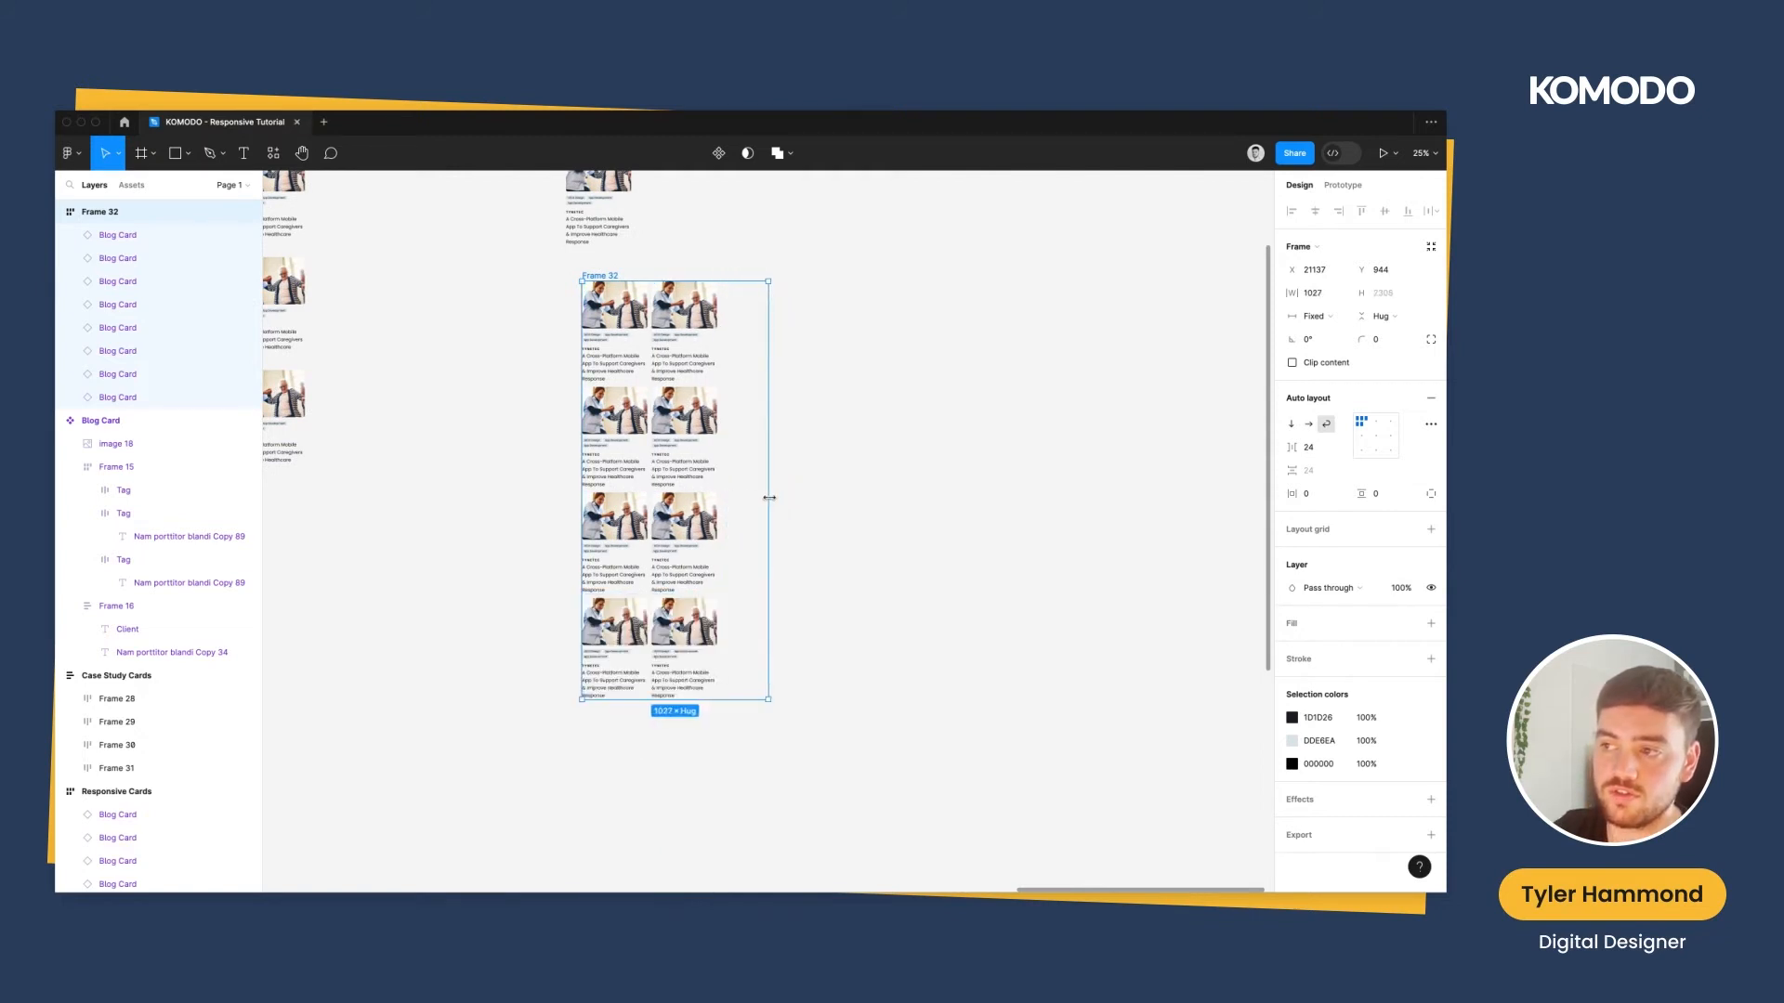
pyautogui.moveTo(769, 497); pyautogui.dragTo(685, 503)
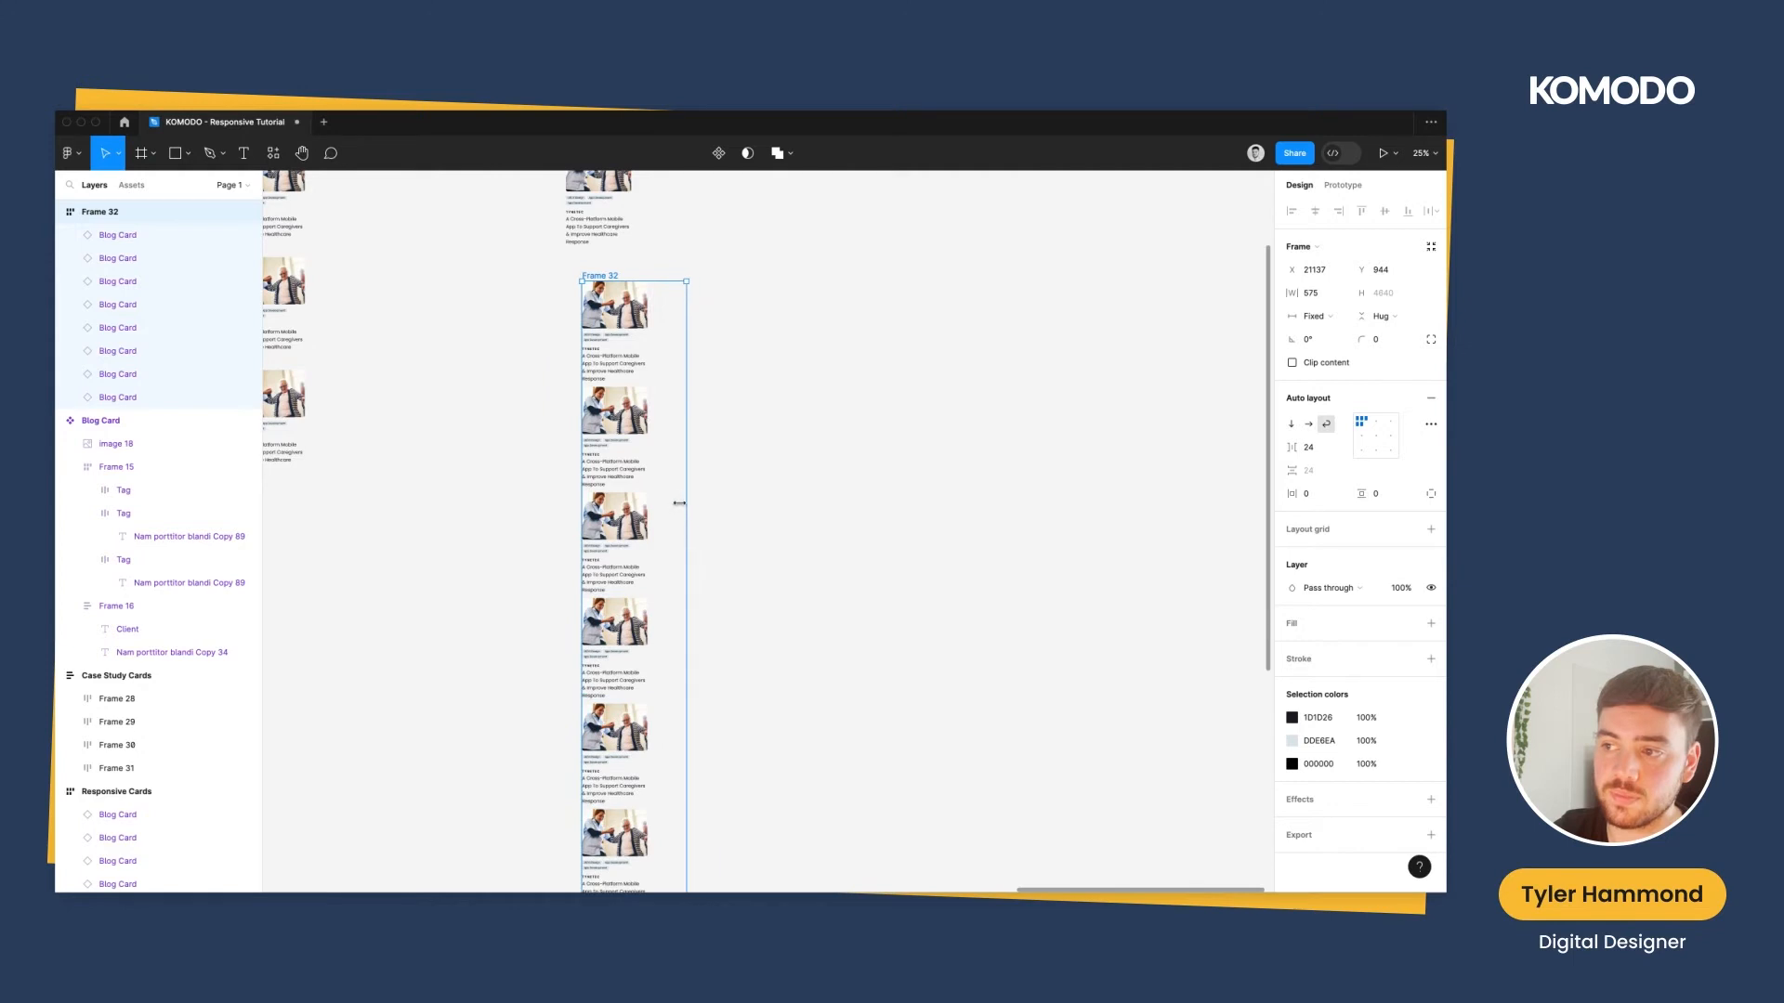
pyautogui.moveTo(684, 502); pyautogui.dragTo(820, 513)
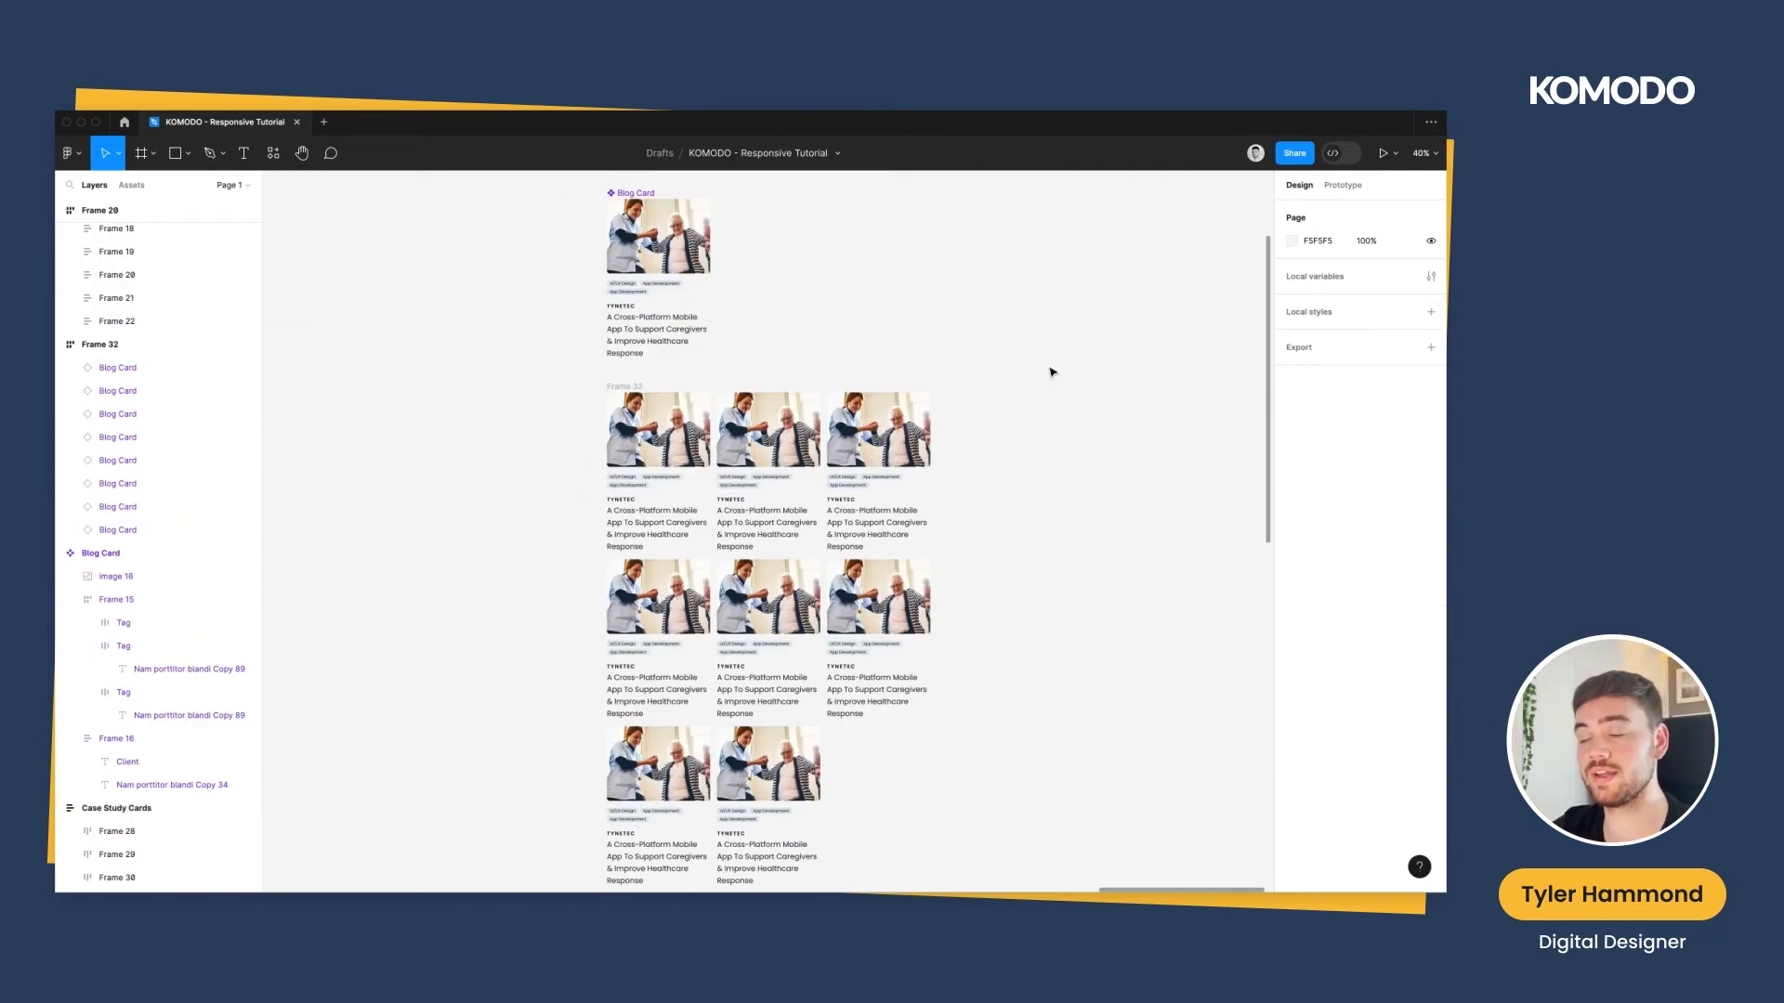
pyautogui.moveTo(720, 378)
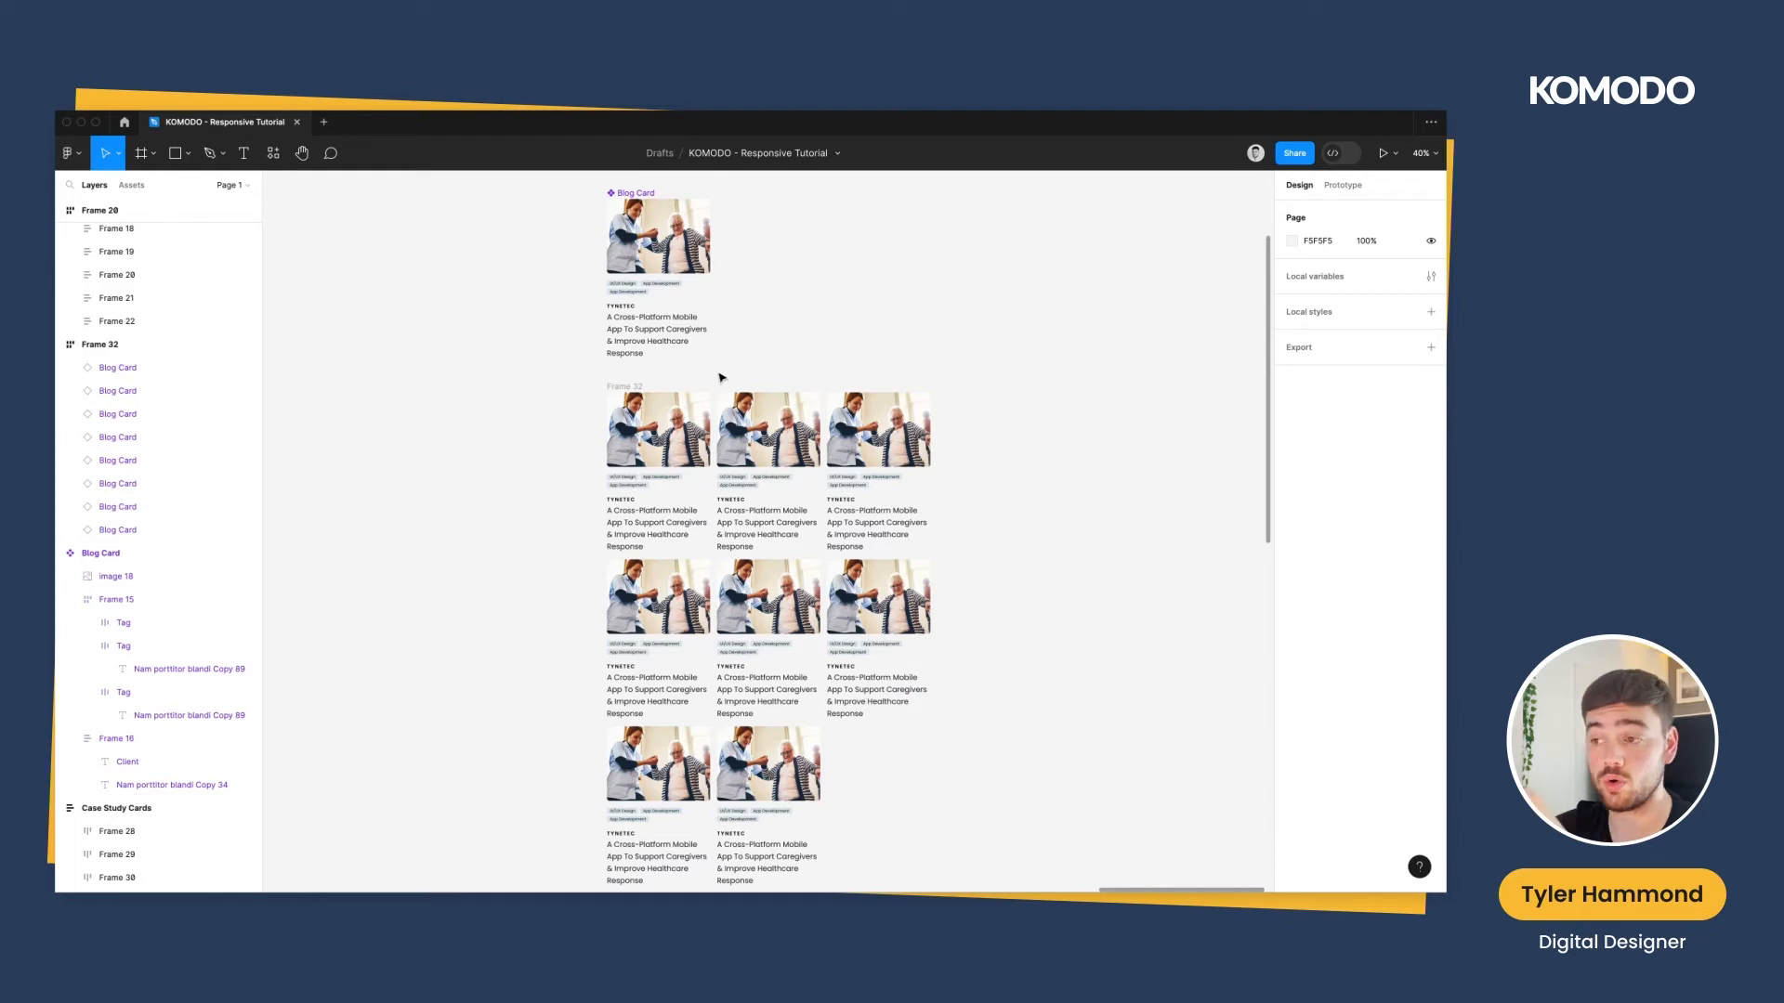
# Give the Blog Card component a minimum width of 300
pyautogui.click(658, 235)
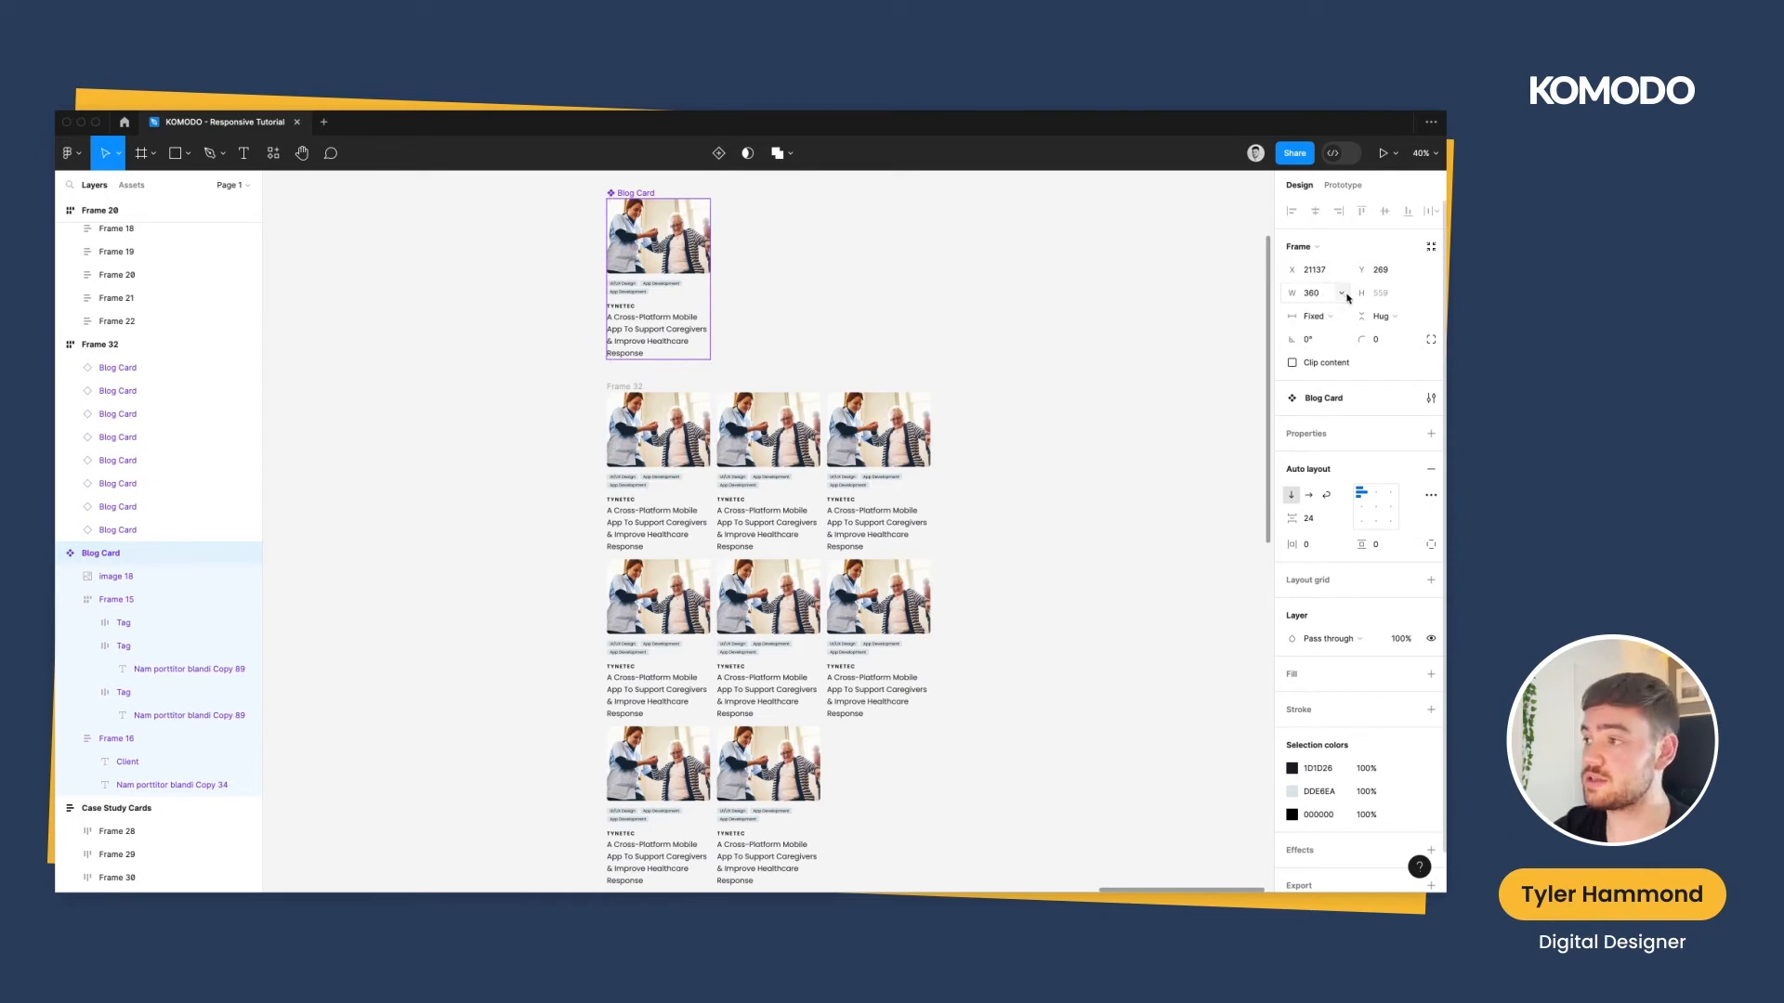
pyautogui.click(1342, 293)
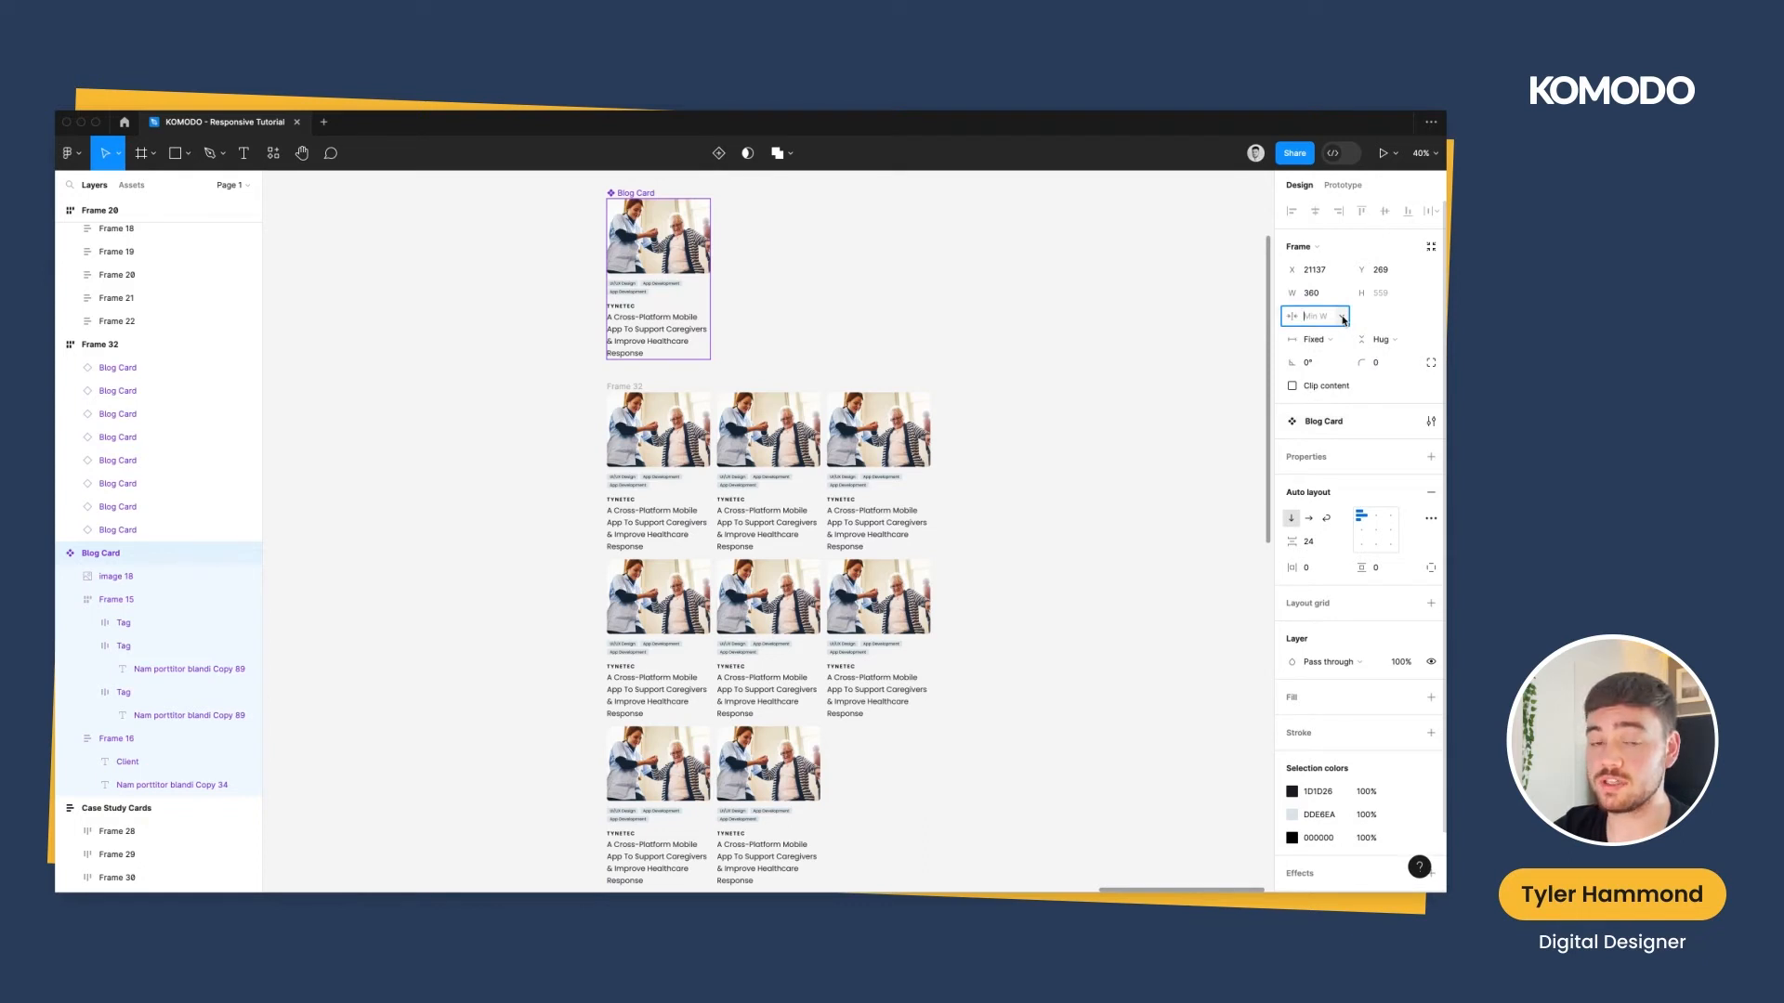
pyautogui.write('300')
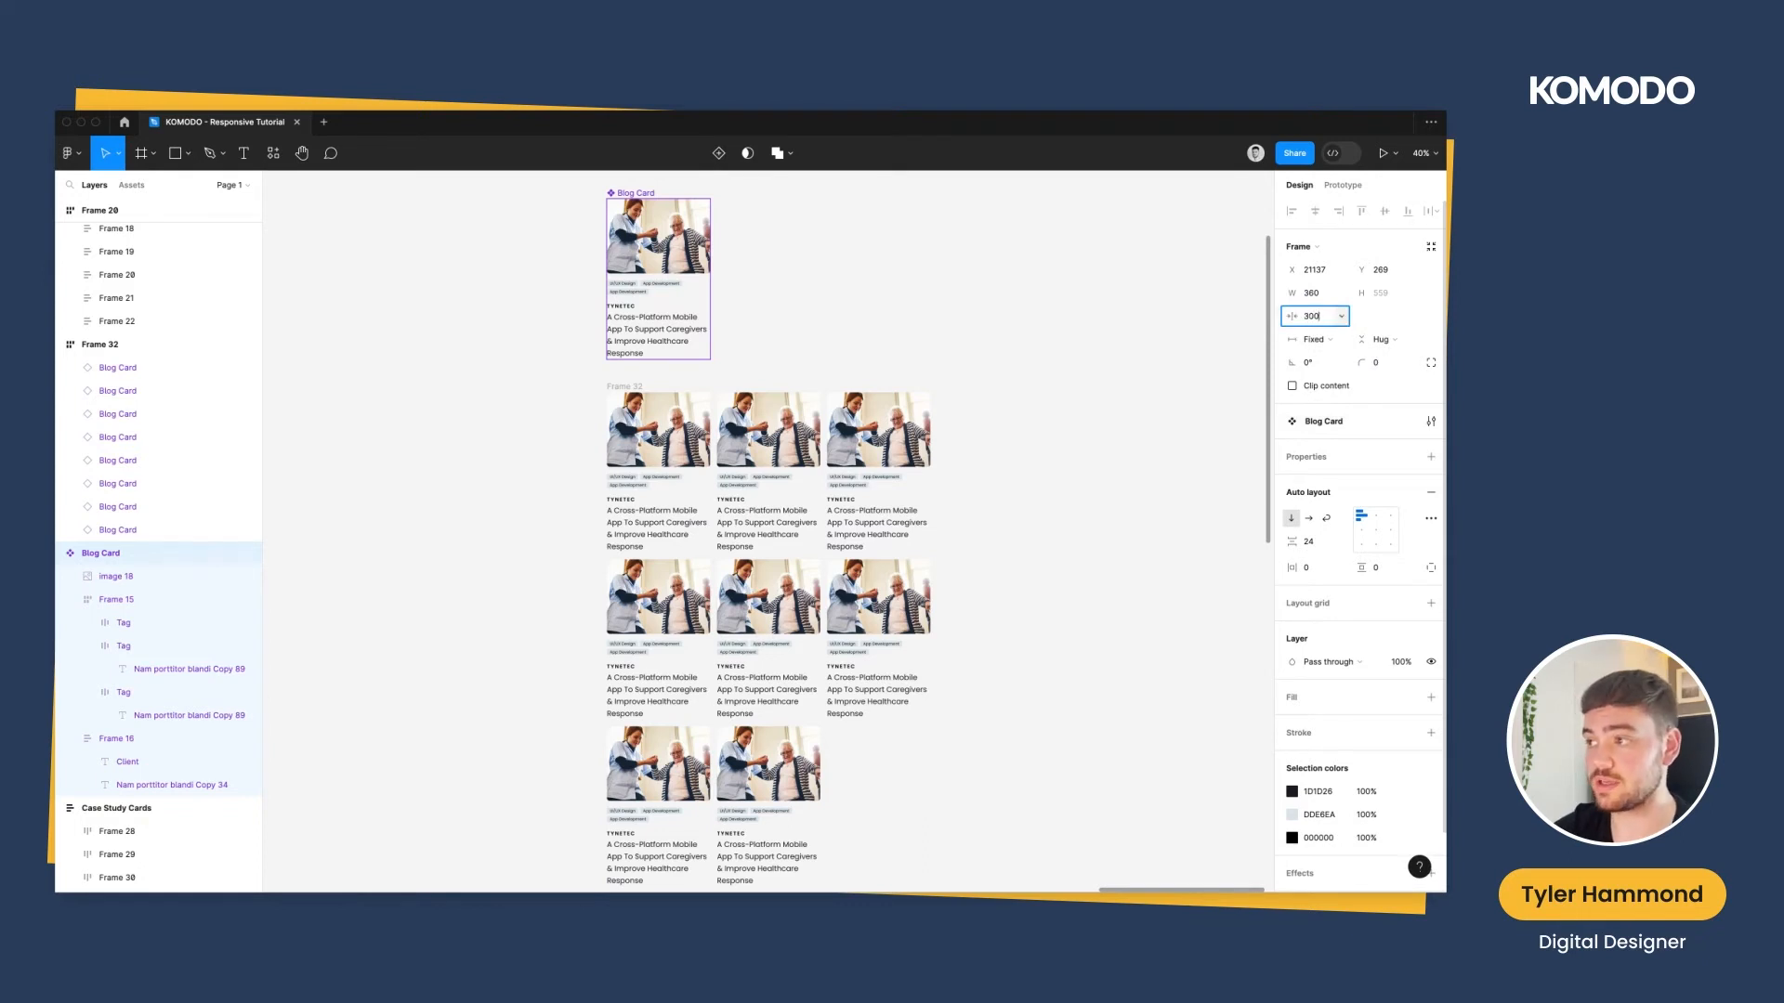
pyautogui.click(101, 343)
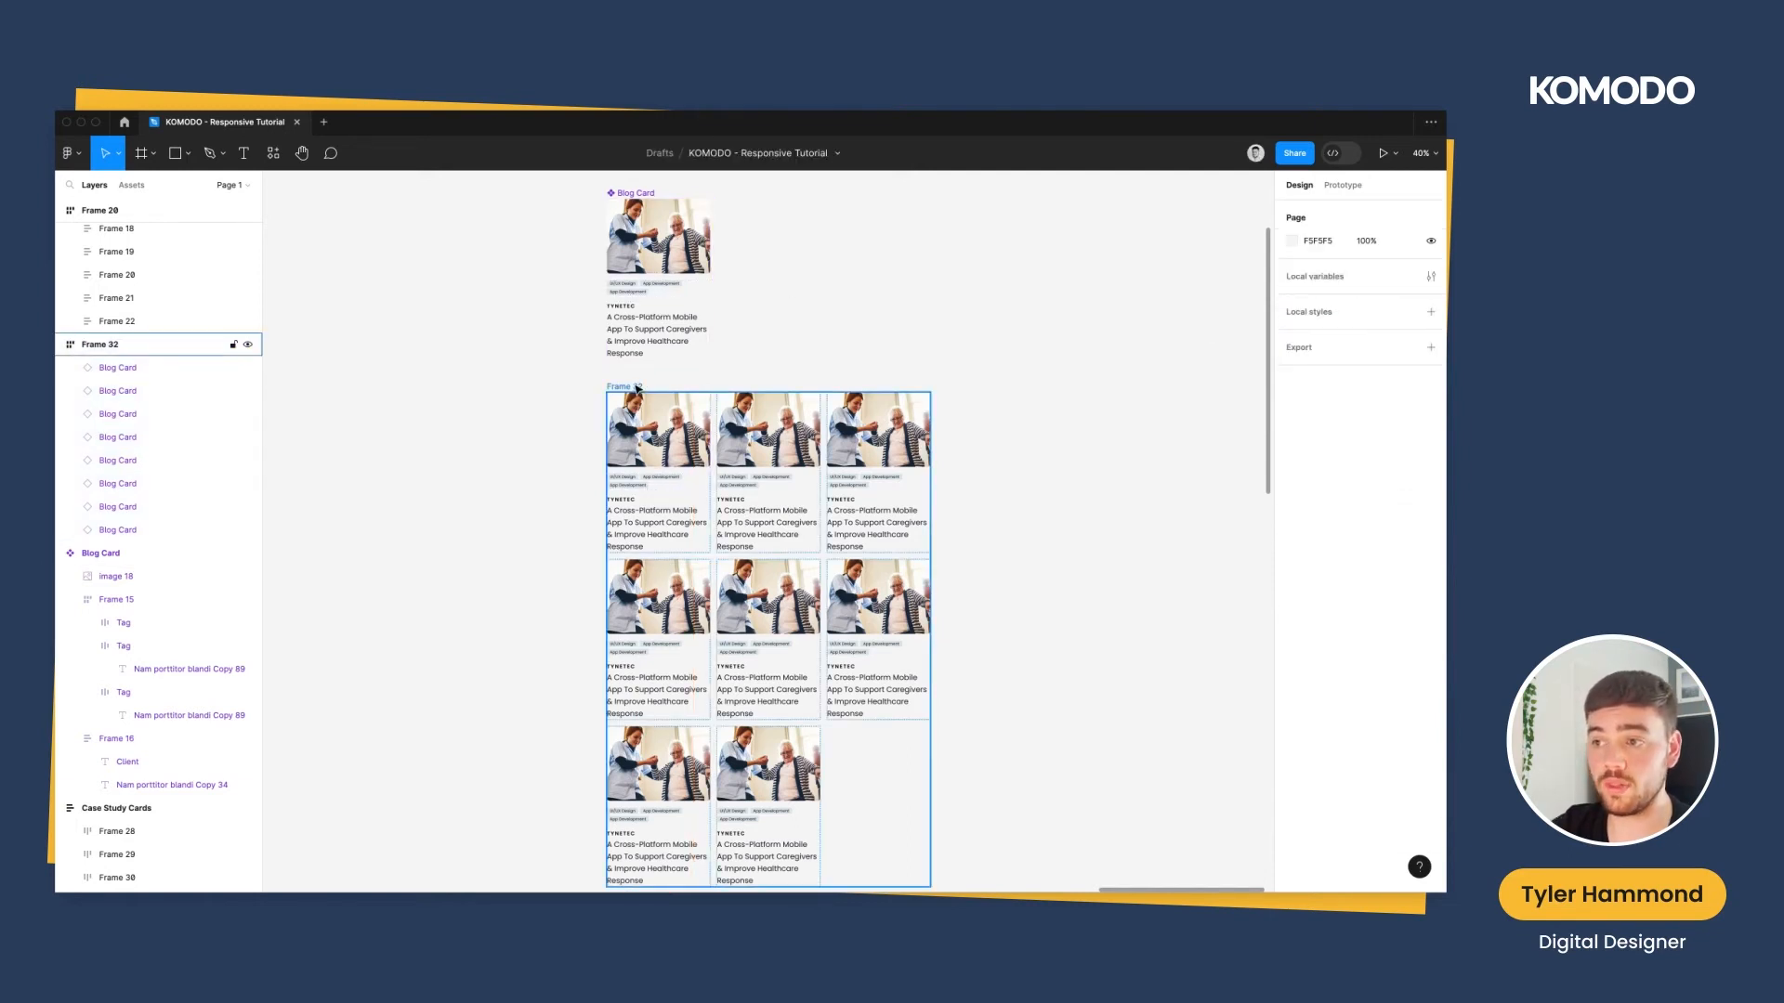
pyautogui.click(766, 603)
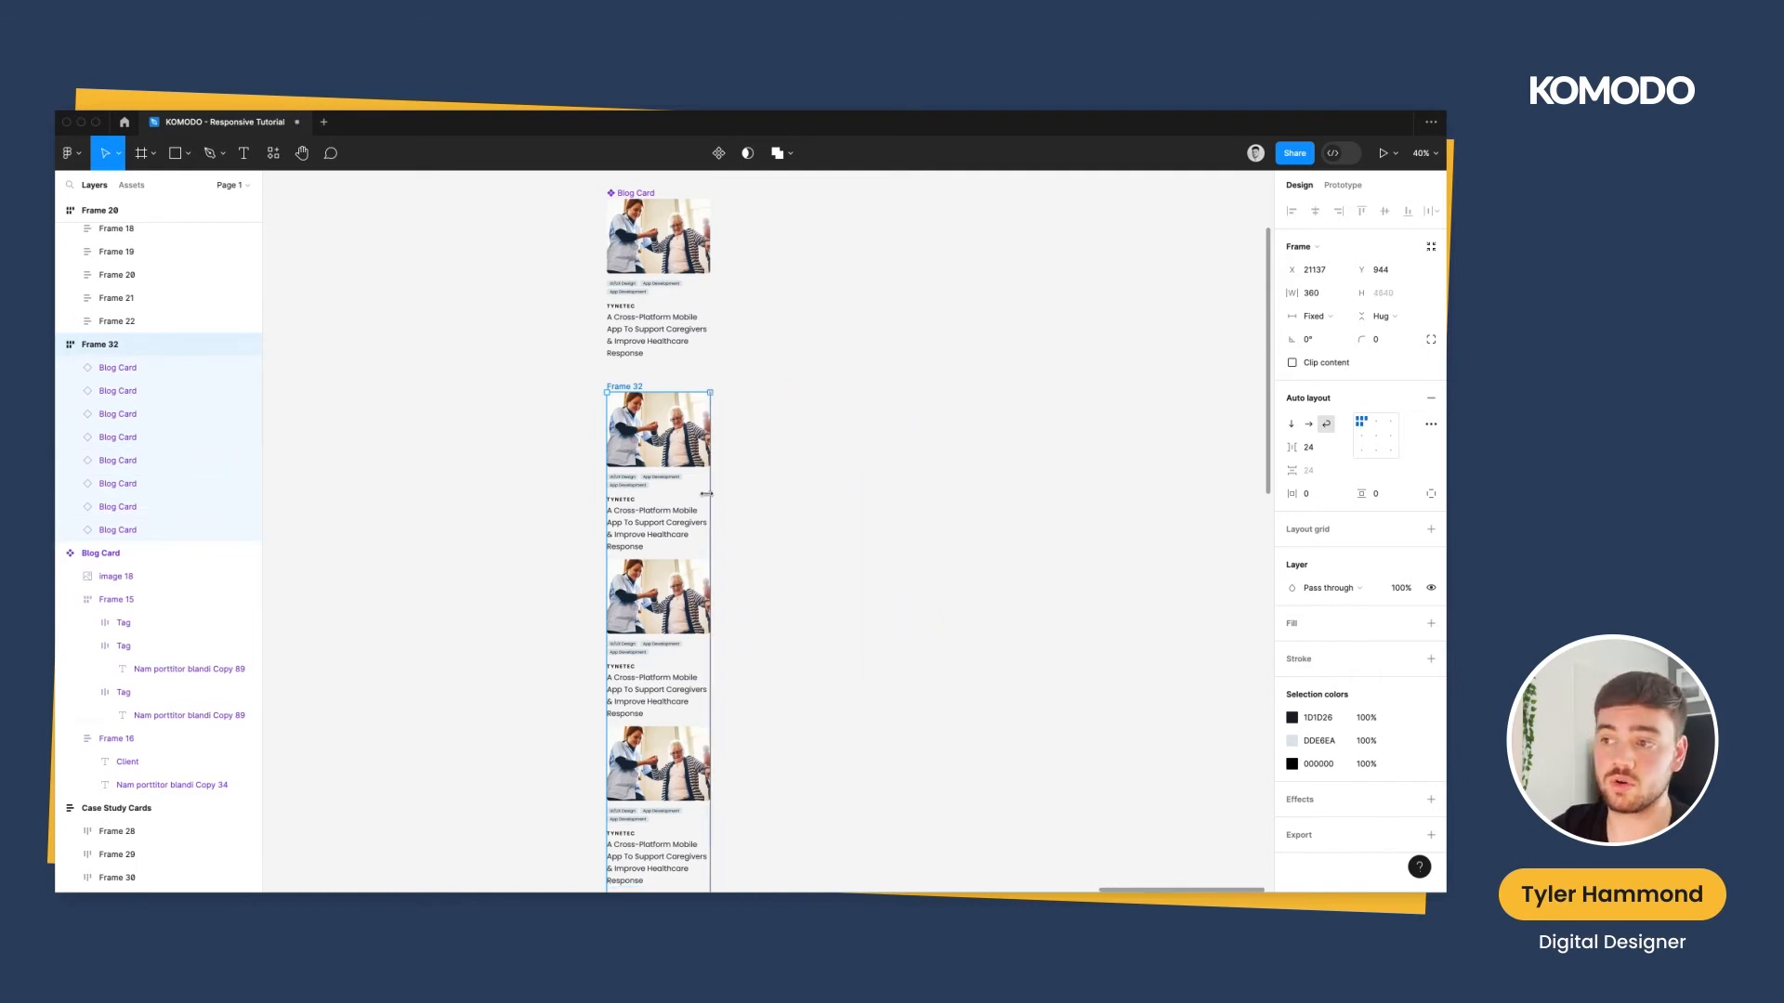
pyautogui.moveTo(709, 492); pyautogui.dragTo(885, 503)
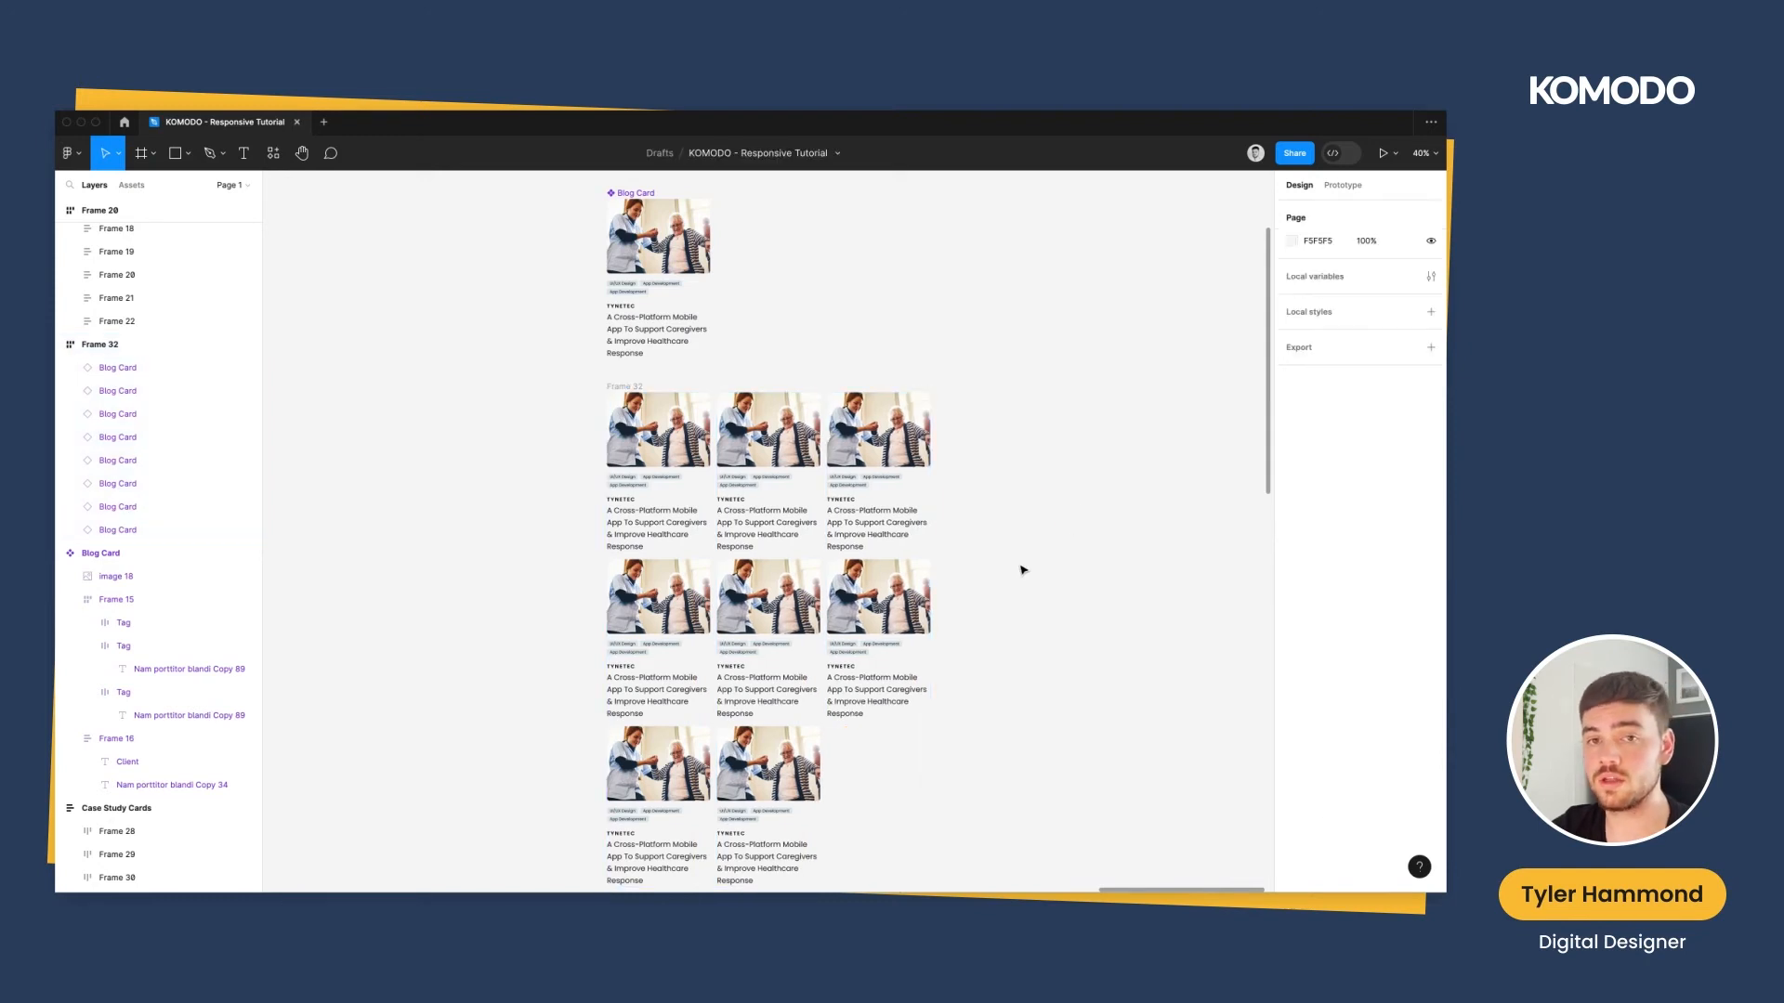
pyautogui.click(658, 432)
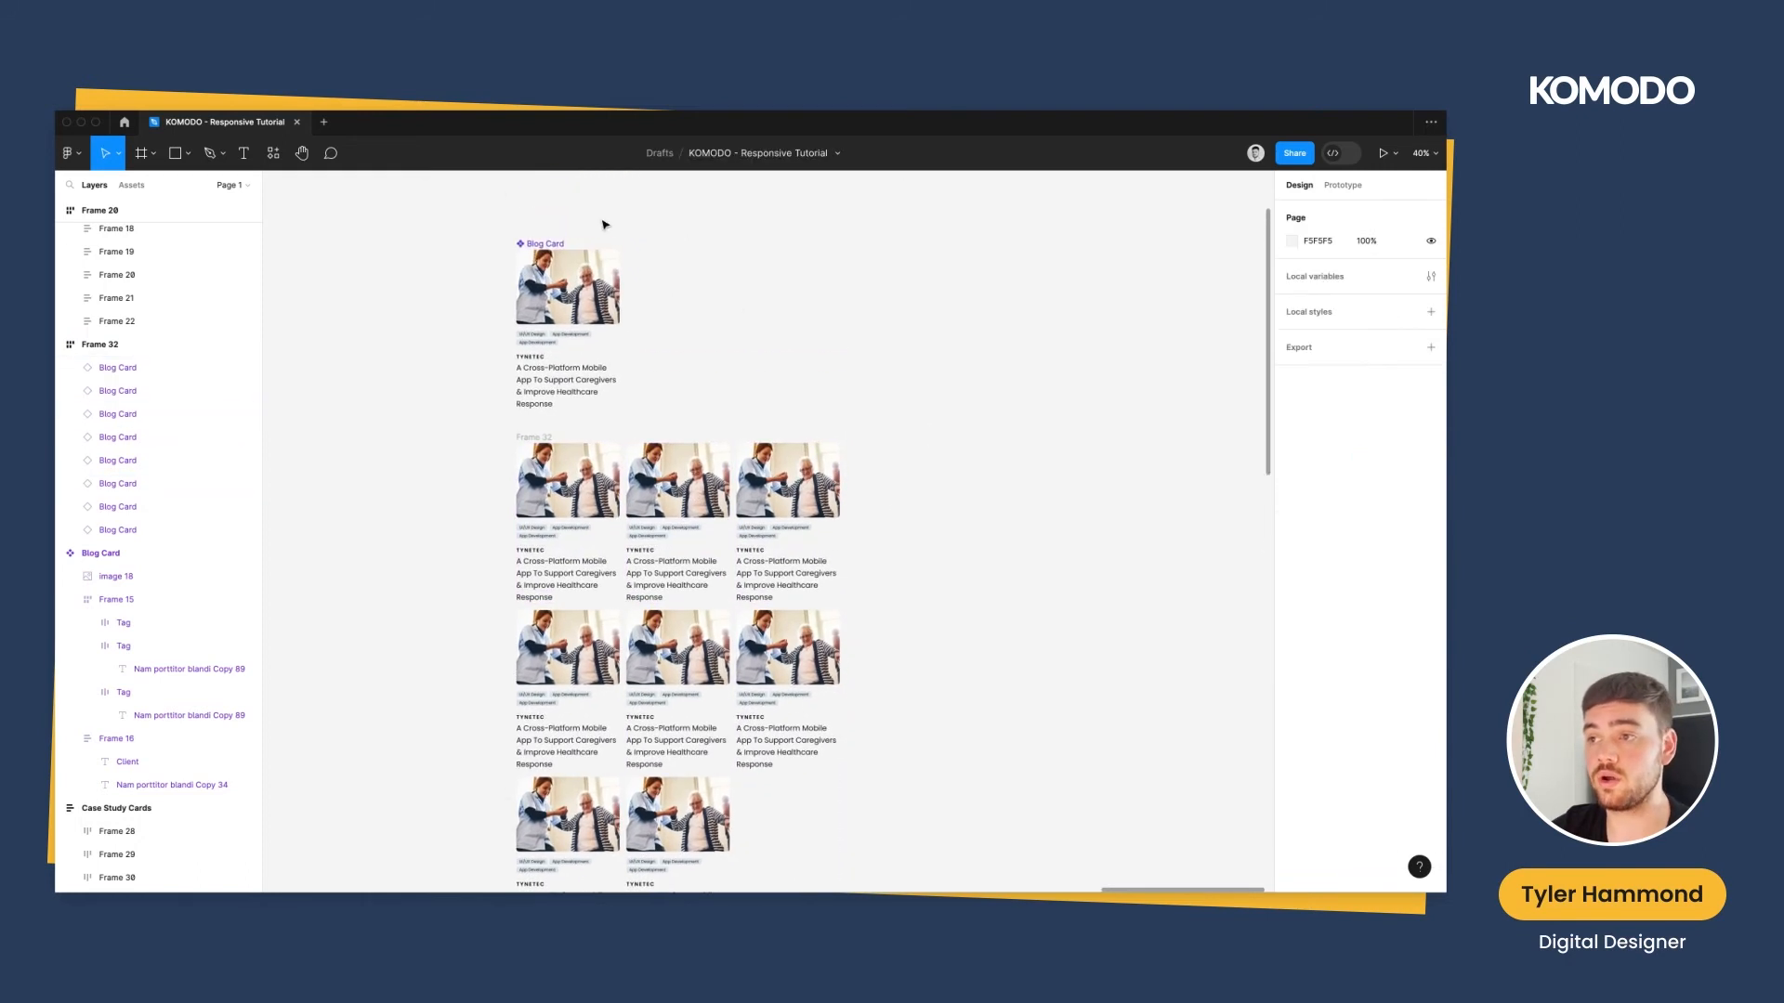
pyautogui.click(567, 285)
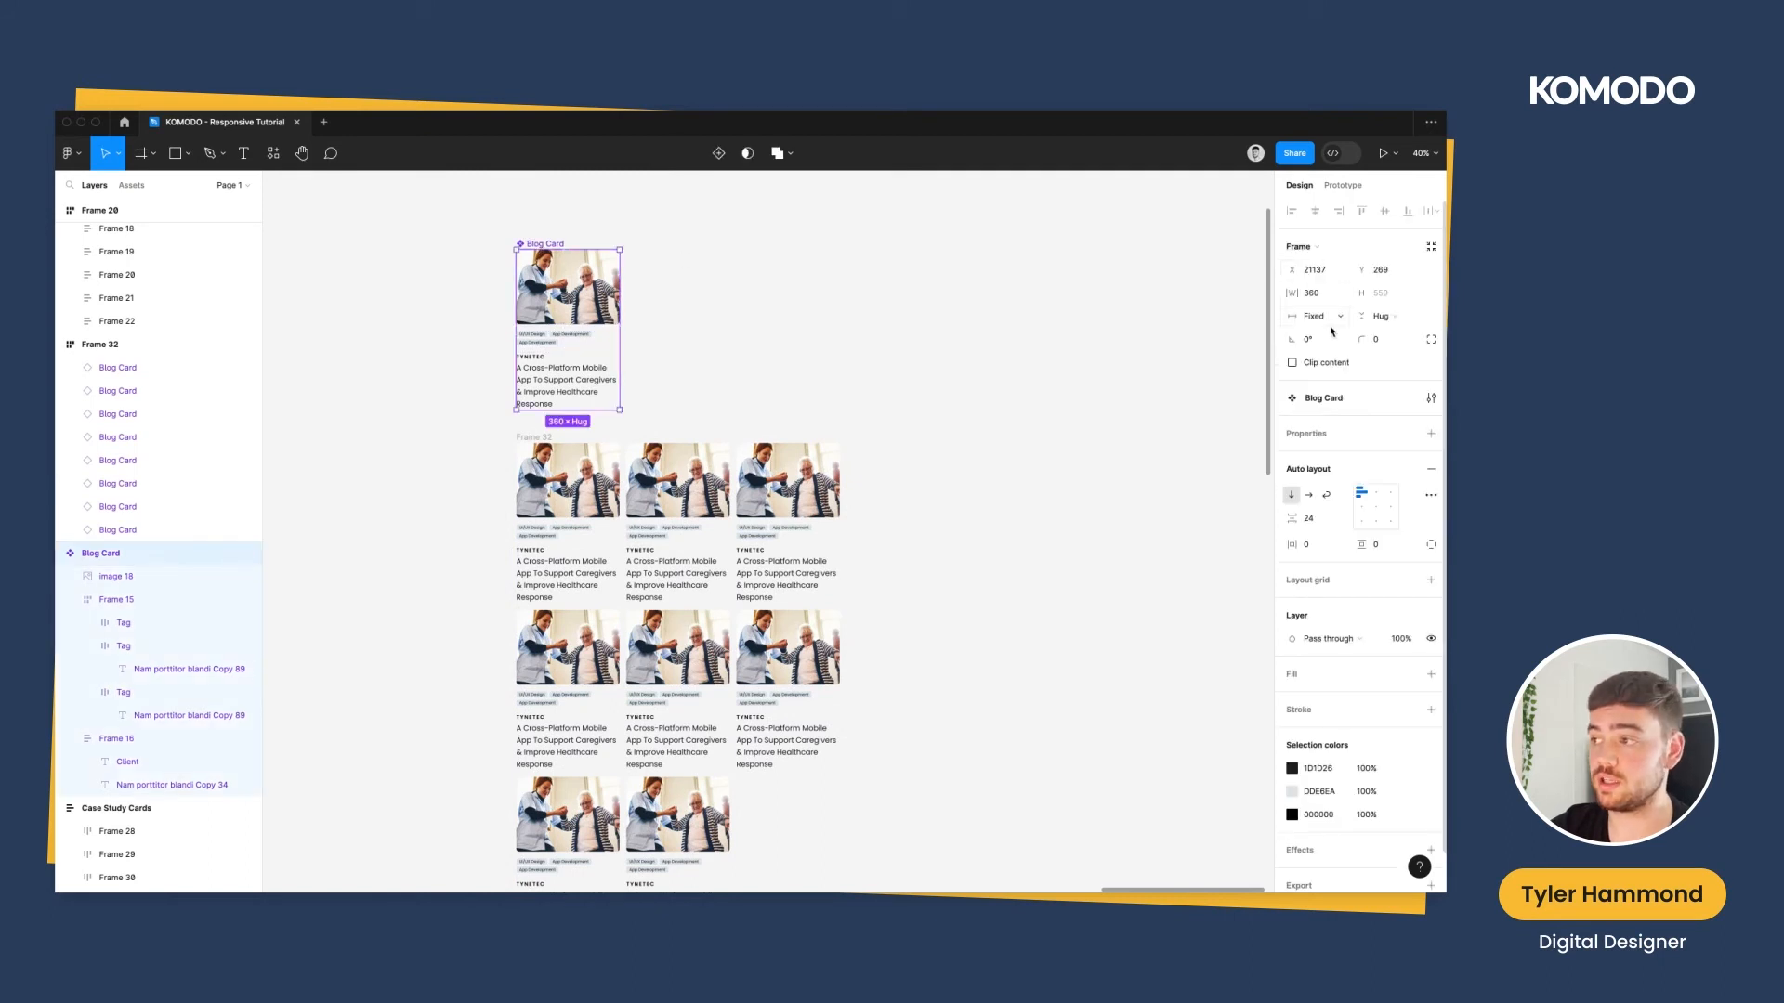
pyautogui.click(1315, 316)
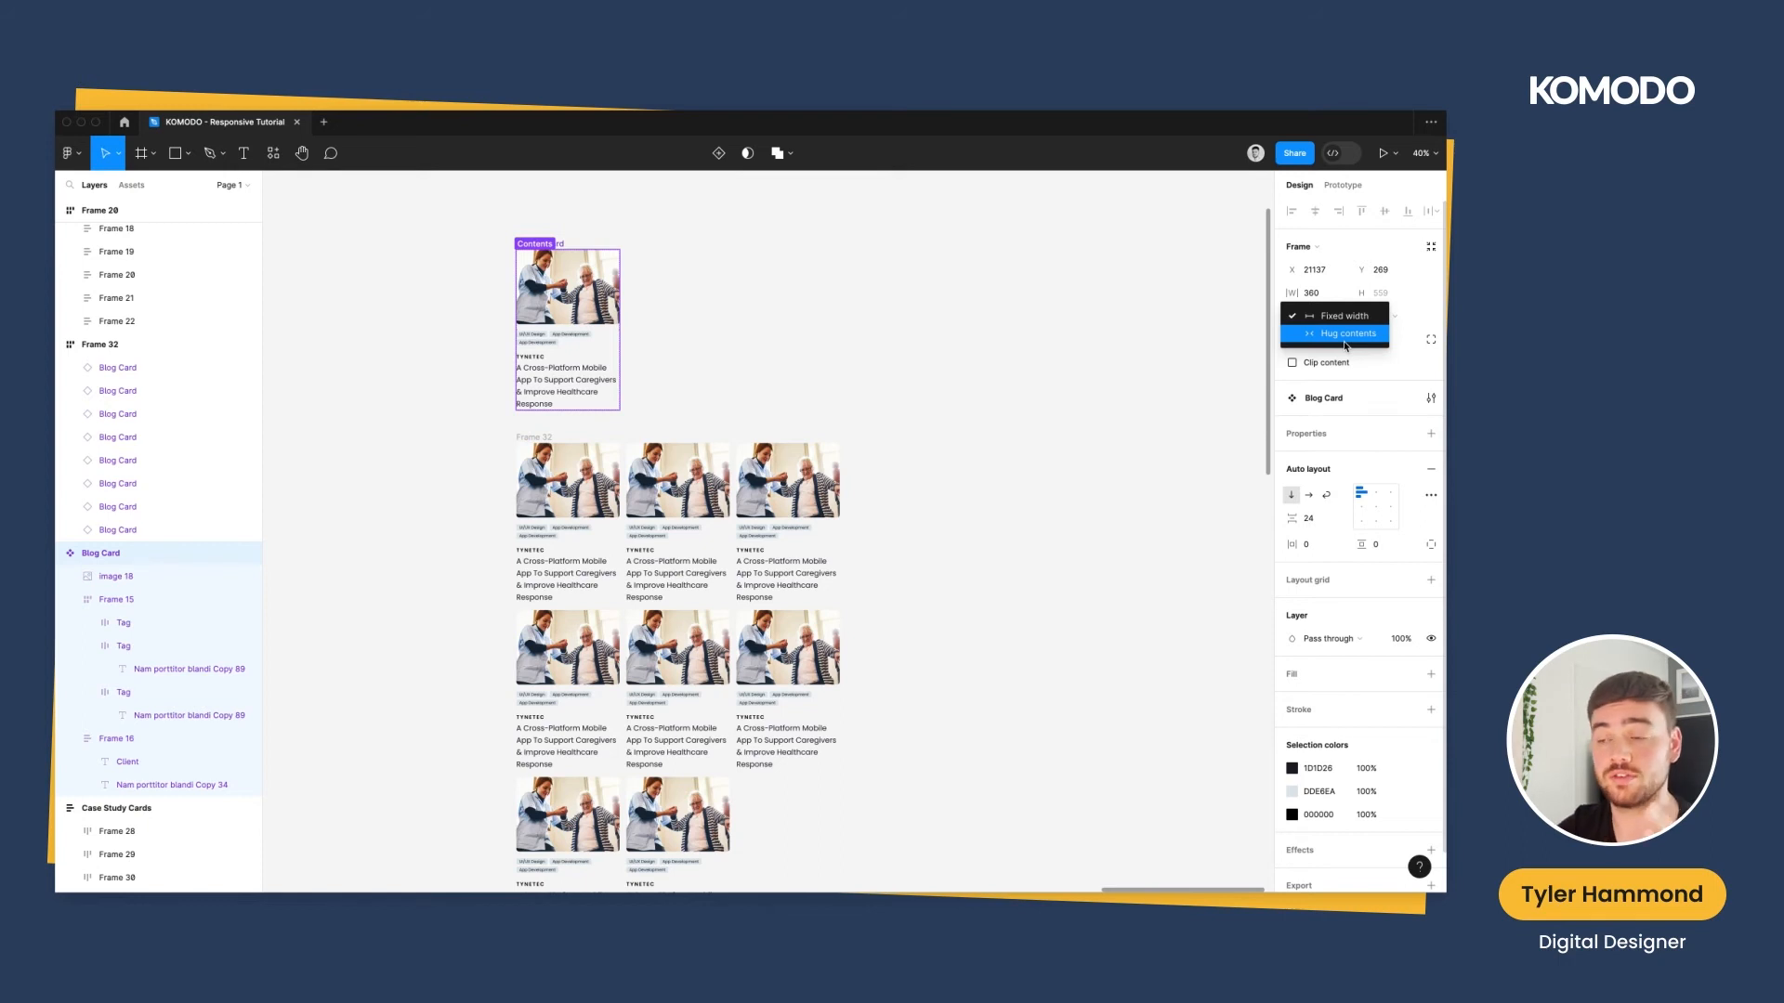
pyautogui.click(1348, 334)
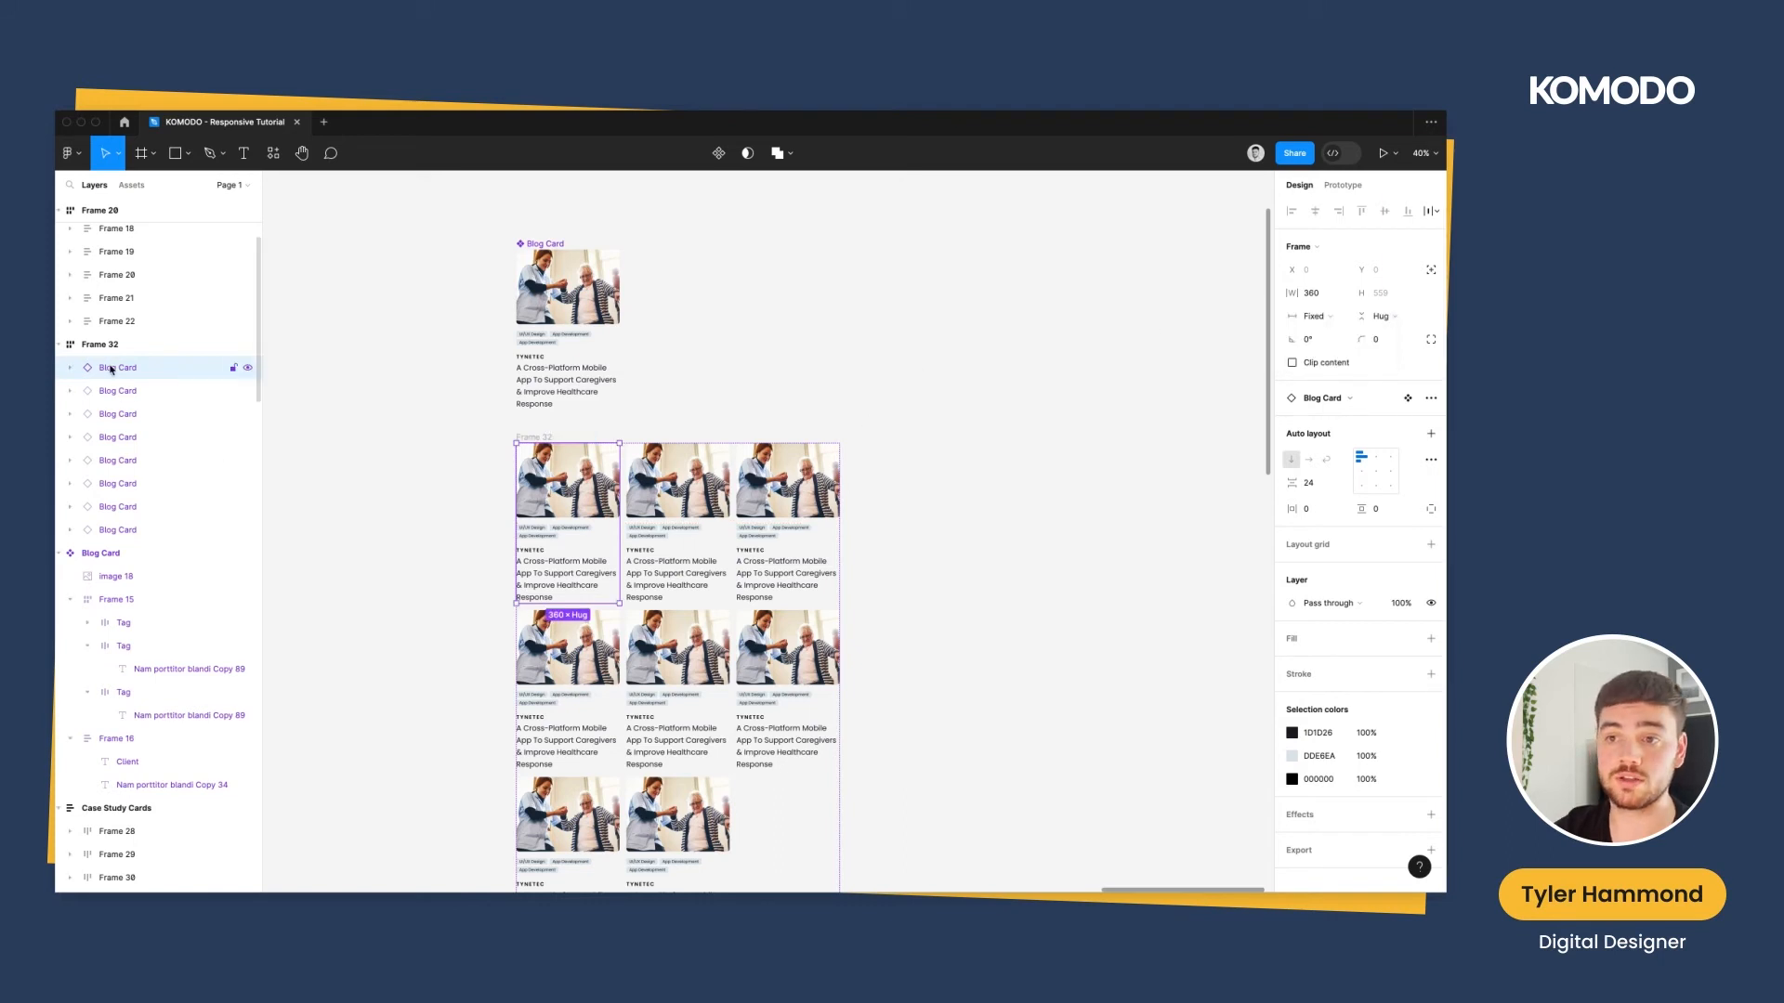
# Set all eight Blog Card instances in Frame 32 to Fill container width
pyautogui.click(117, 529)
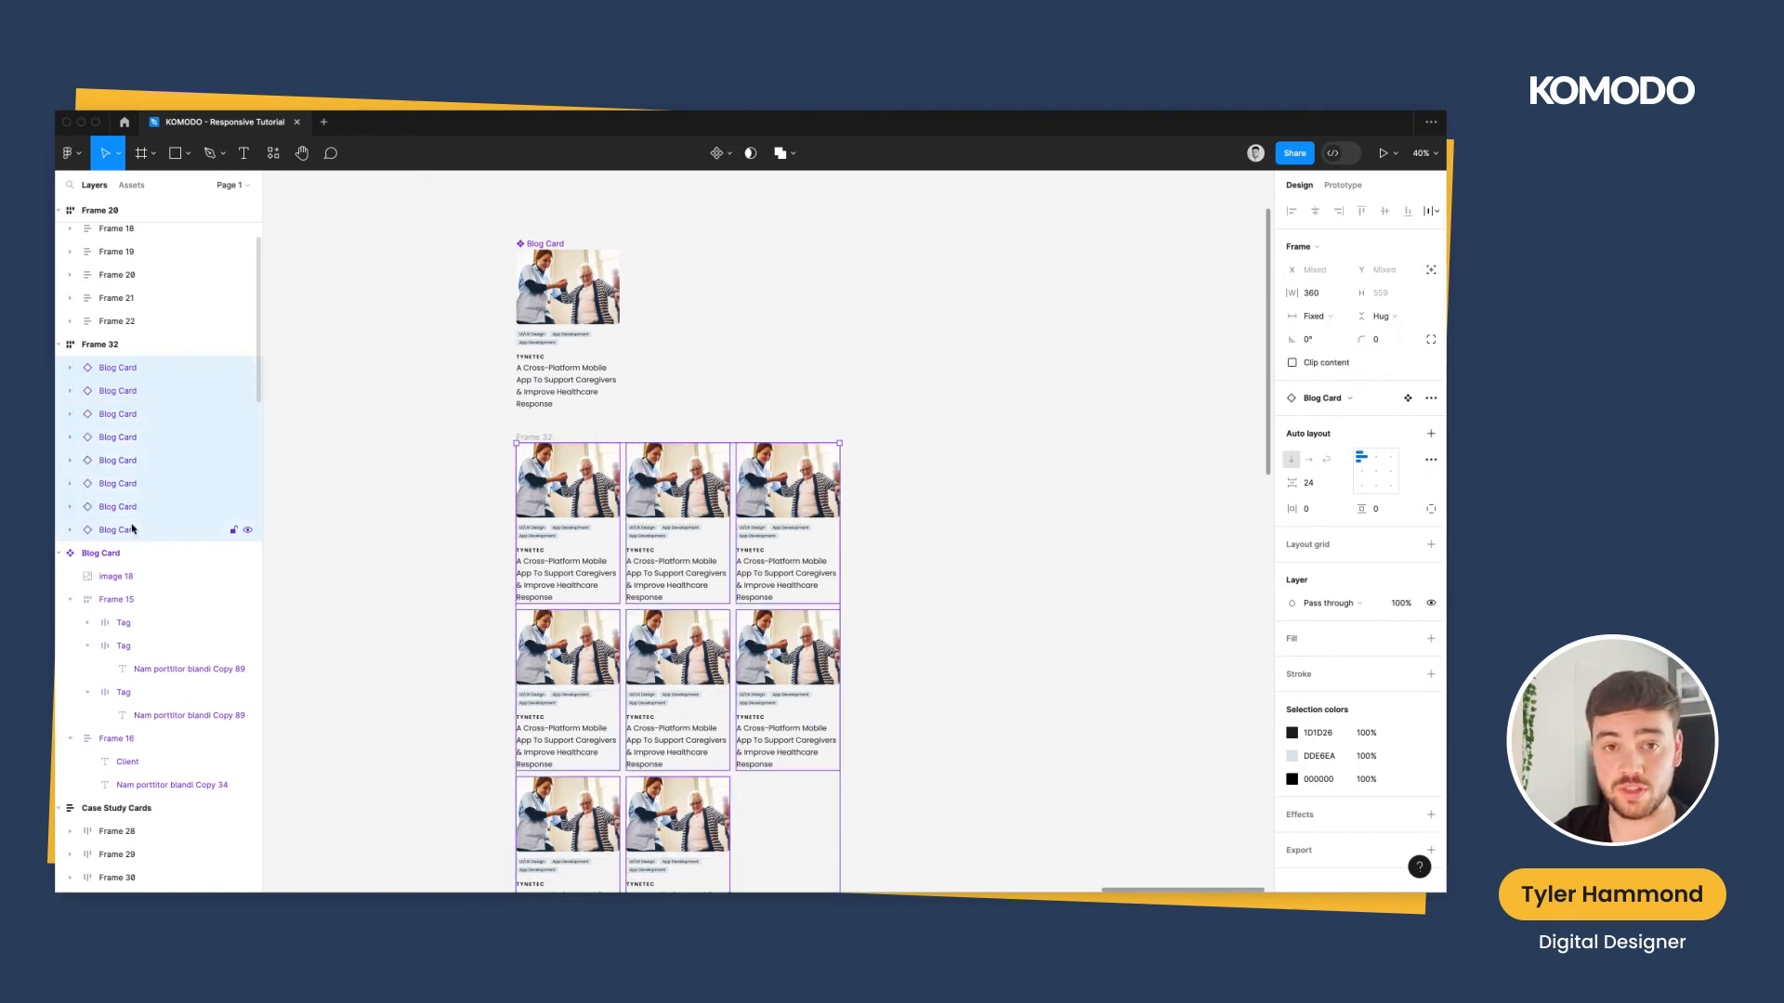
pyautogui.click(1308, 315)
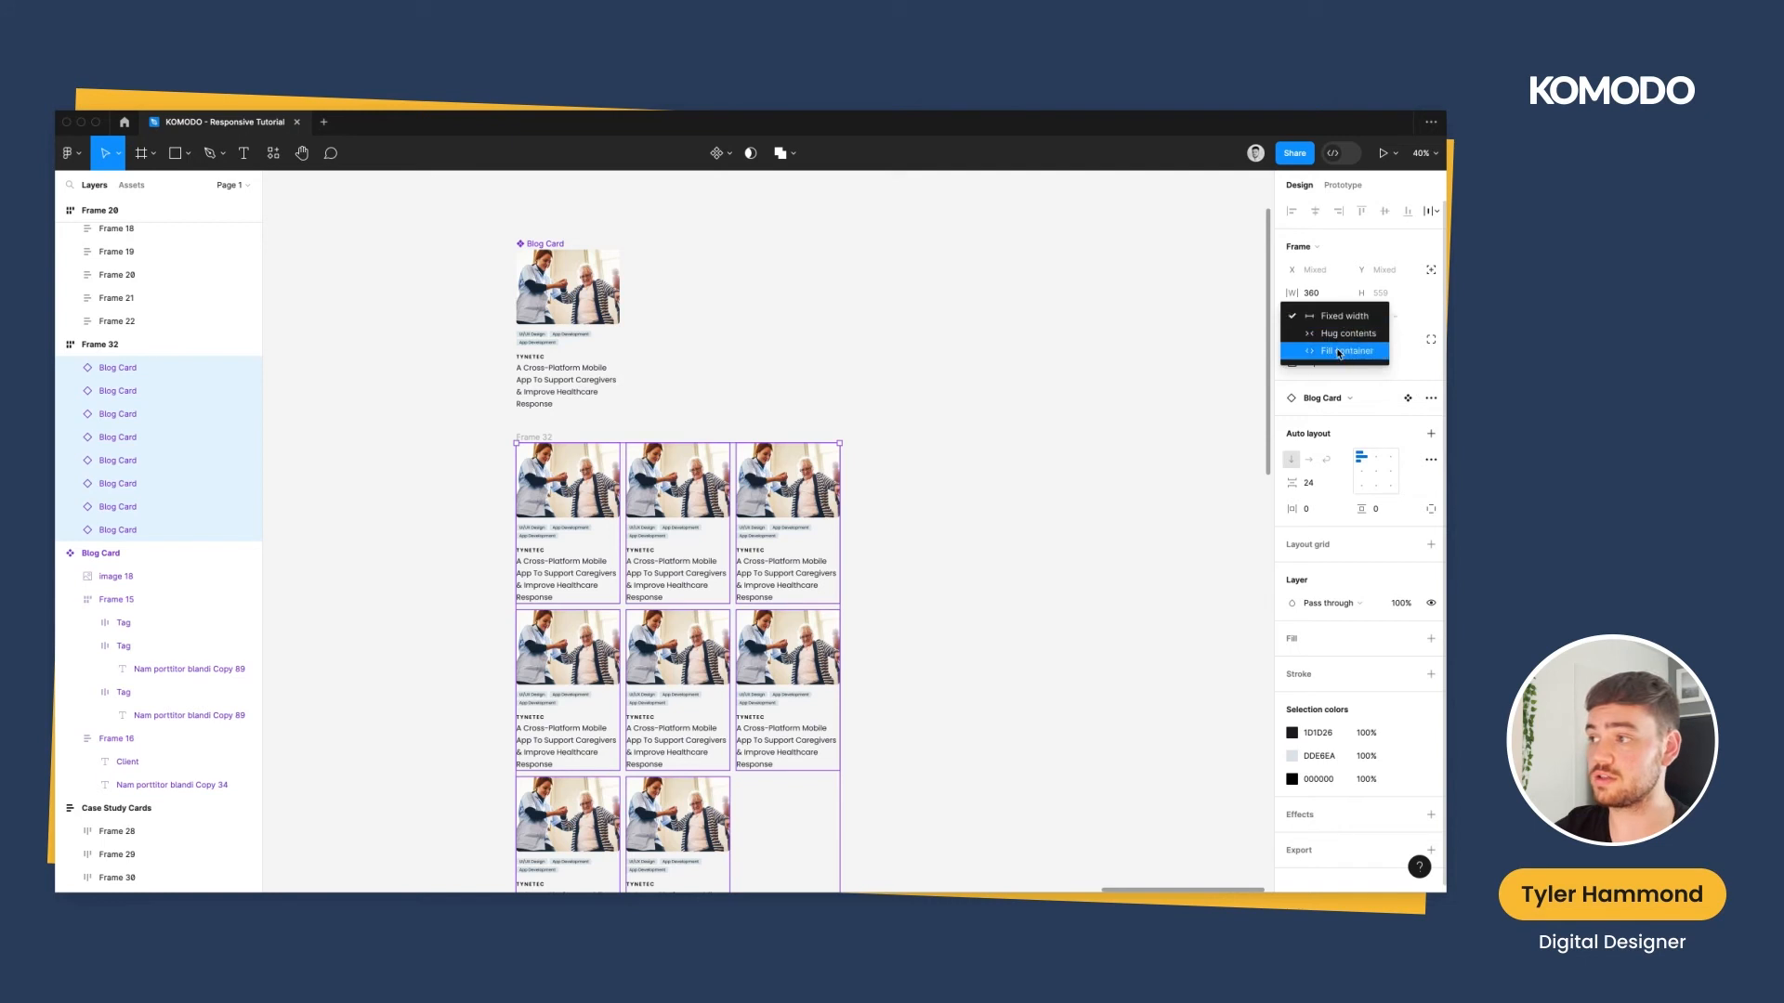
pyautogui.click(1343, 350)
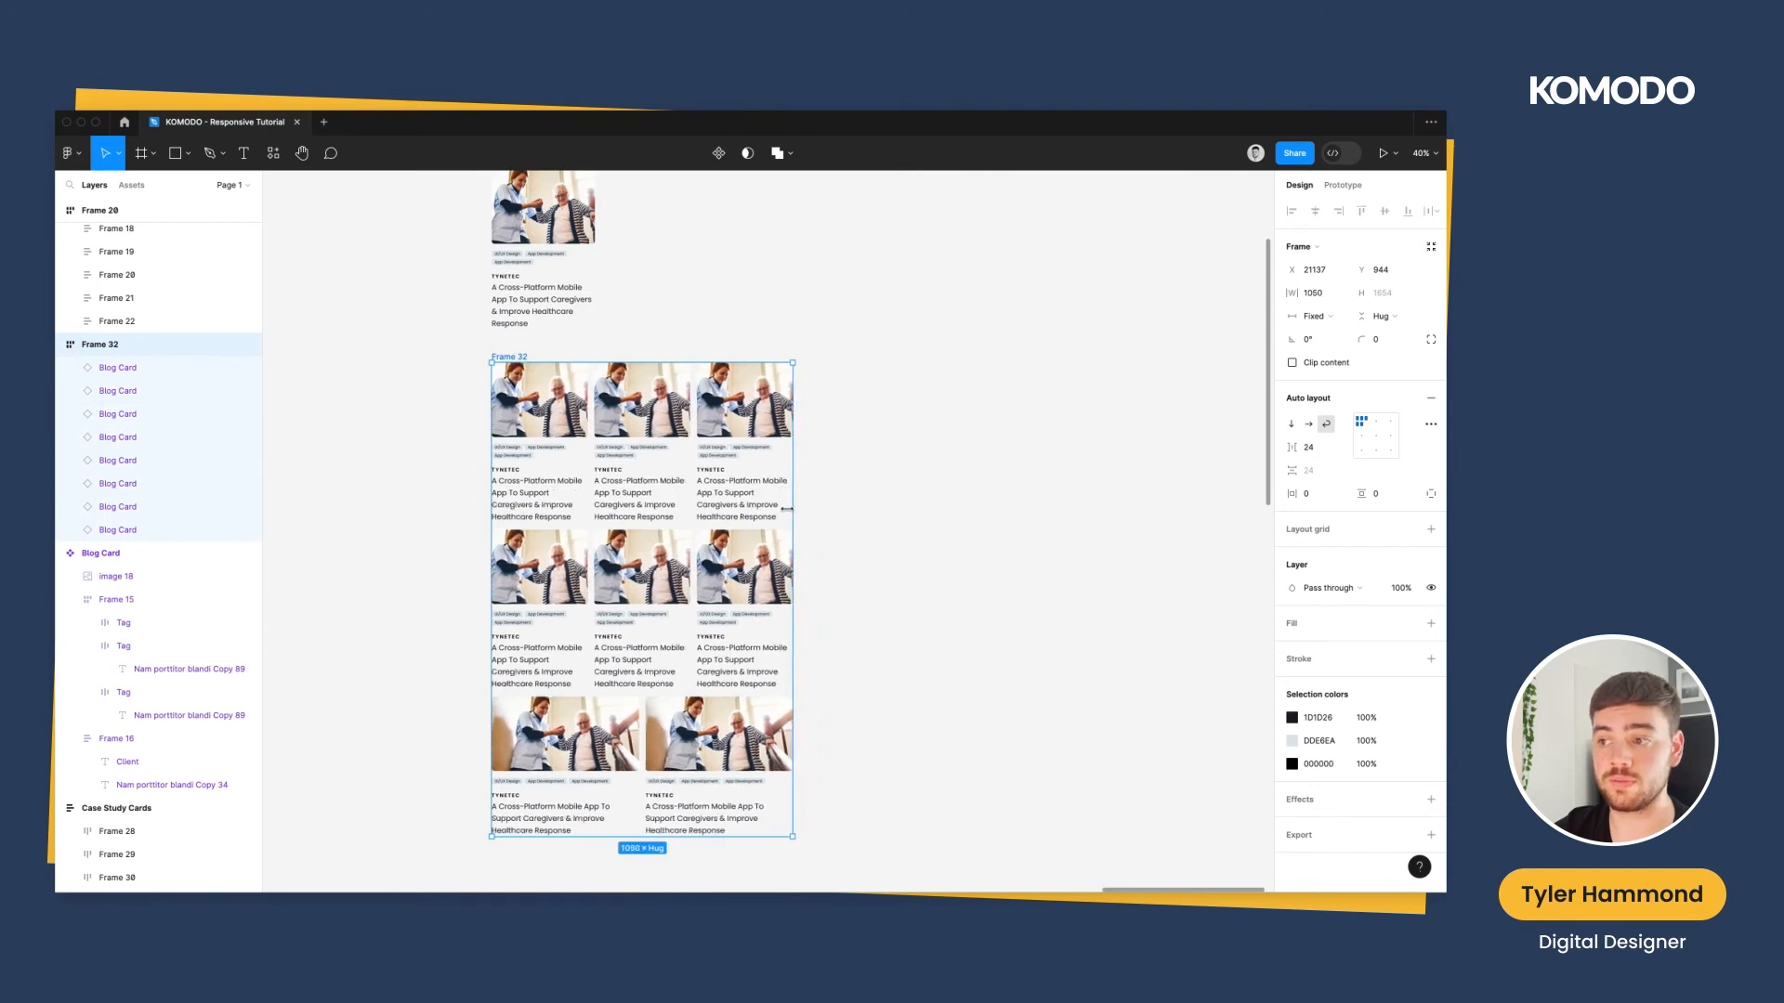
# Widen Frame 32 to its maximum, then narrow it so the cards rewrap into two columns
pyautogui.moveTo(790, 510); pyautogui.dragTo(851, 512)
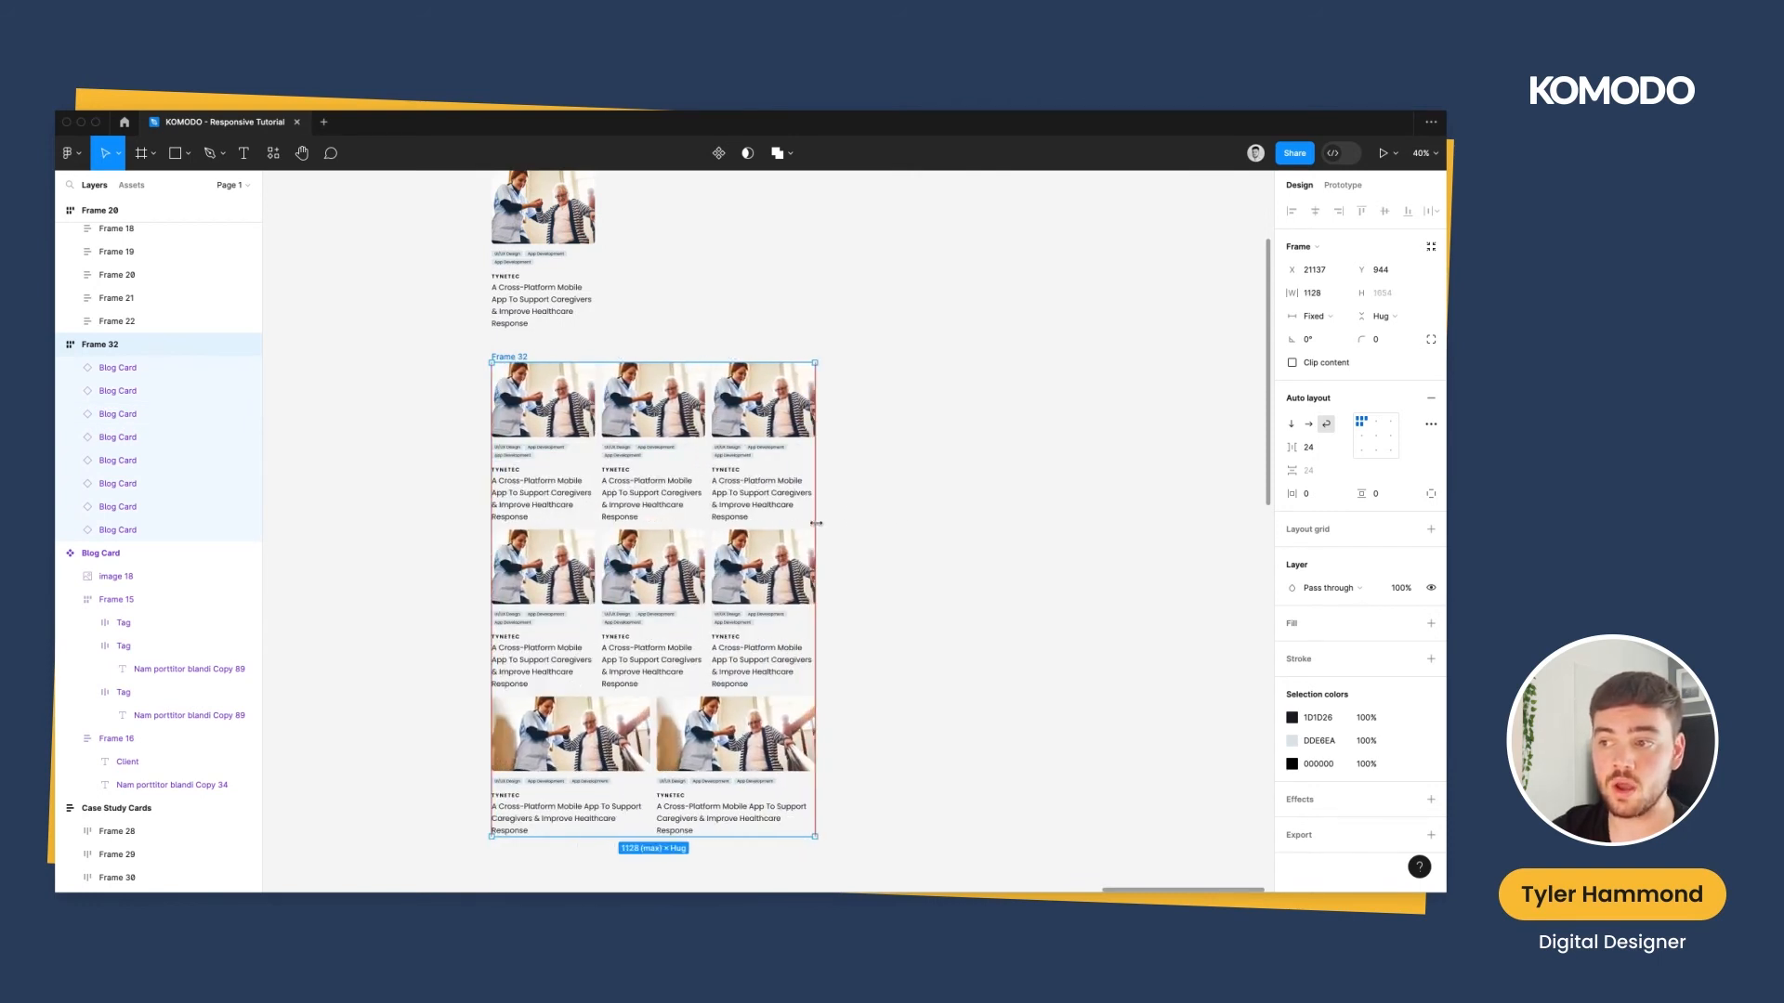
pyautogui.moveTo(815, 523); pyautogui.dragTo(762, 523)
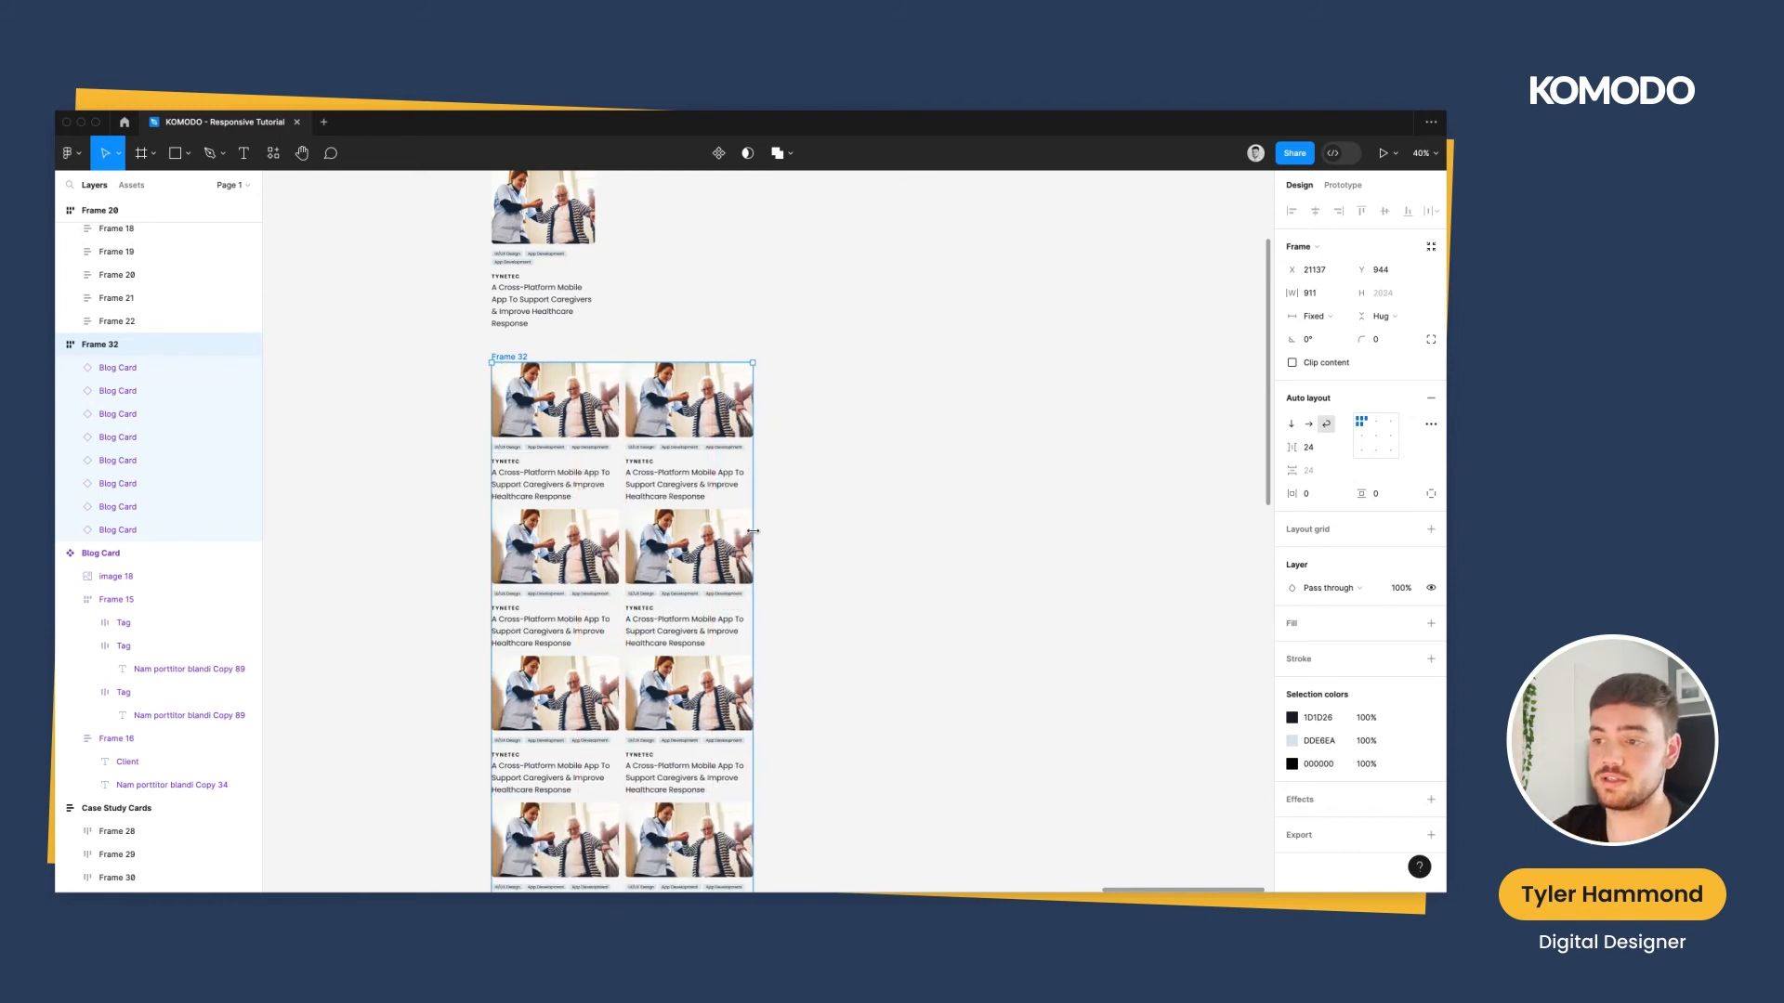
pyautogui.moveTo(752, 531); pyautogui.dragTo(677, 531)
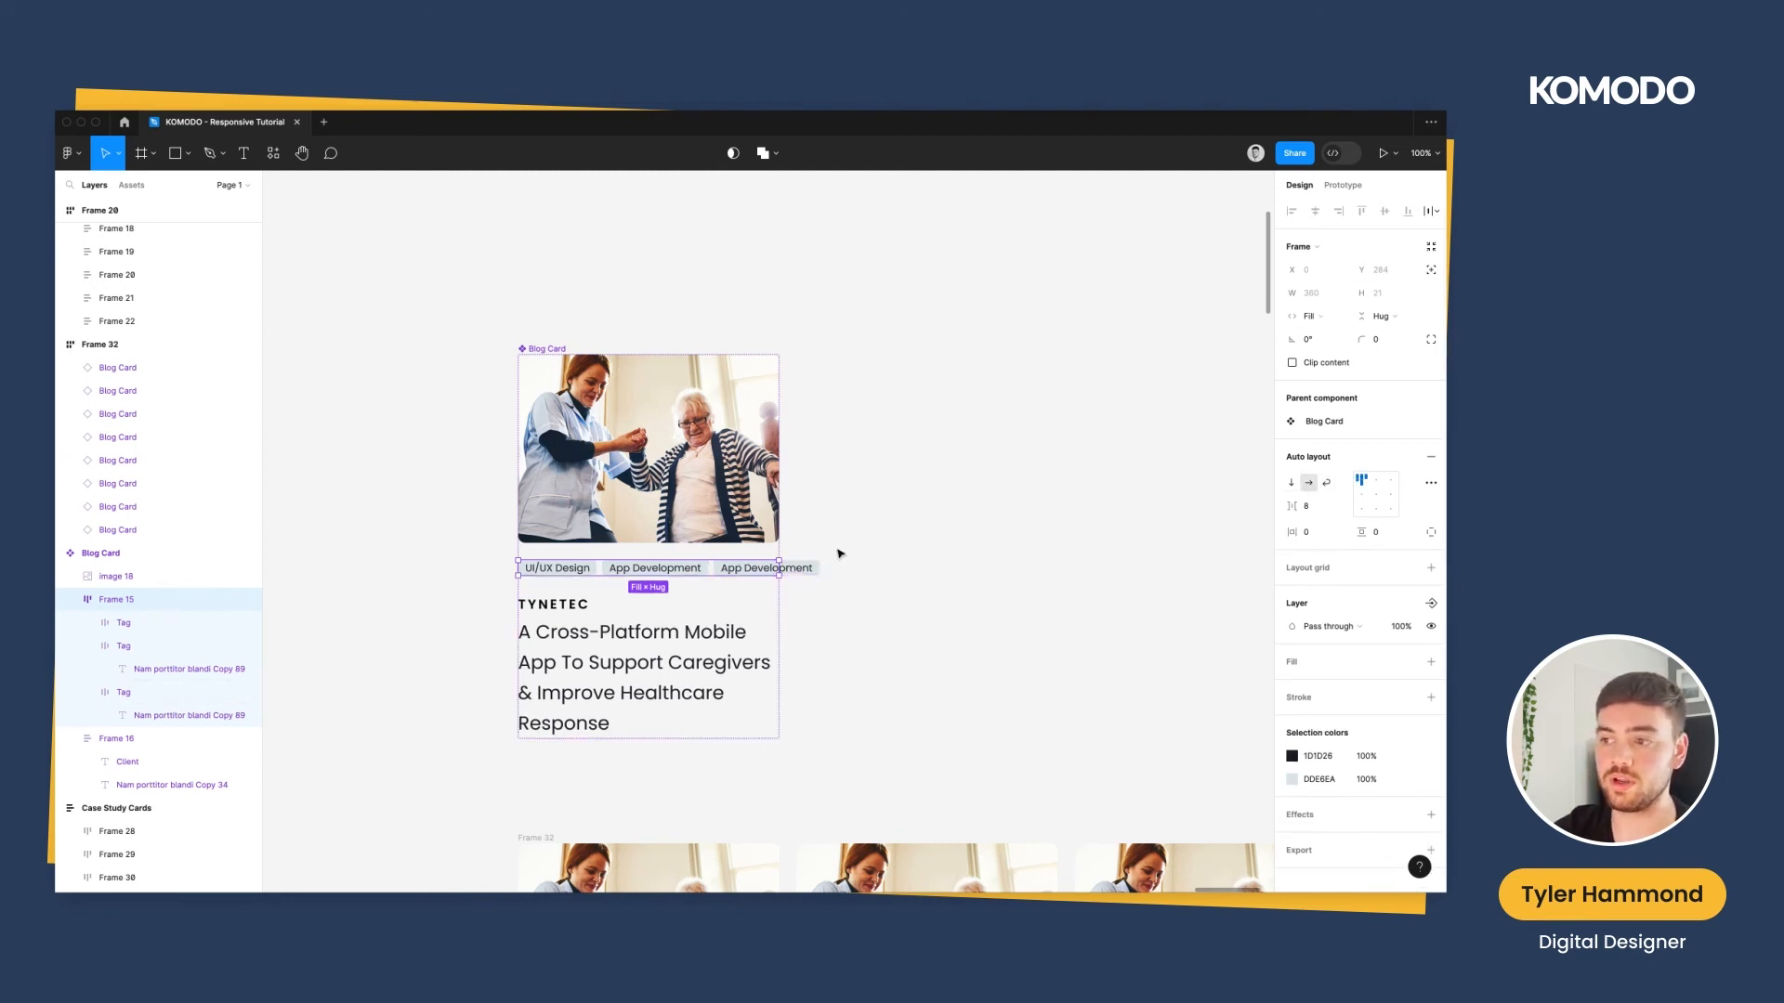
pyautogui.moveTo(923, 544)
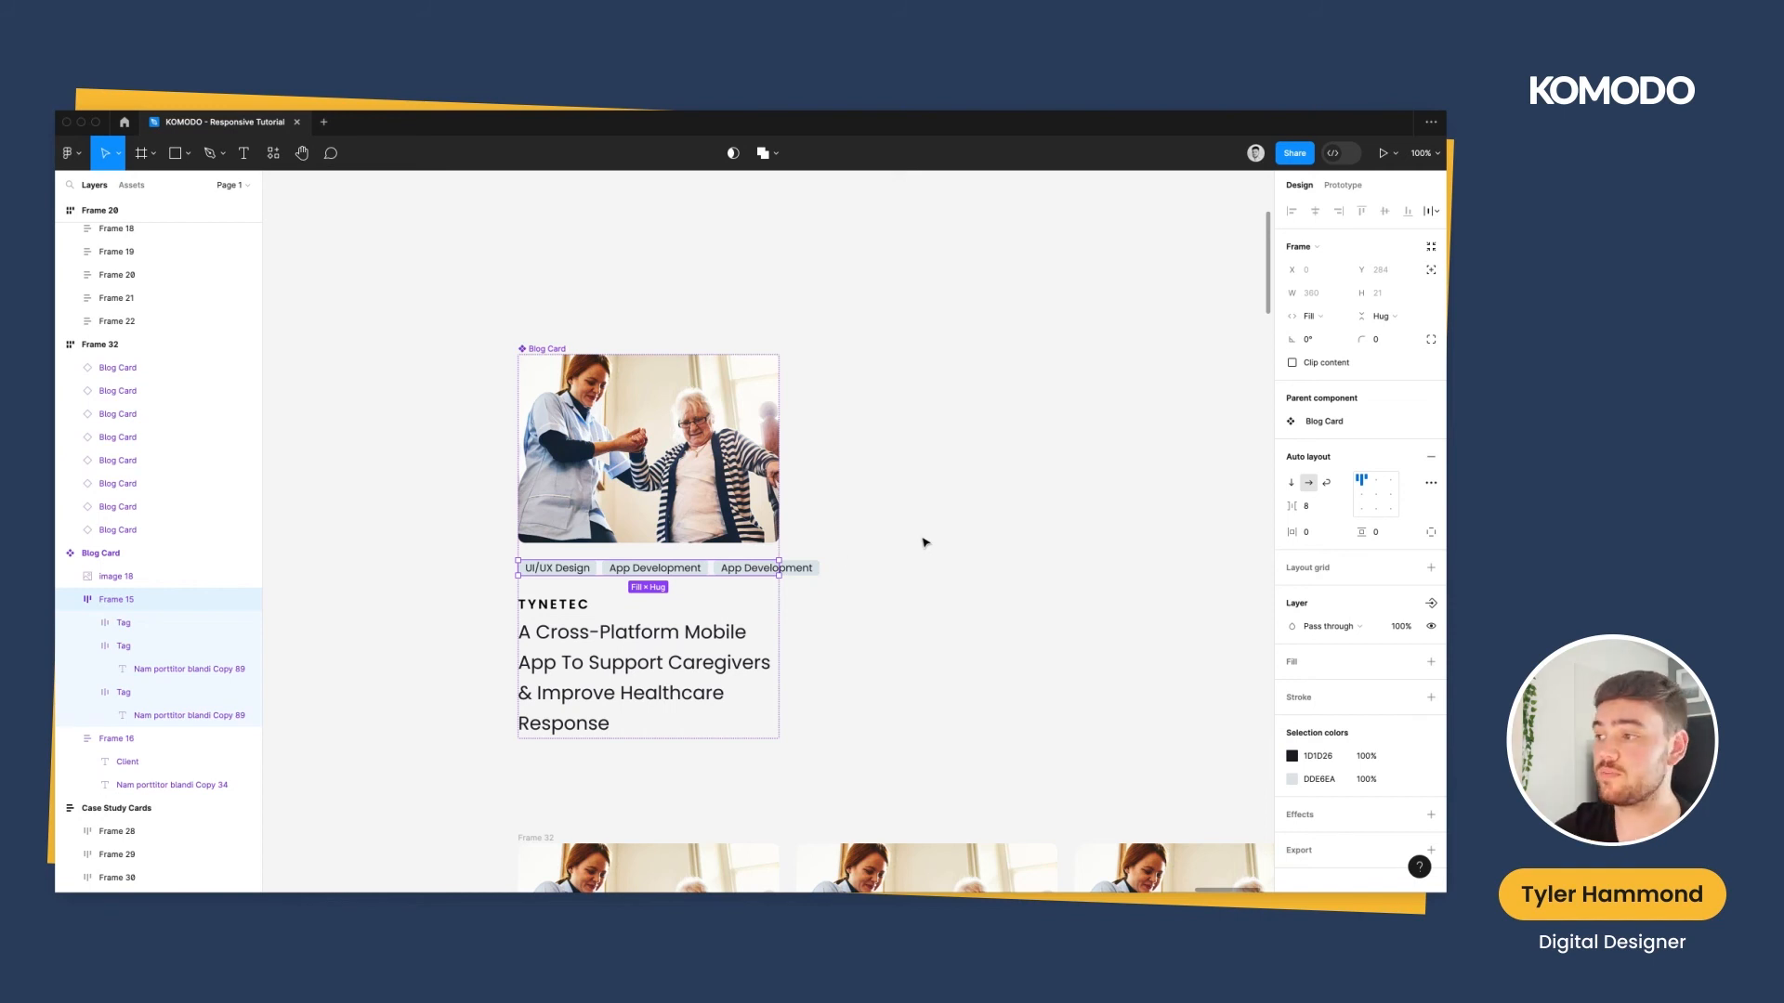